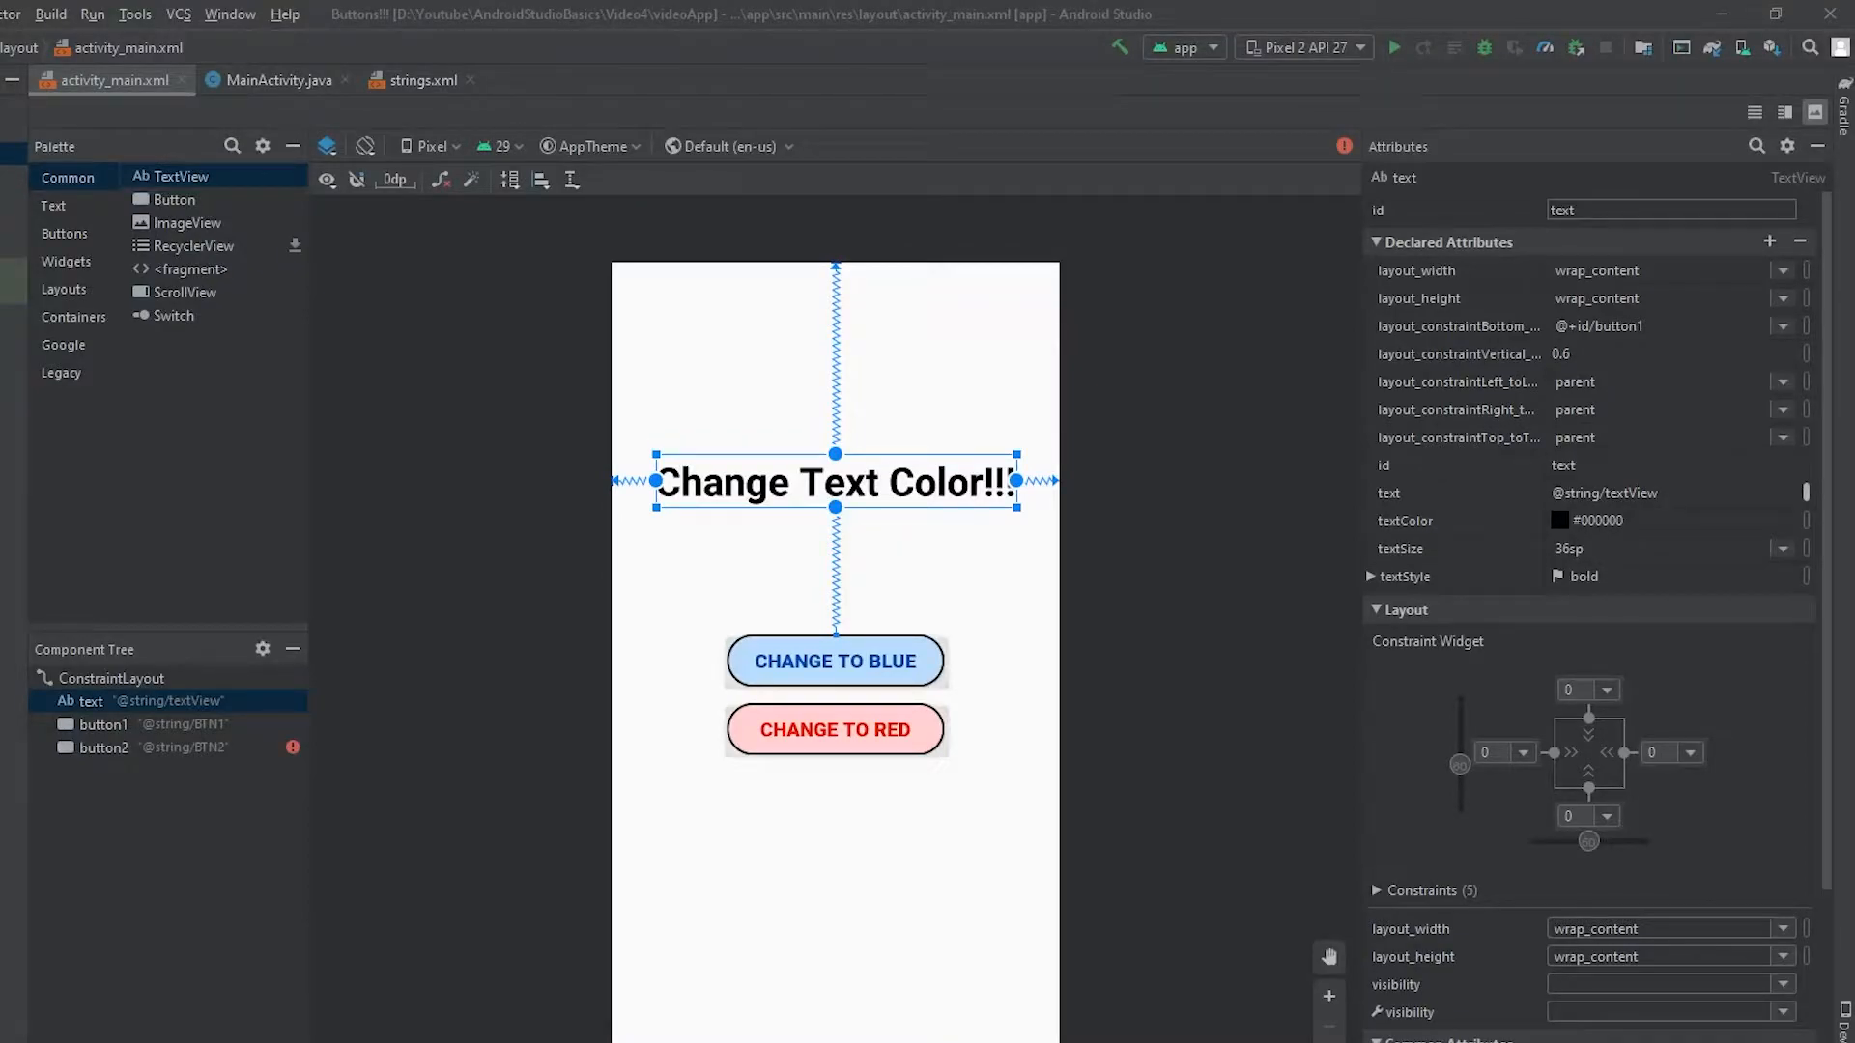
{"action": "mouse_move", "coordinate": [1009, 767]}
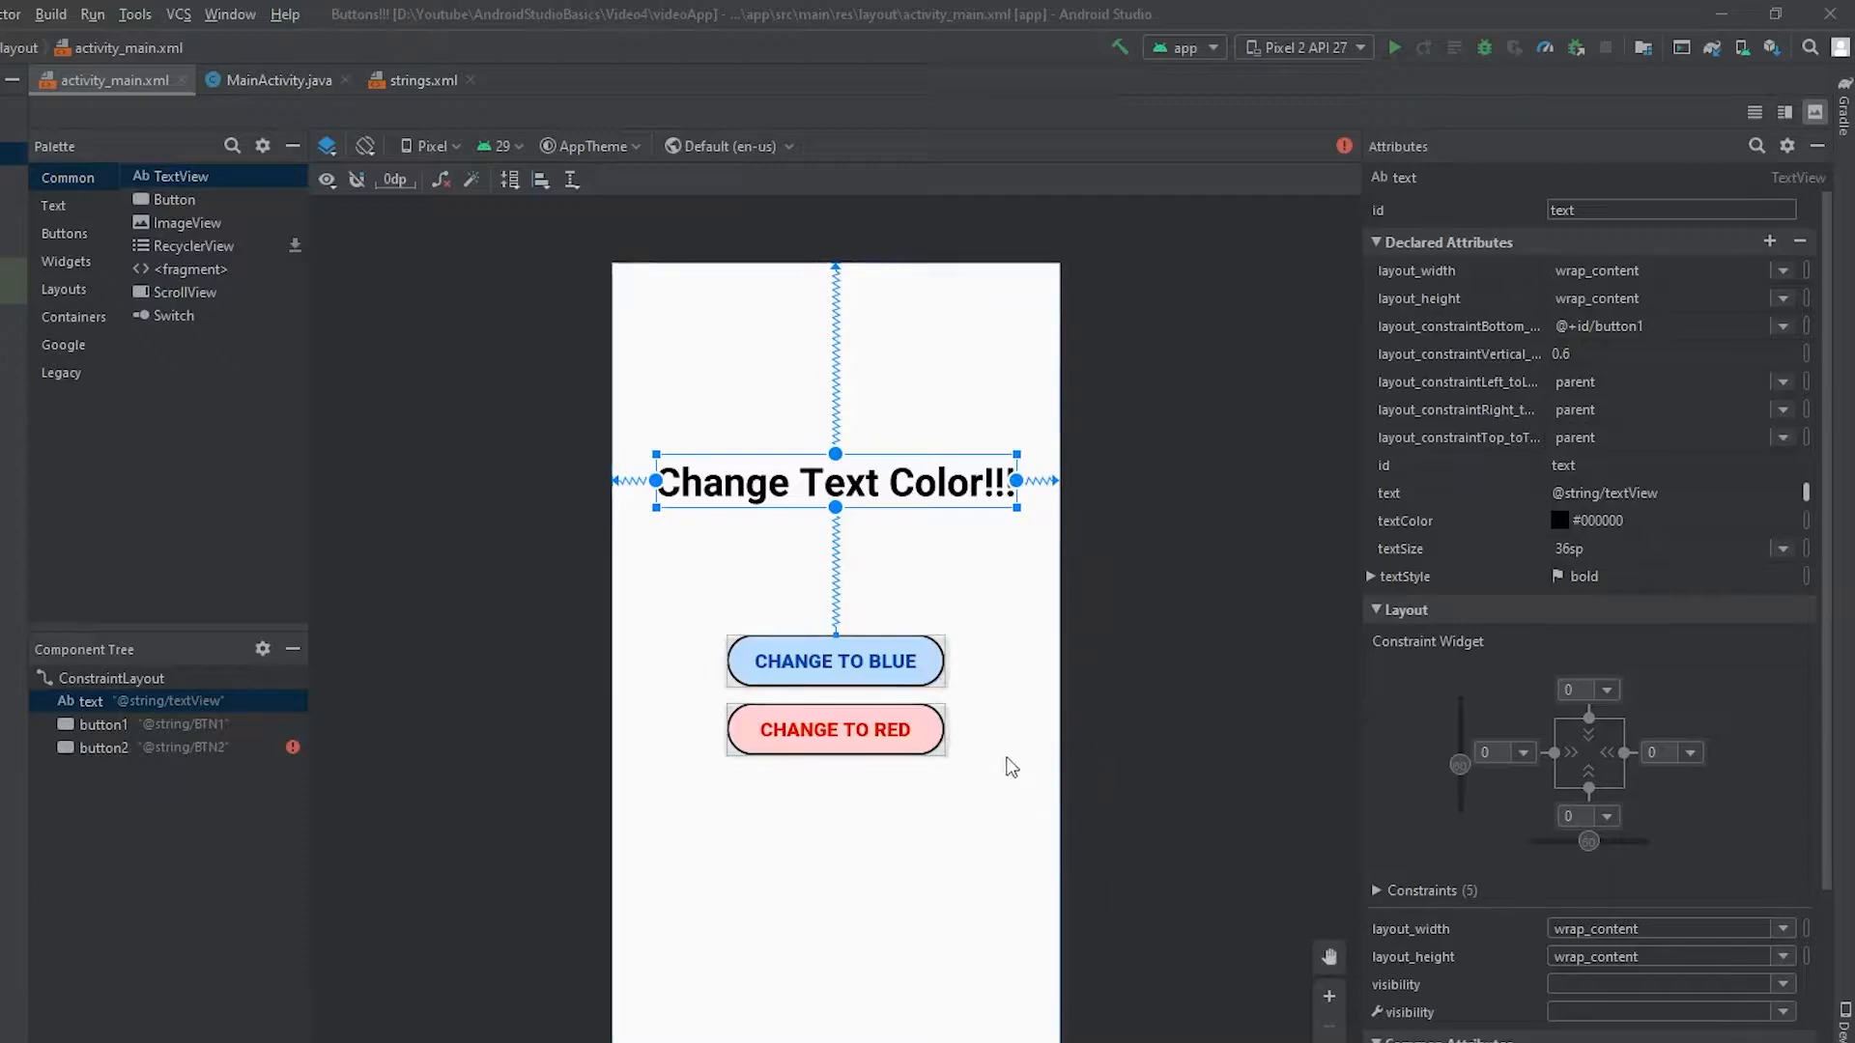
Inspect the 'Change Text Color!!!' TextView and the CHANGE TO BLUE and CHANGE TO RED buttons in the layout.
{"action": "left_click", "coordinate": [835, 661]}
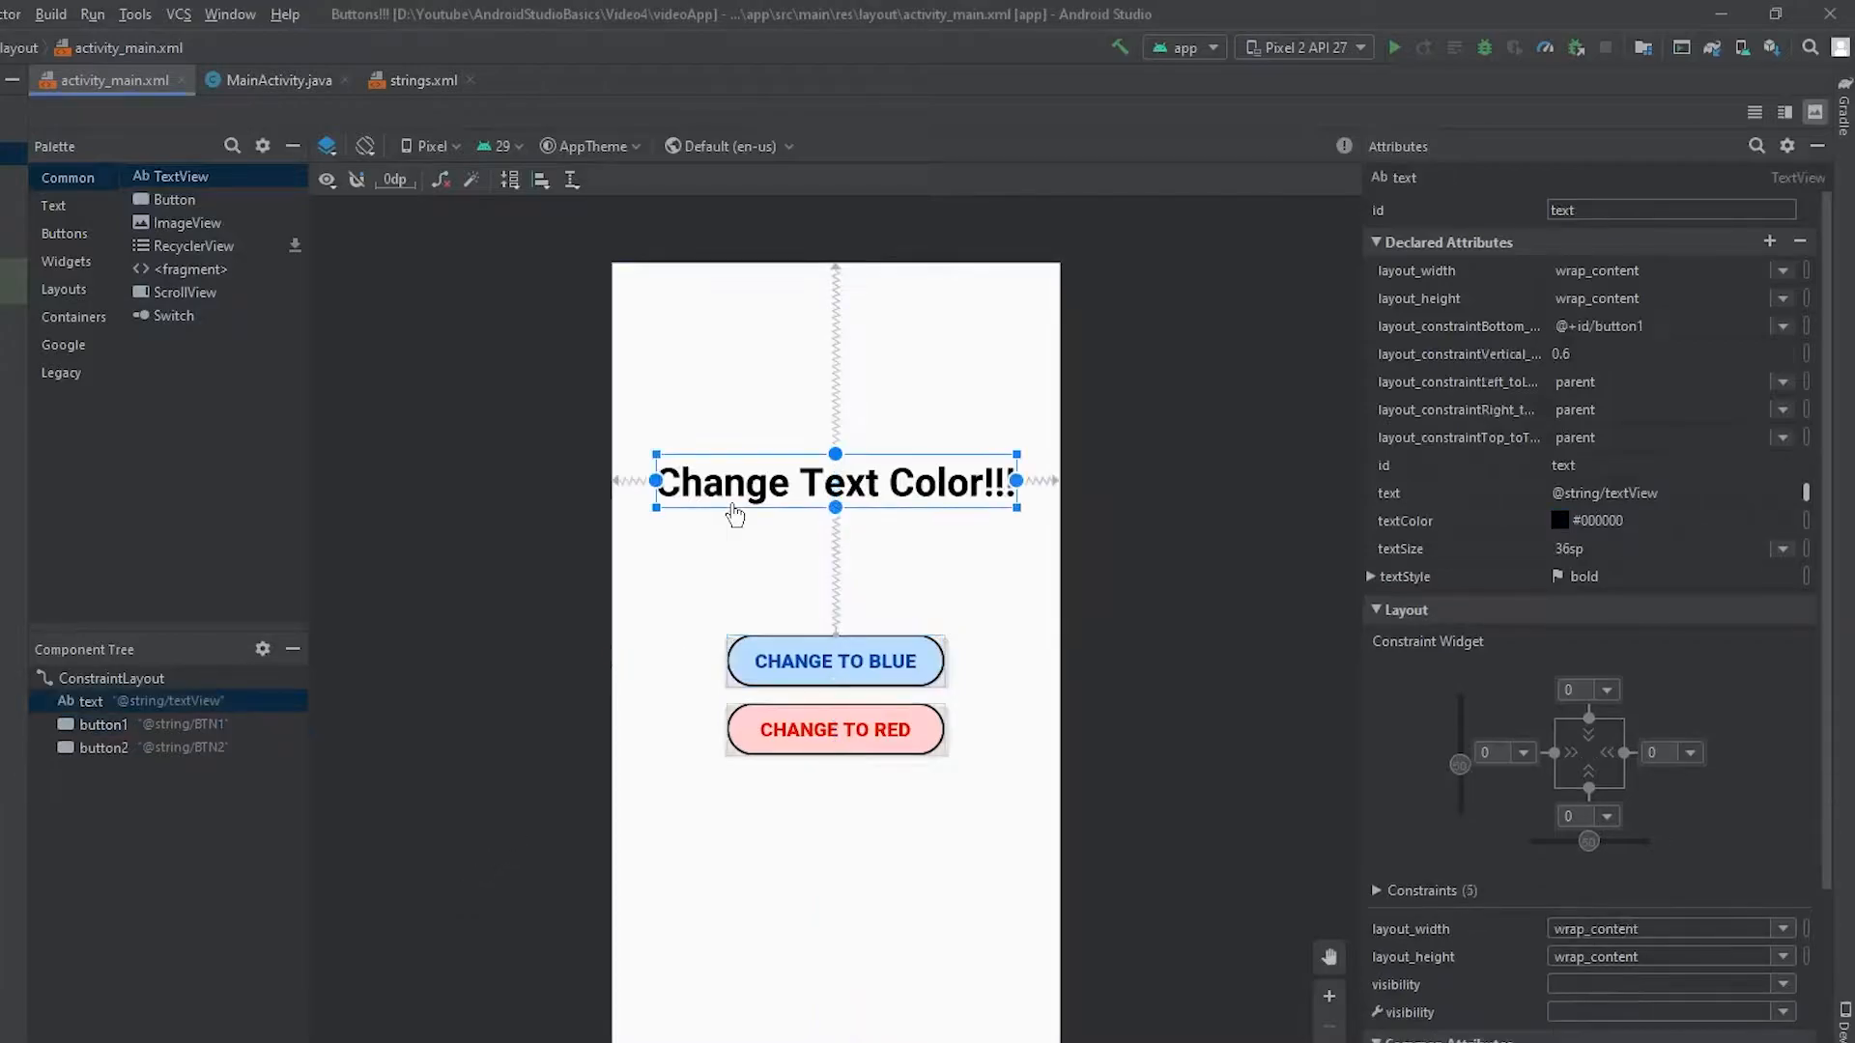
{"action": "mouse_move", "coordinate": [800, 330]}
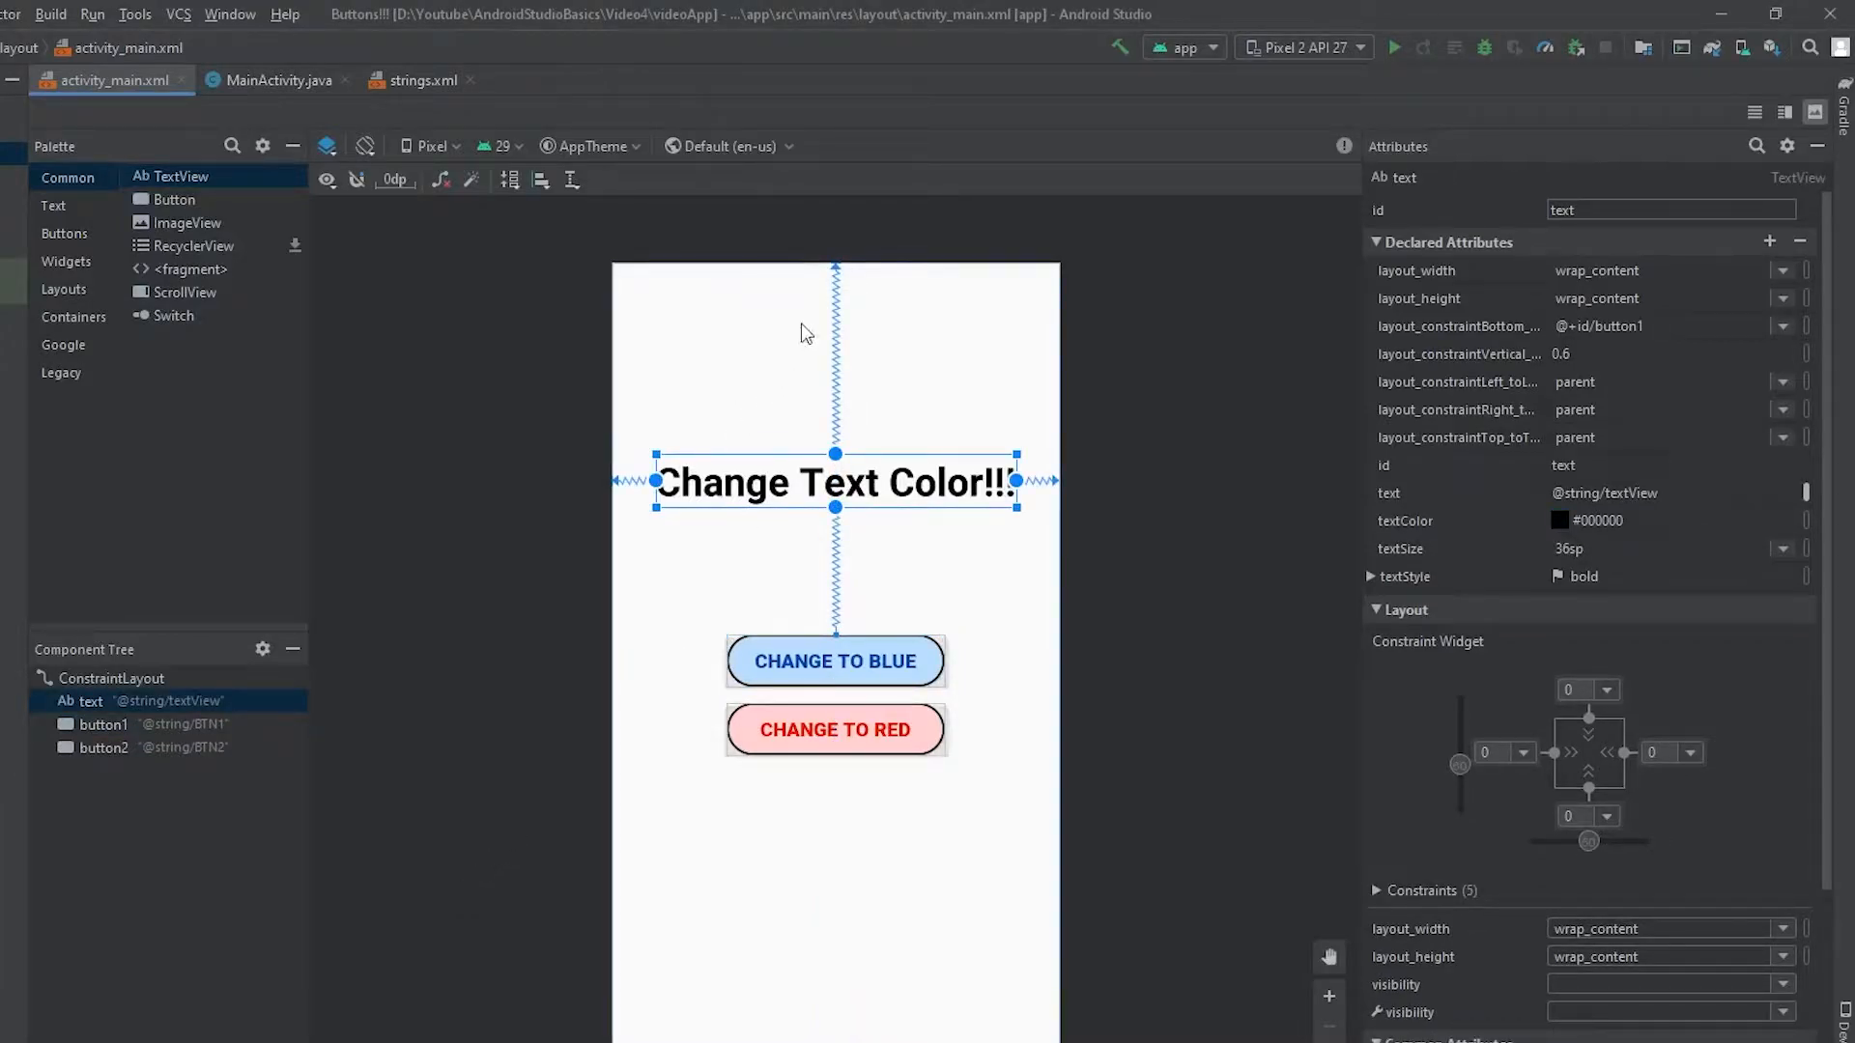
{"action": "mouse_move", "coordinate": [834, 729]}
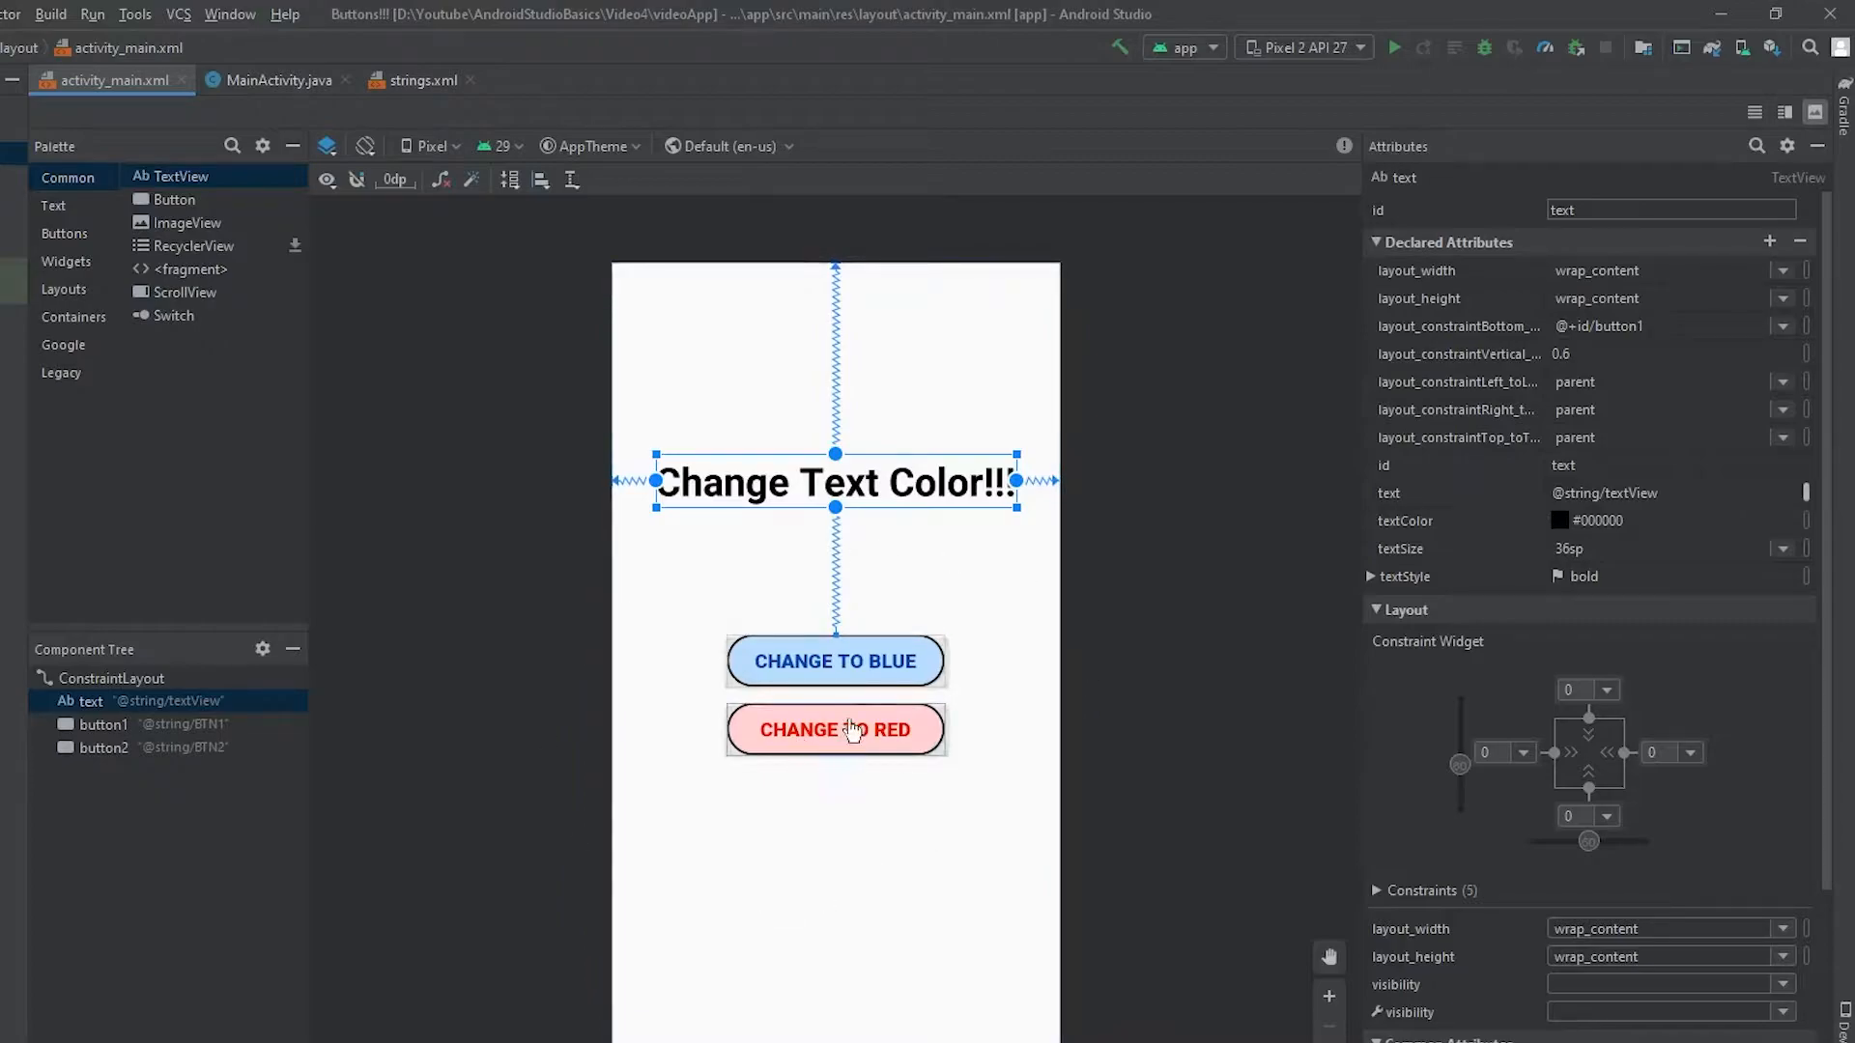
{"action": "left_click", "coordinate": [834, 661]}
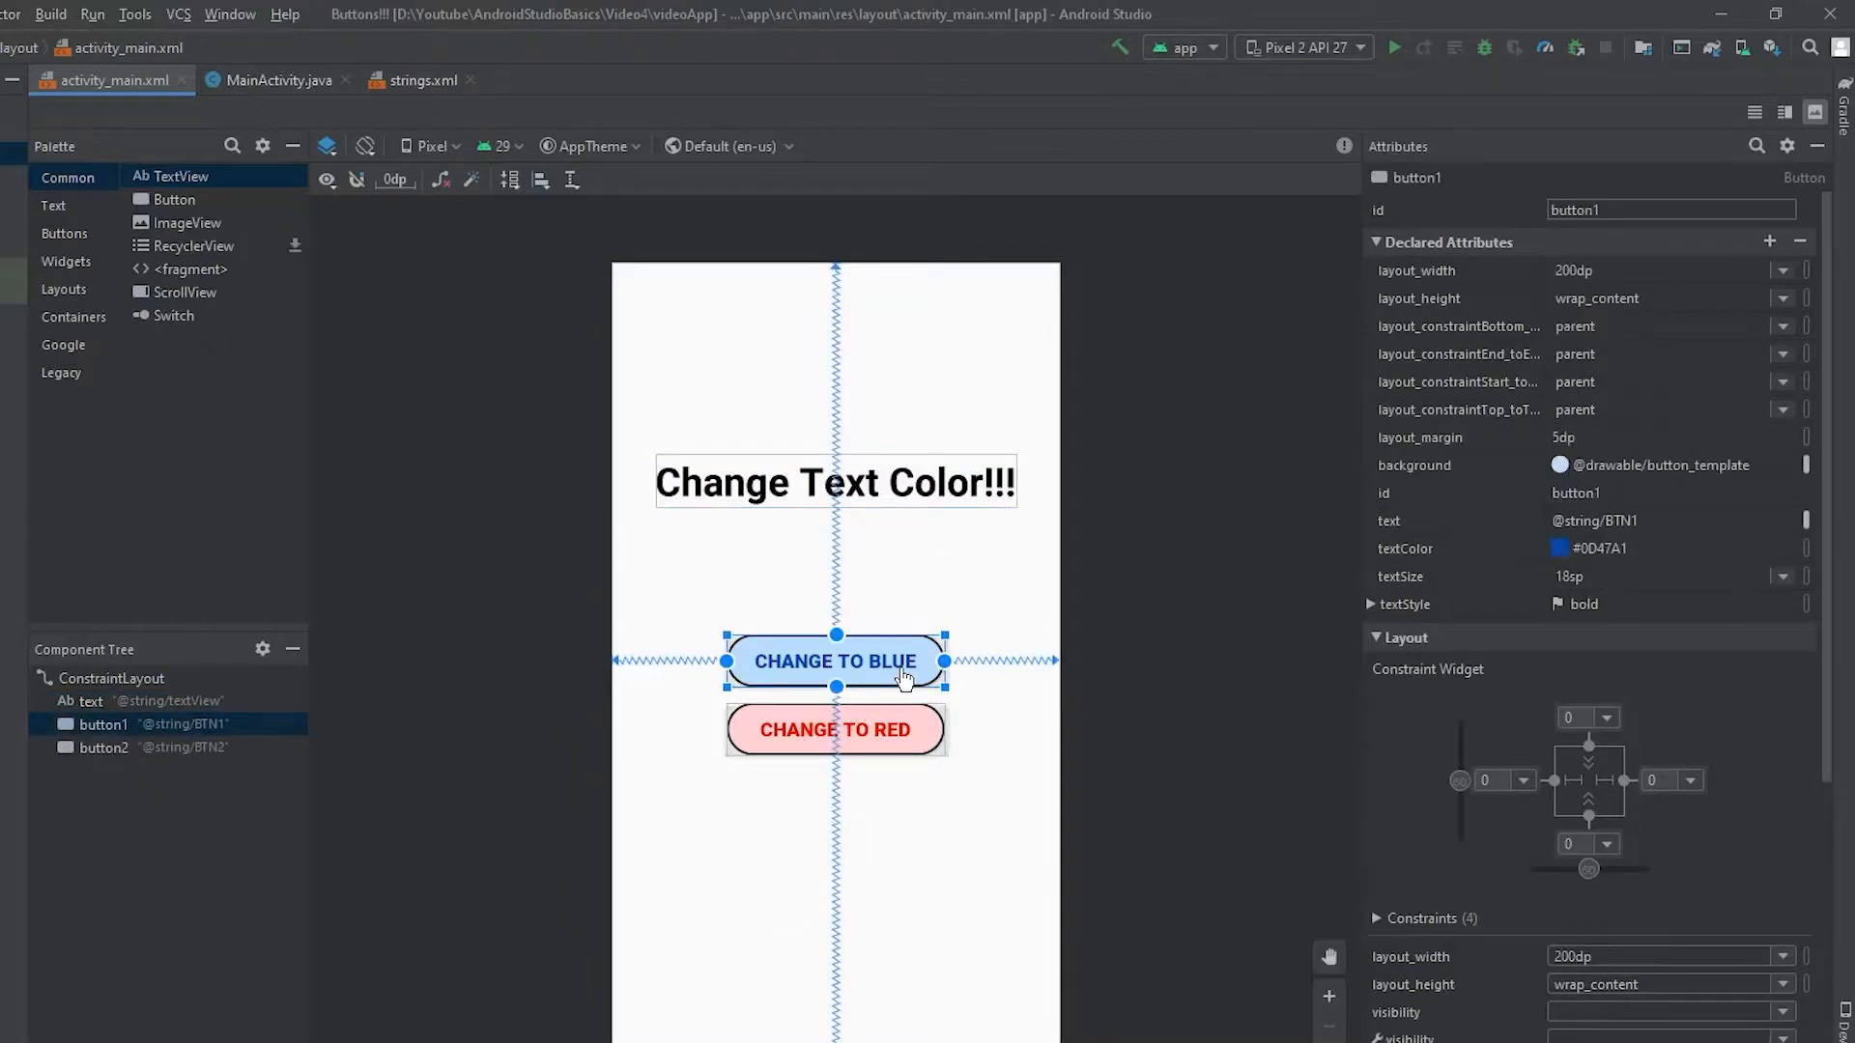
{"action": "left_click", "coordinate": [835, 728]}
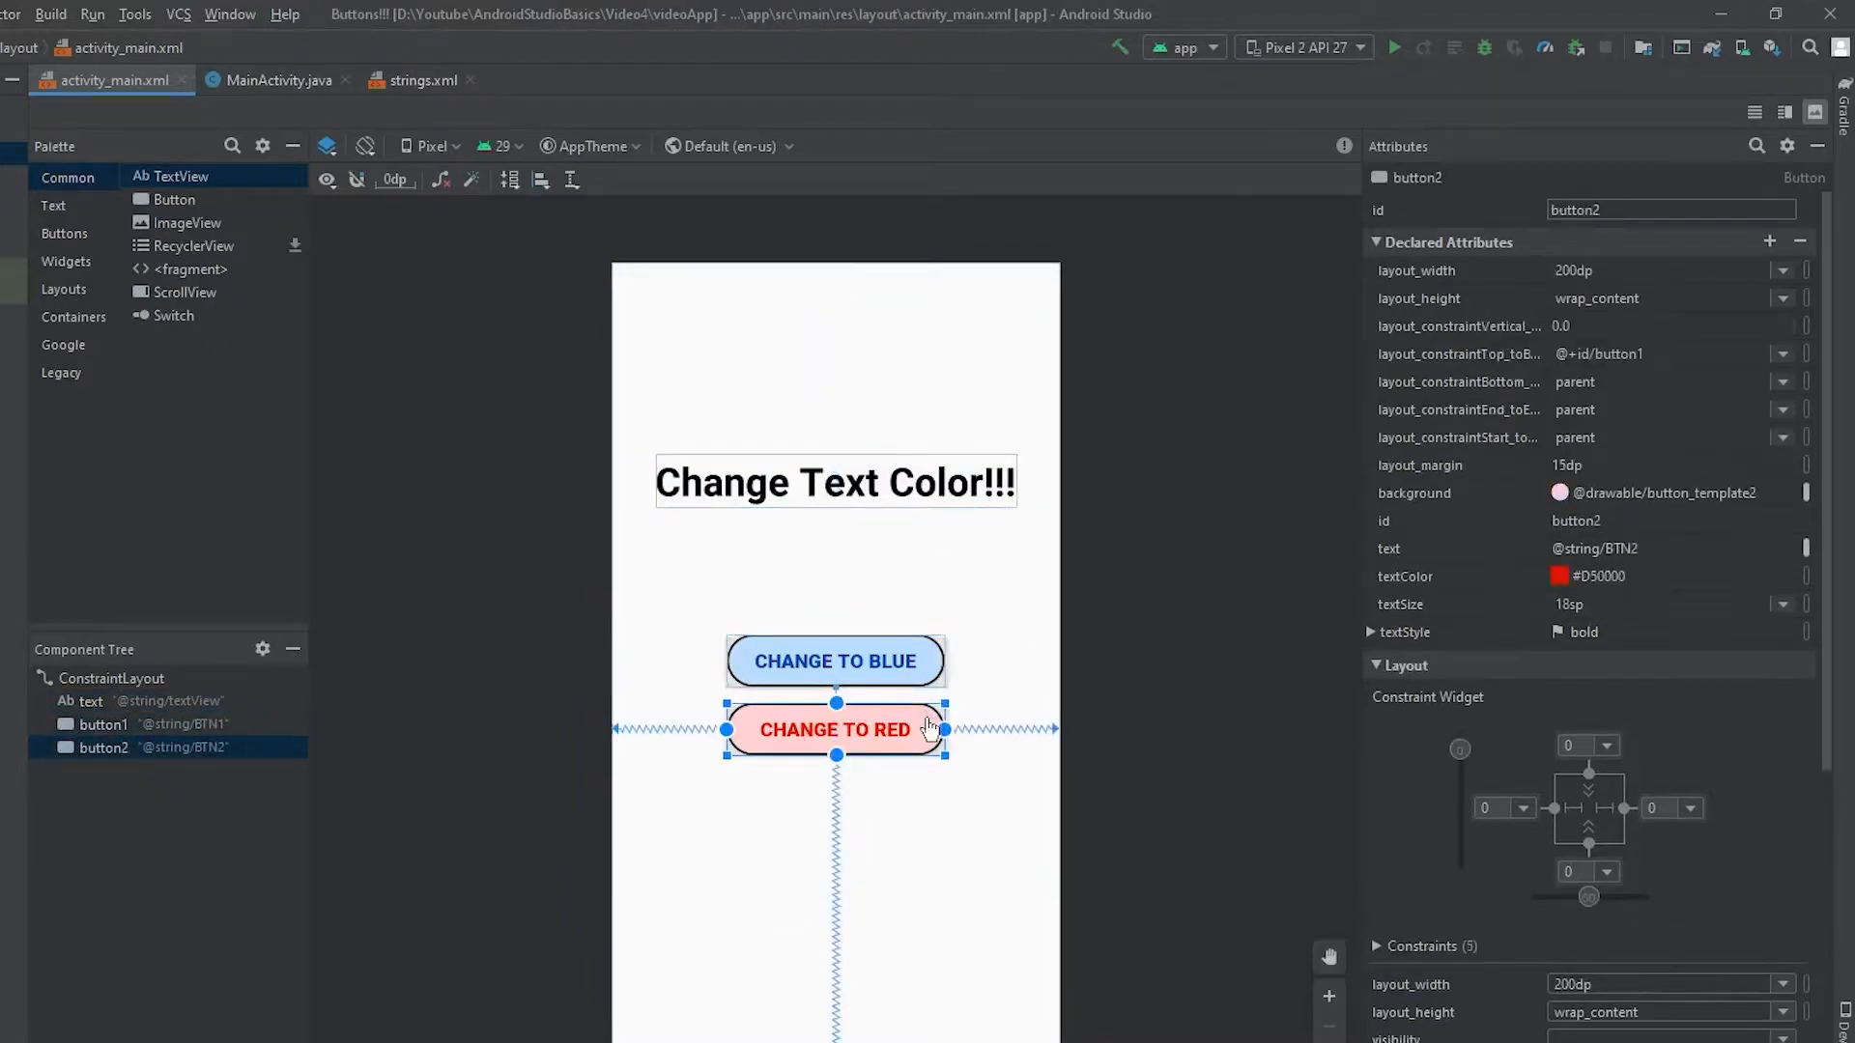
{"action": "mouse_move", "coordinate": [953, 526]}
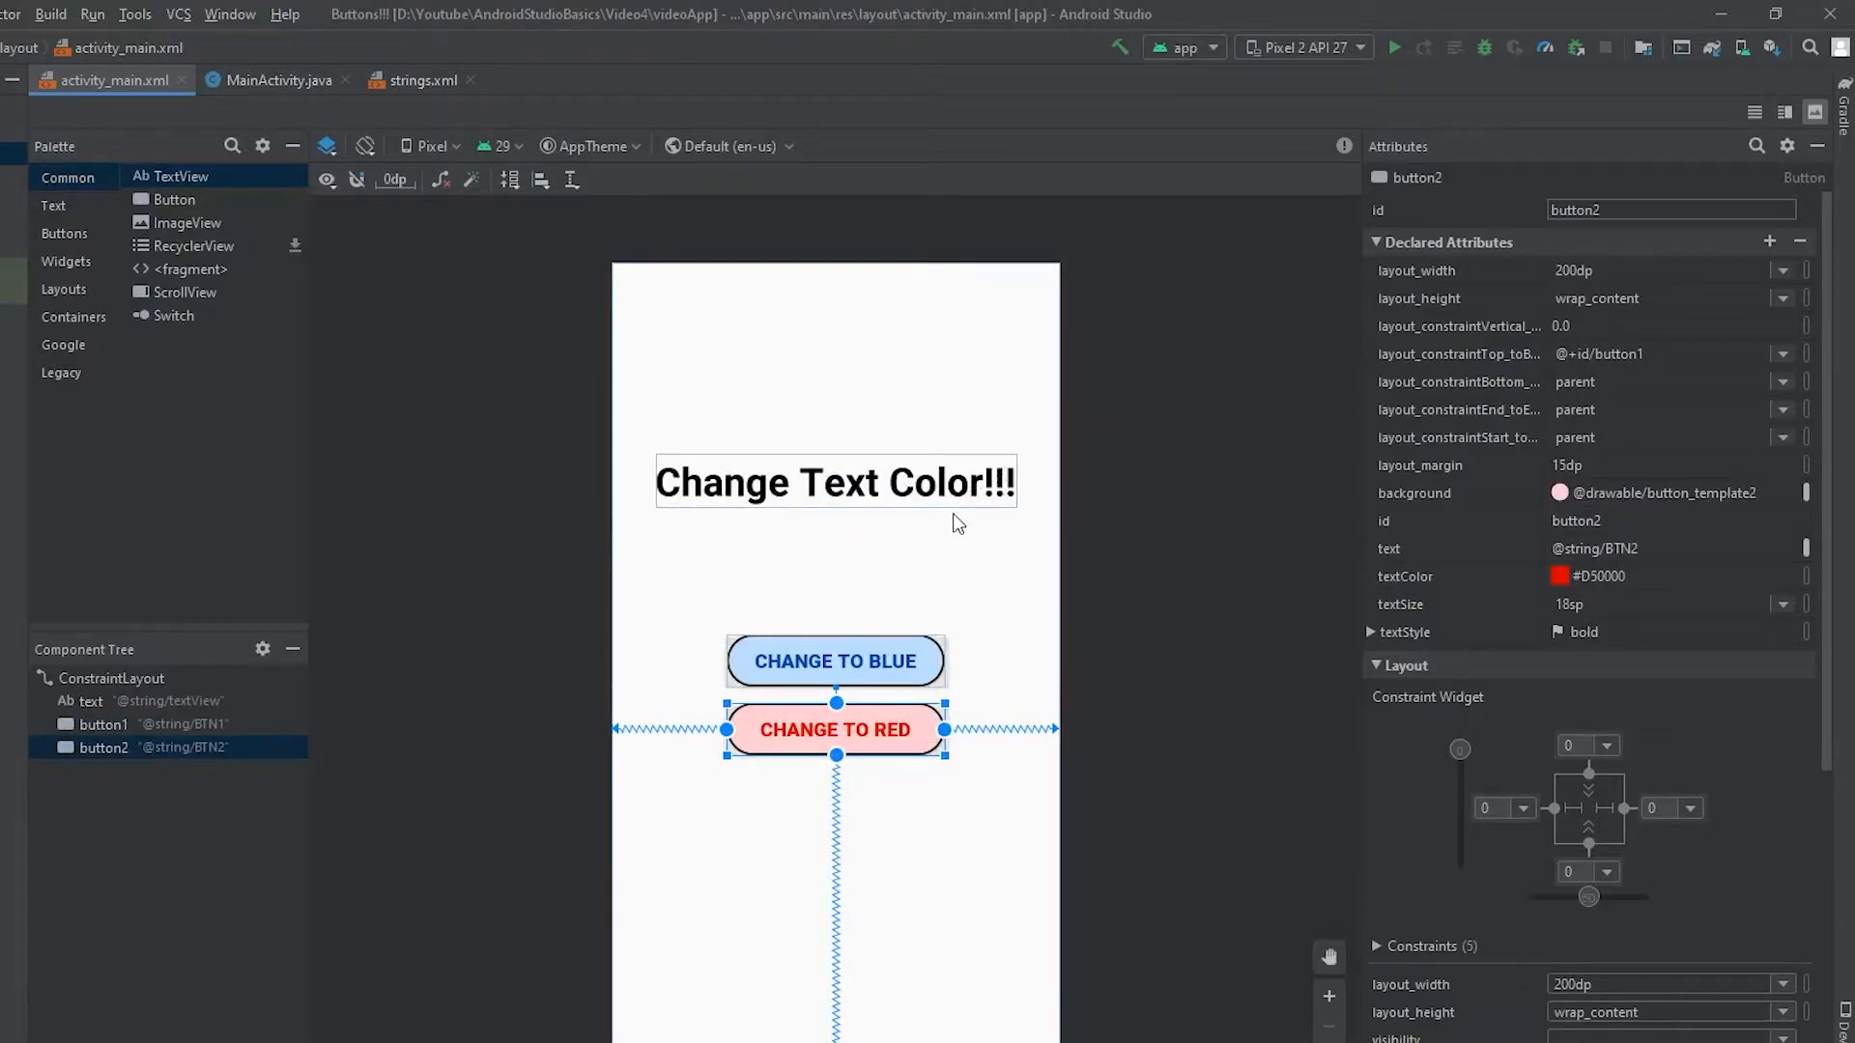
{"action": "mouse_move", "coordinate": [920, 593]}
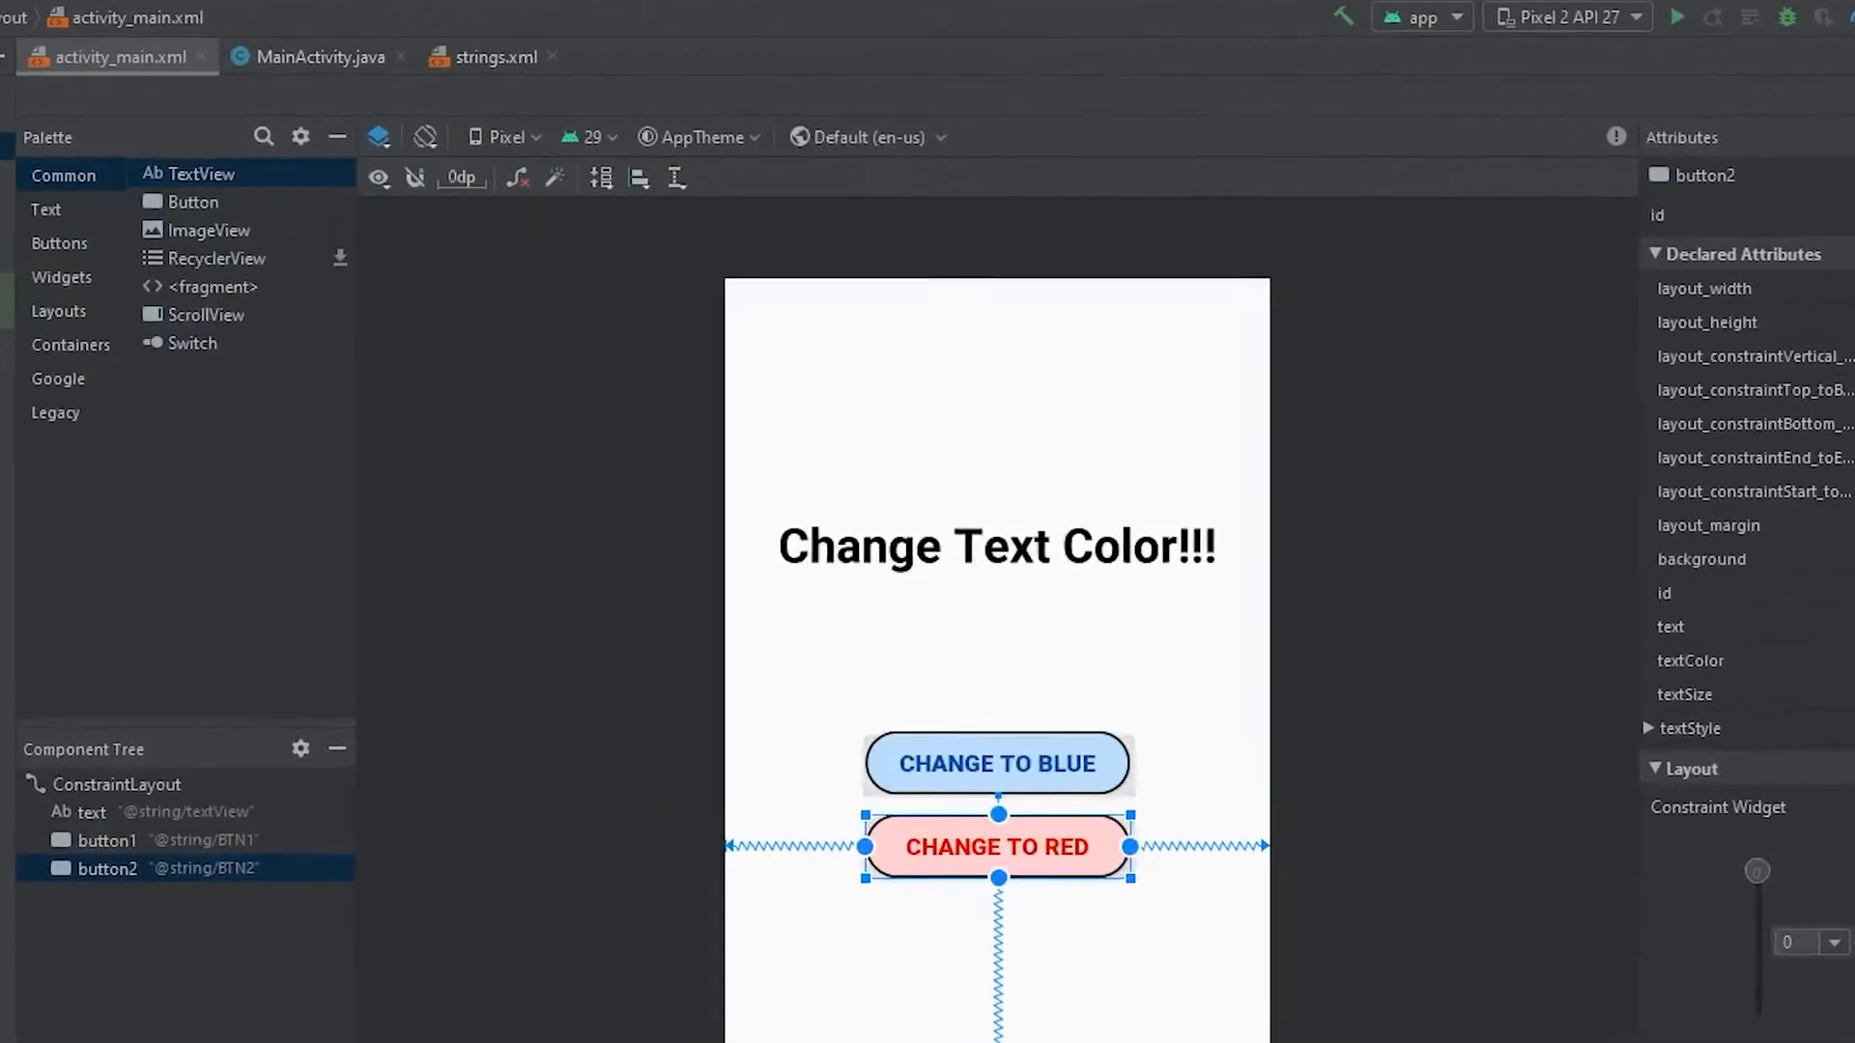
Declare 'private TextView textView;' as a field at the top of MainActivity.
{"action": "left_click", "coordinate": [321, 56]}
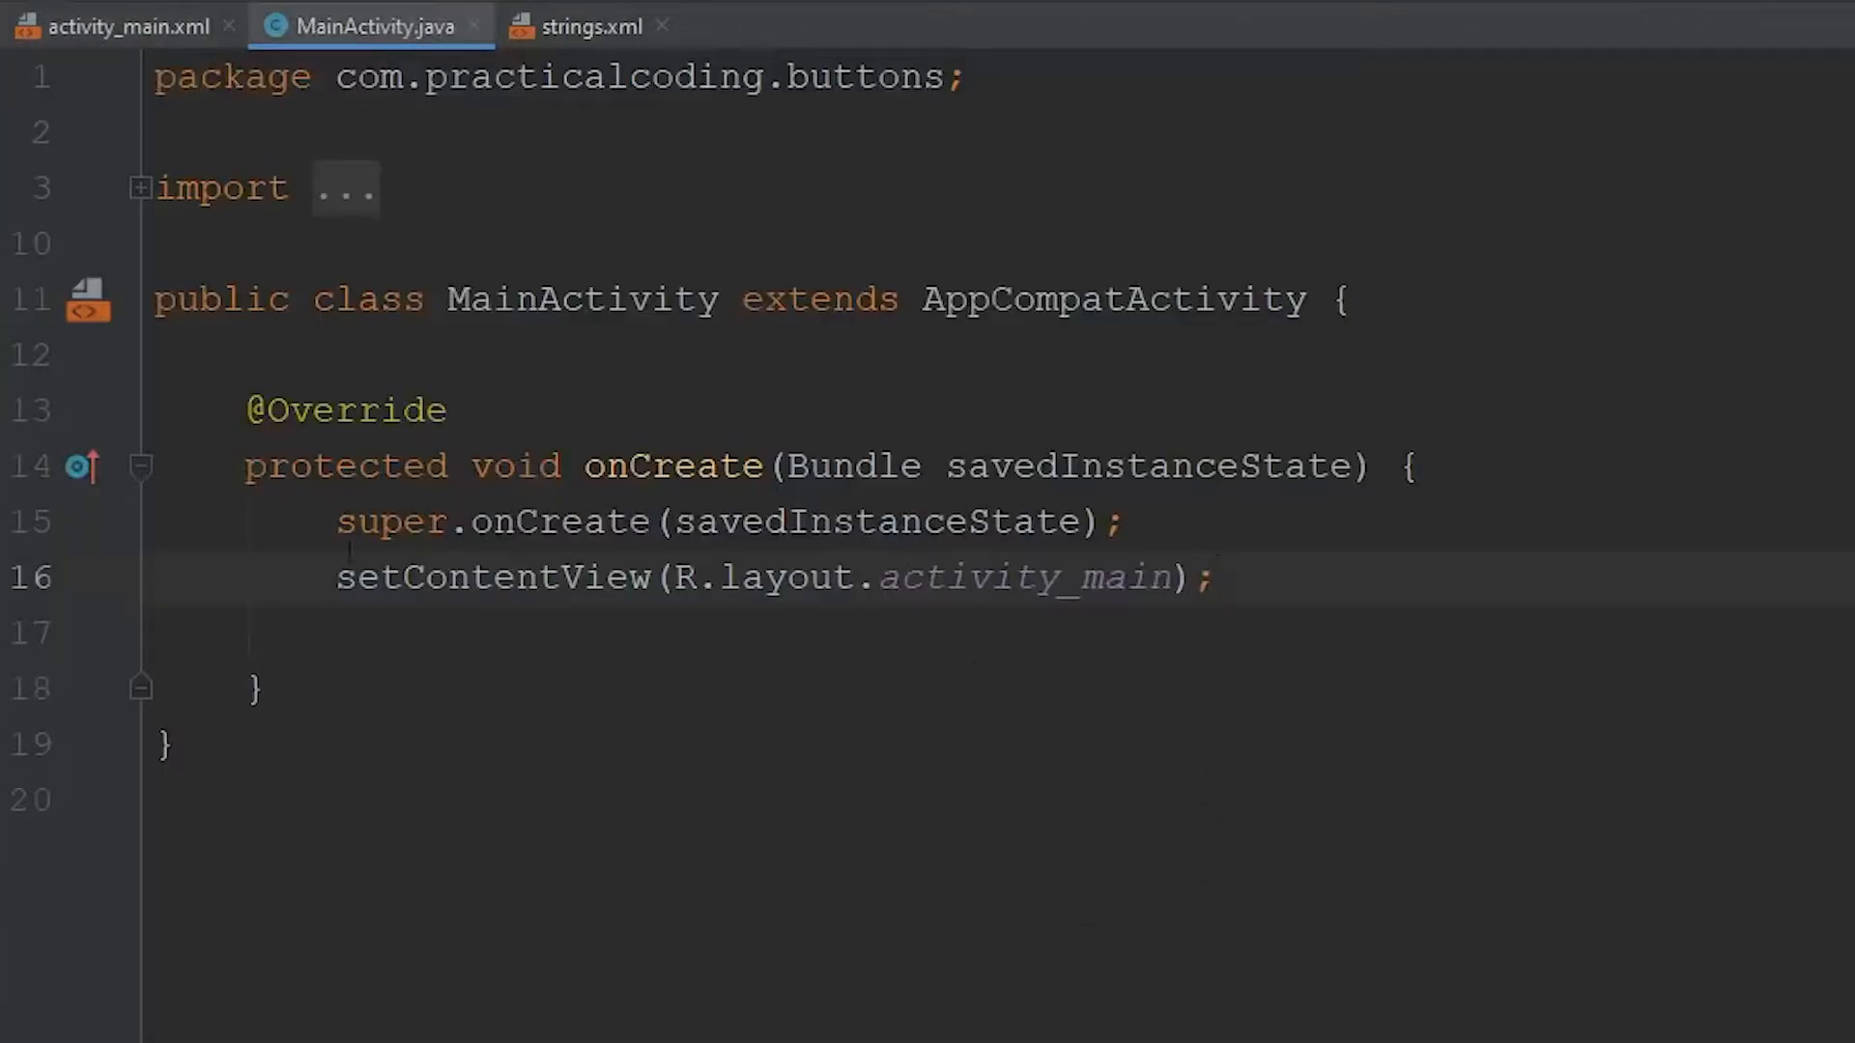
{"action": "left_click", "coordinate": [1343, 298]}
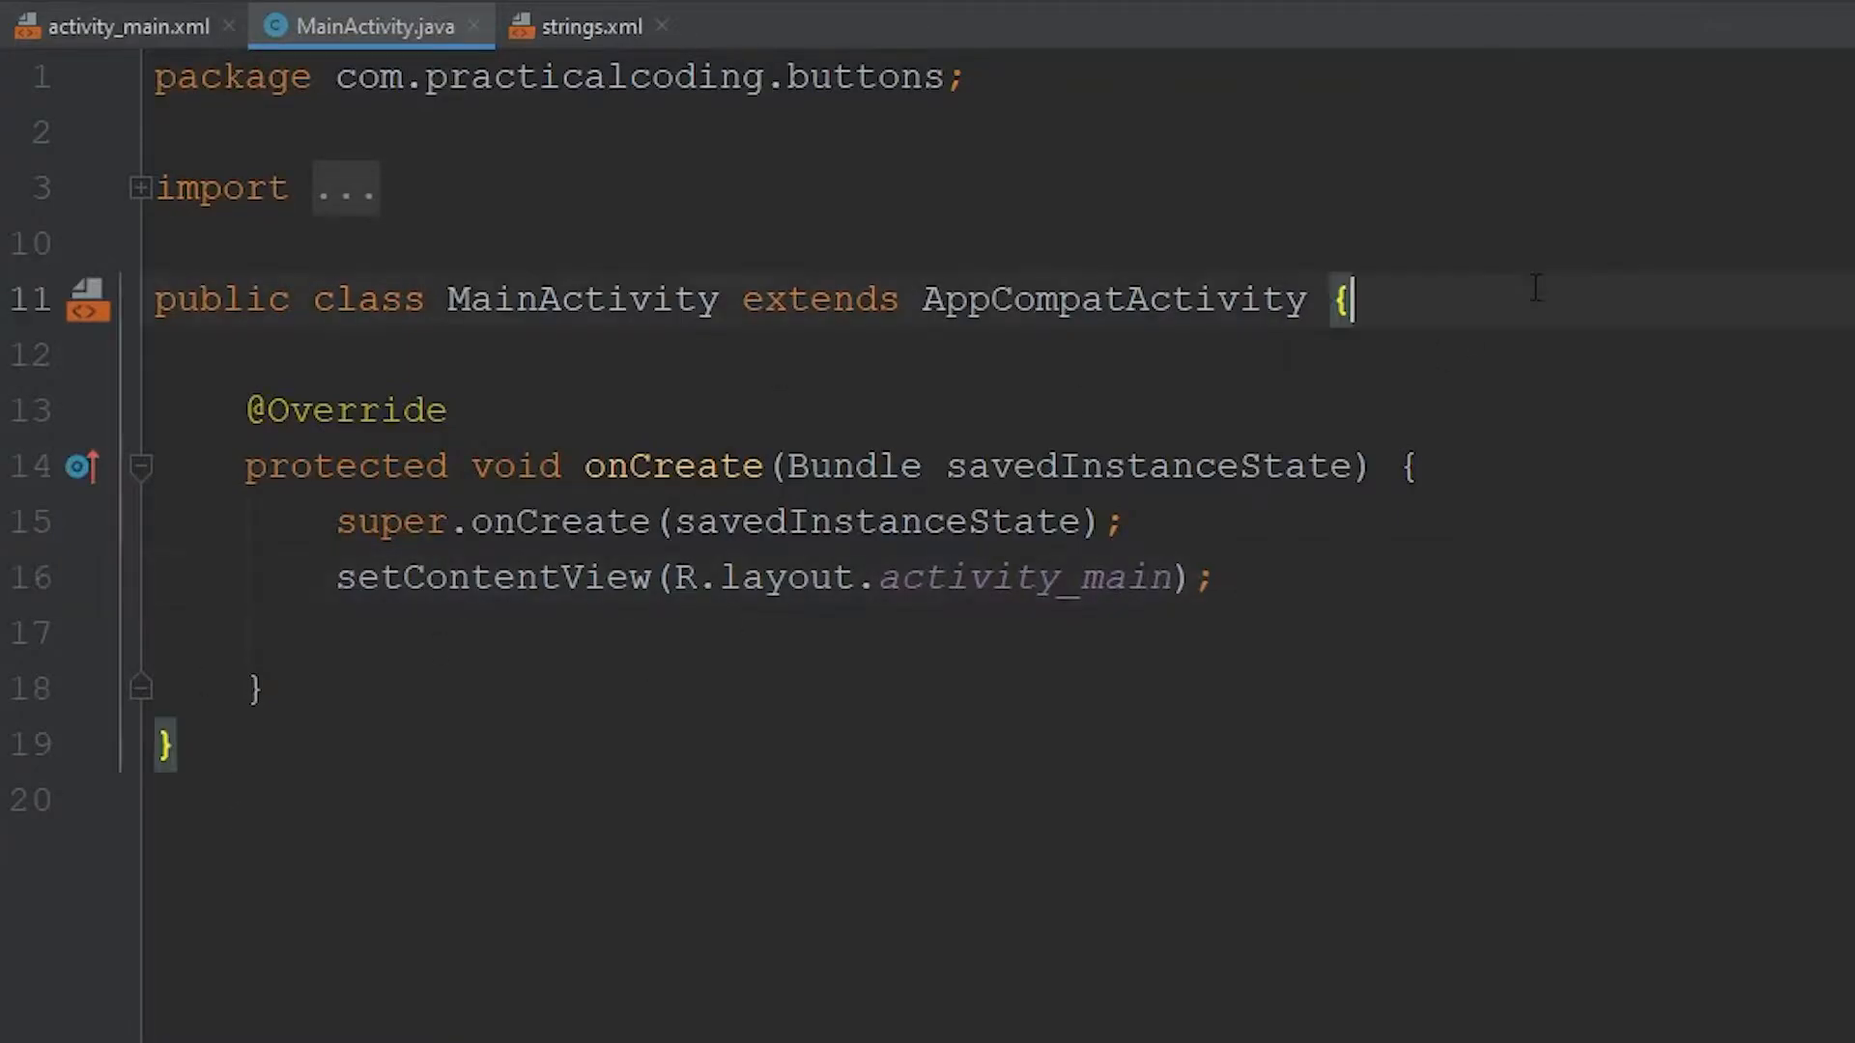
{"action": "key", "text": "Enter"}
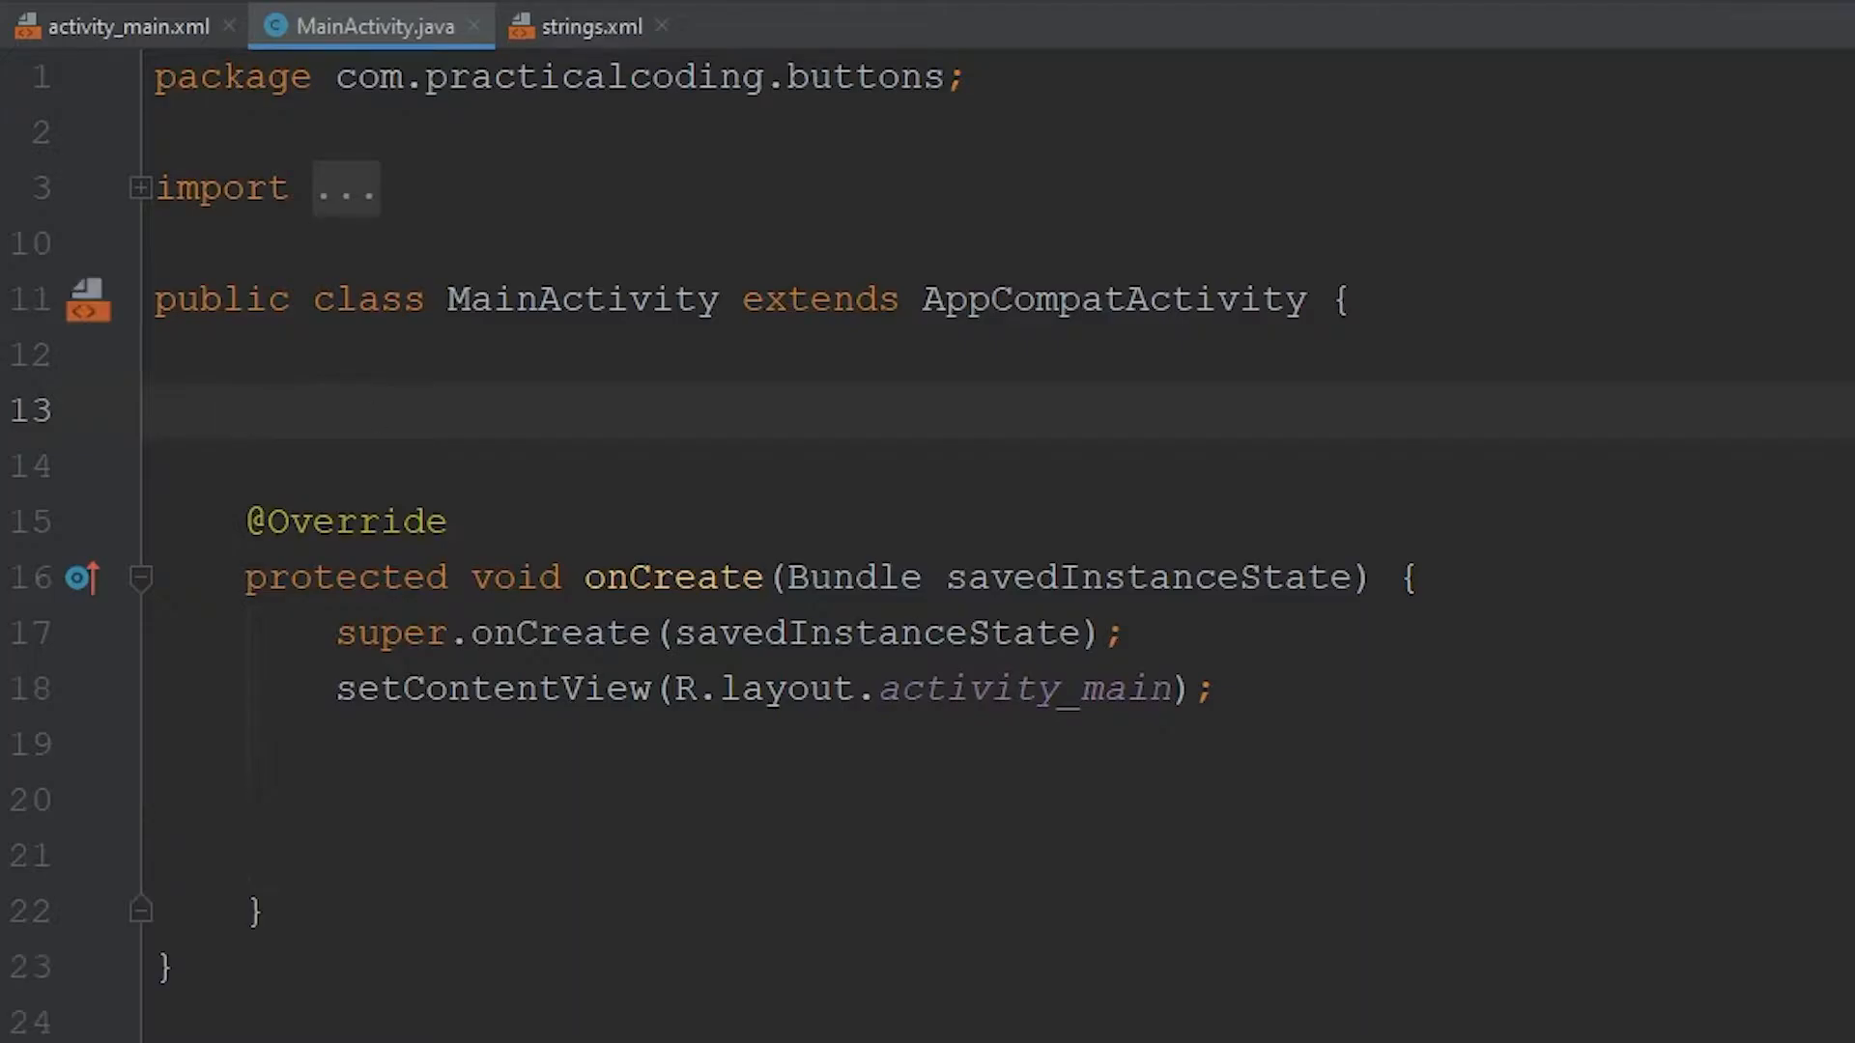
{"action": "type", "text": "private TextView"}
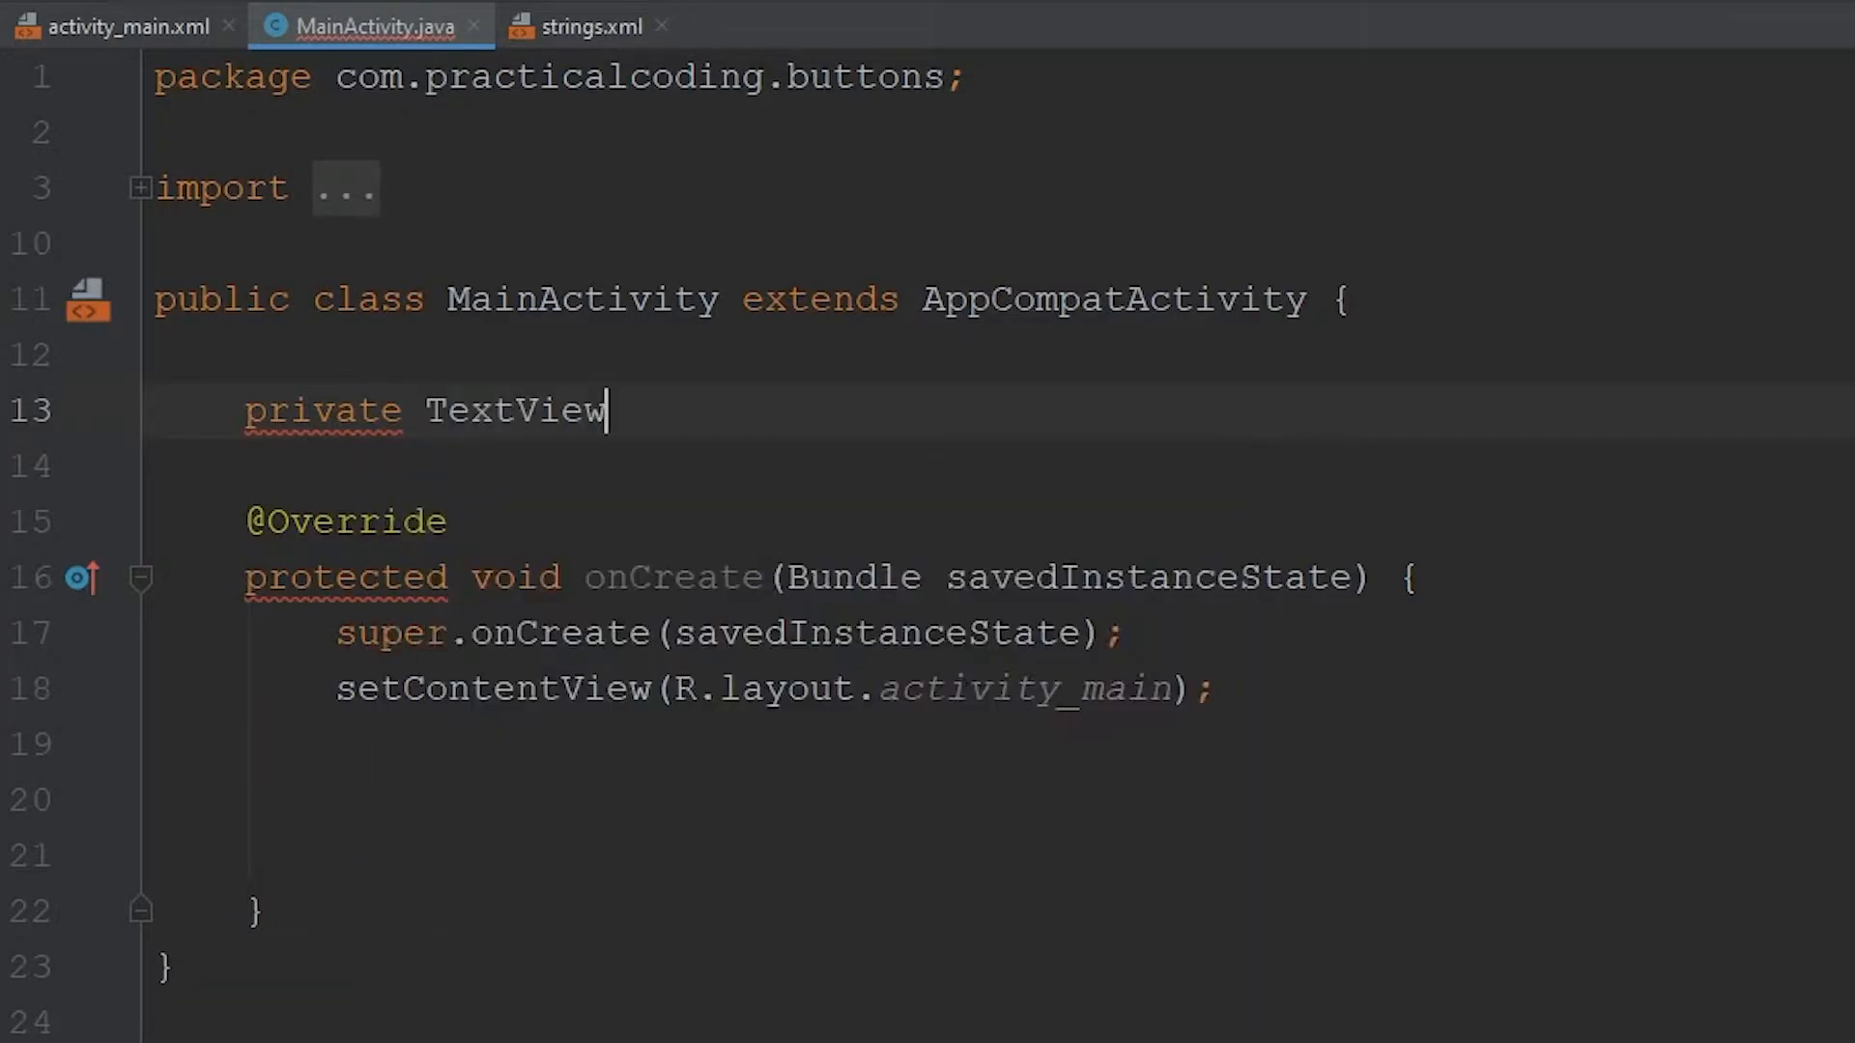
{"action": "type", "text": "textView"}
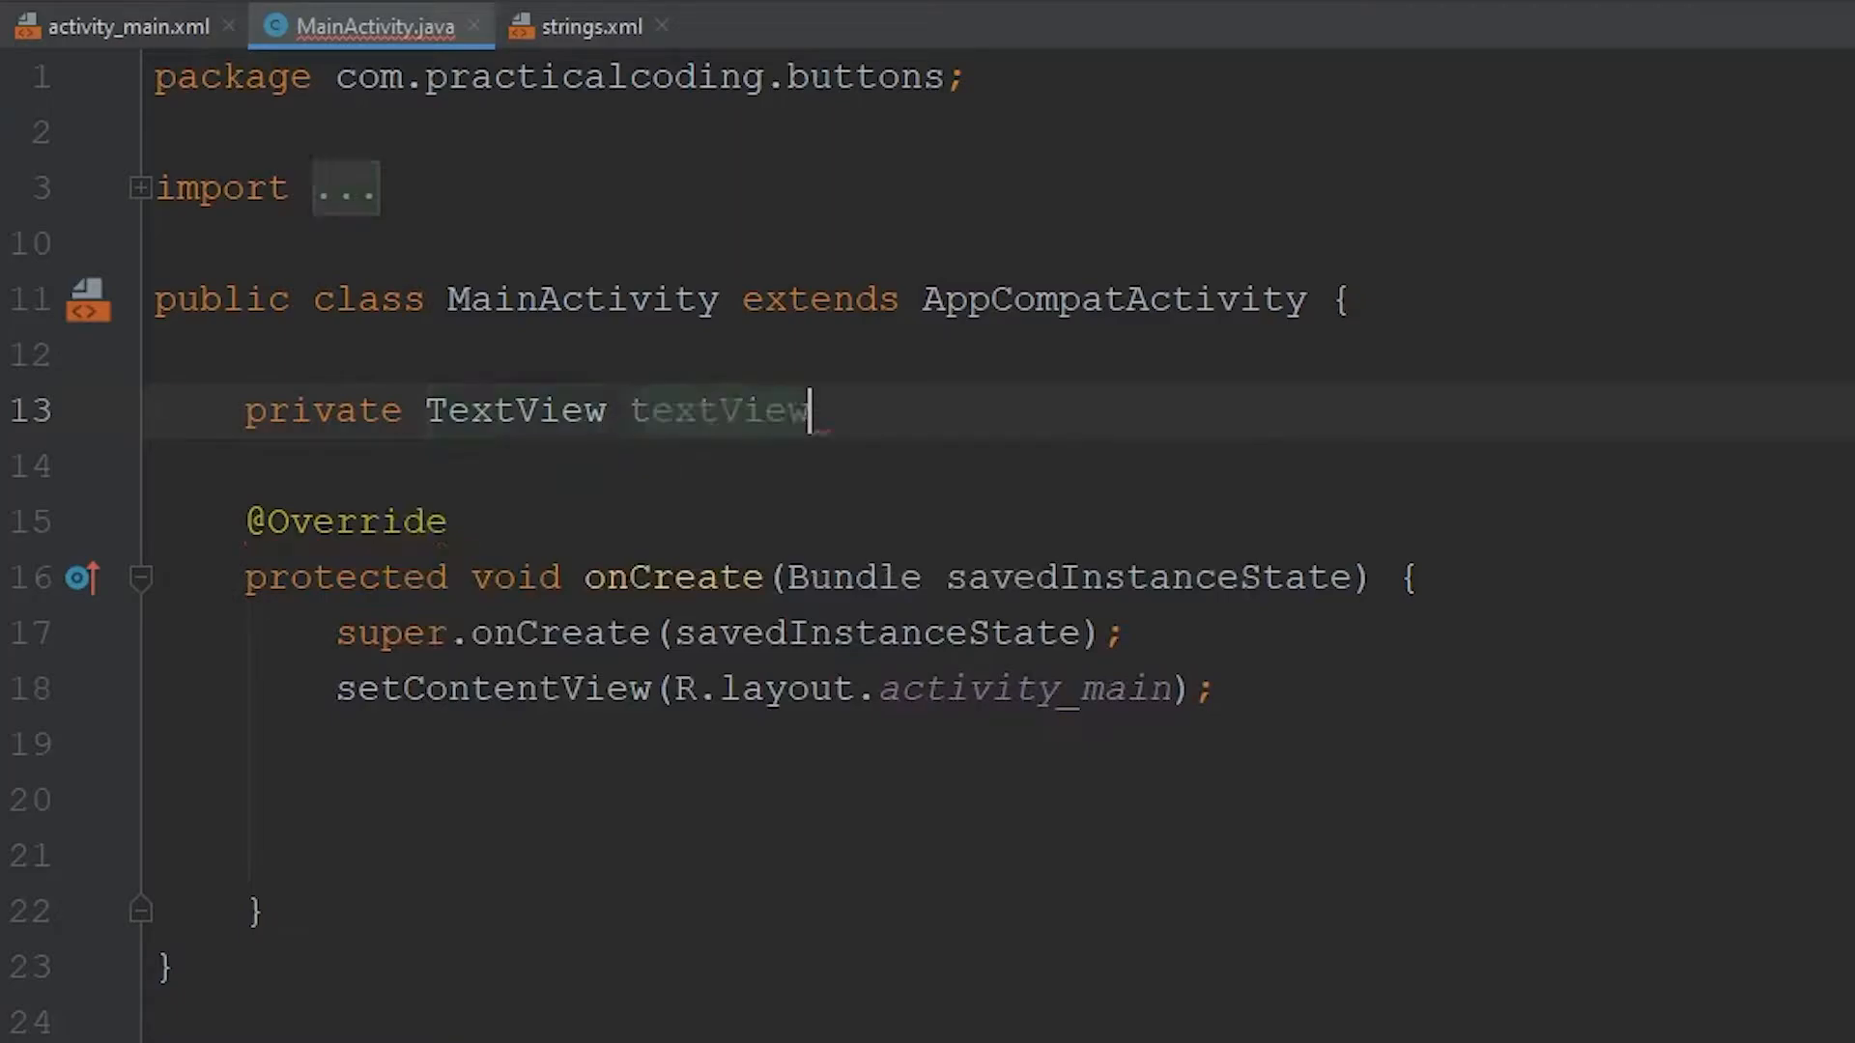
{"action": "type", "text": ";"}
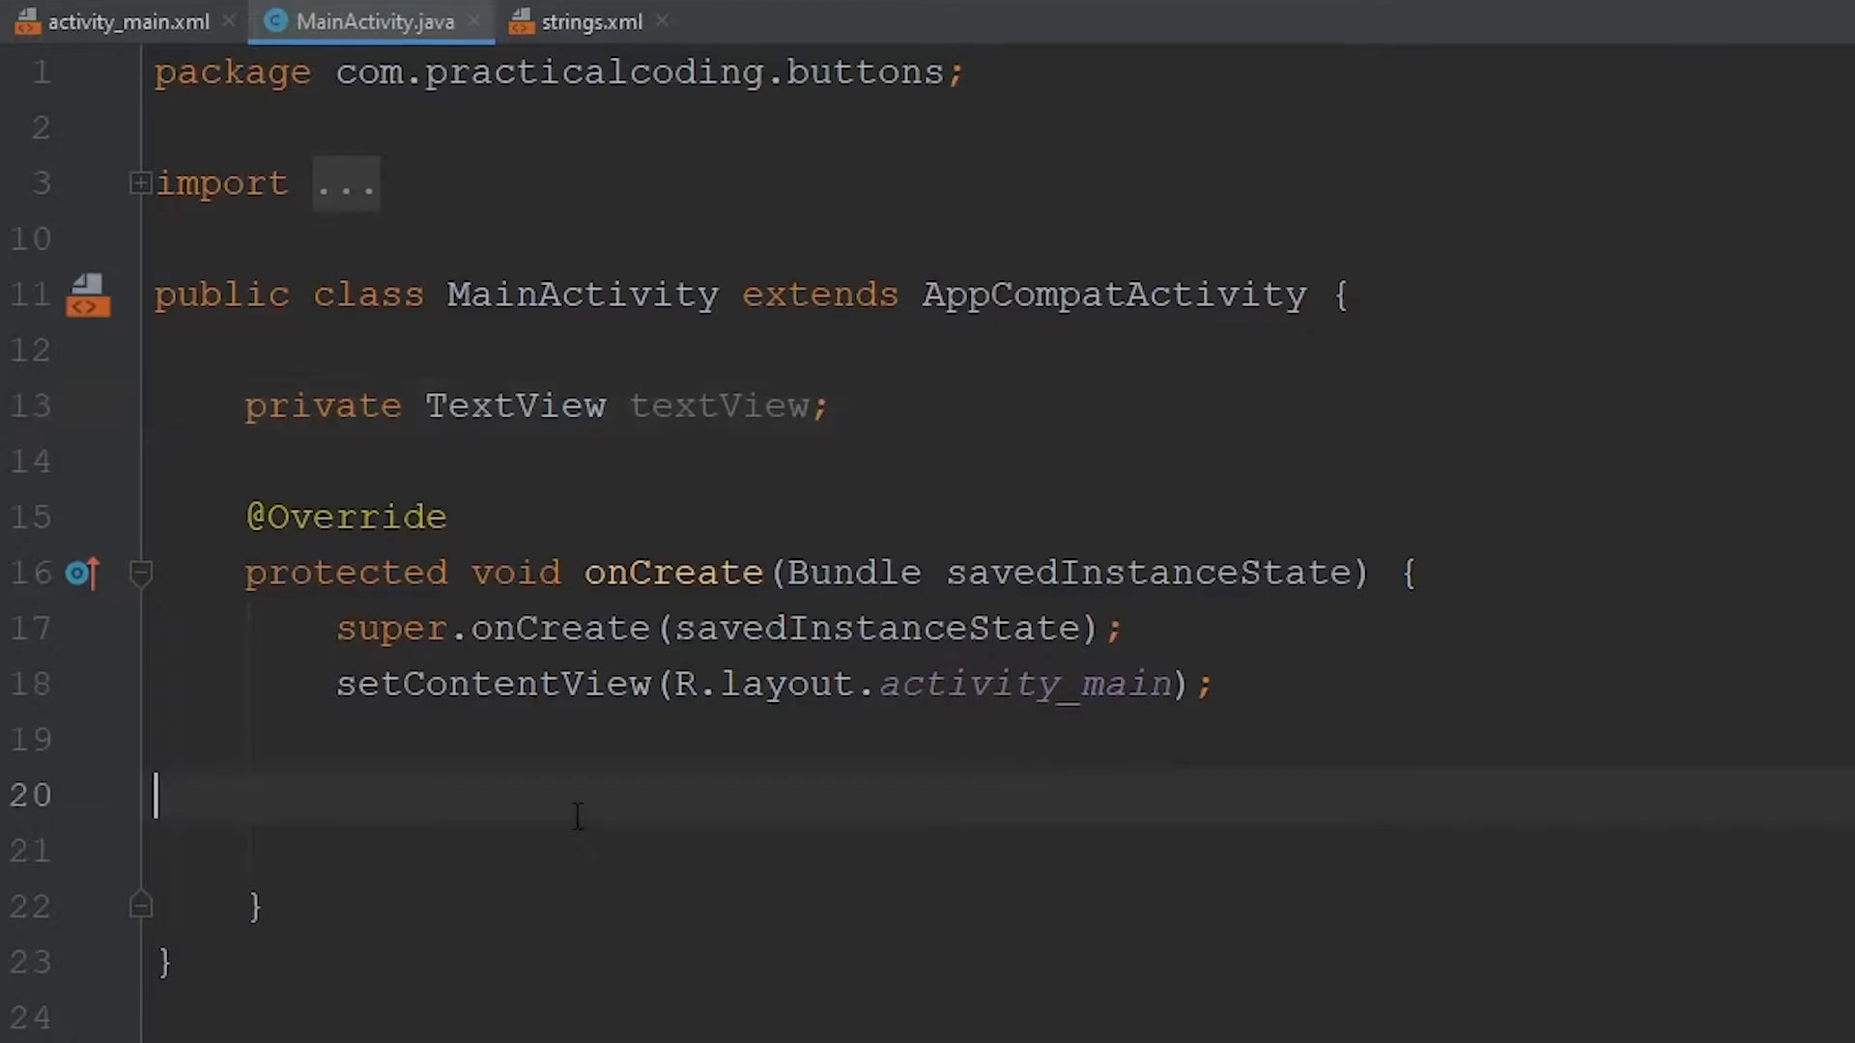
Write 'textView.findViewById(R.id.text);' inside onCreate.
{"action": "scroll", "scroll_direction": "down", "scroll_amount": 3}
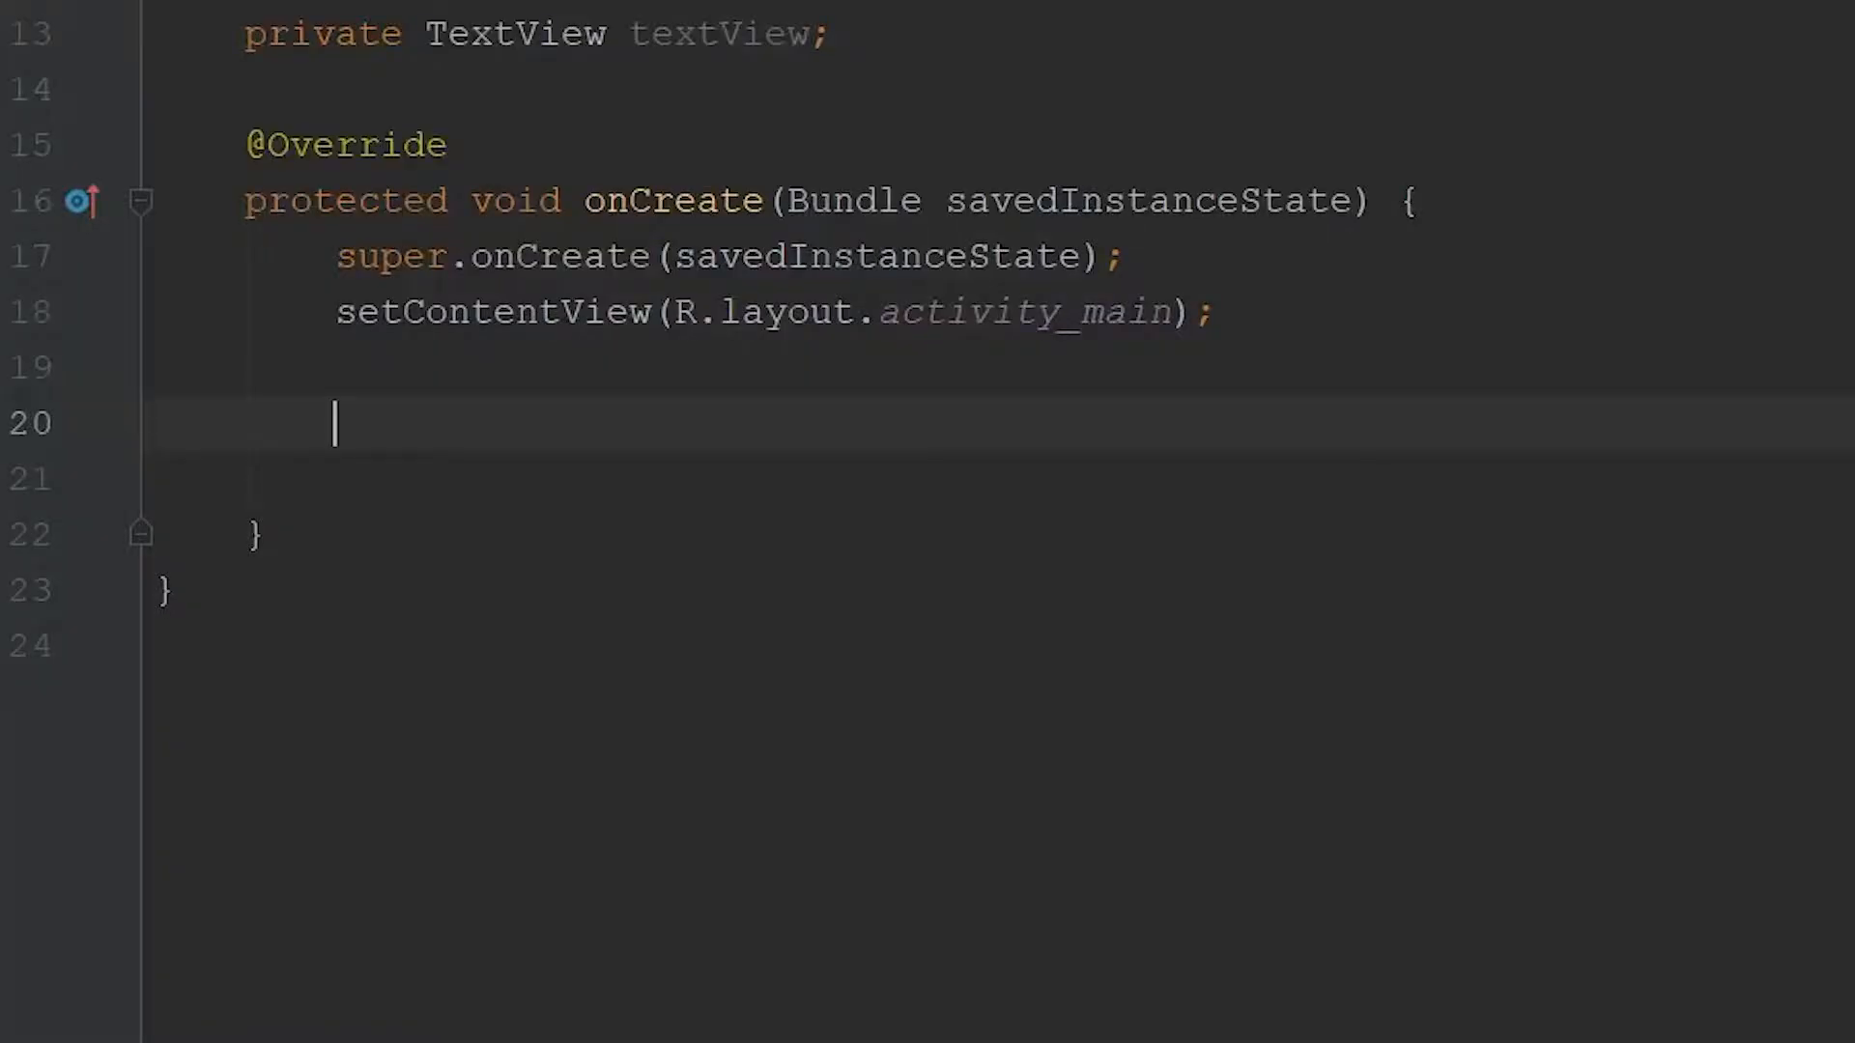
{"action": "type", "text": "textView"}
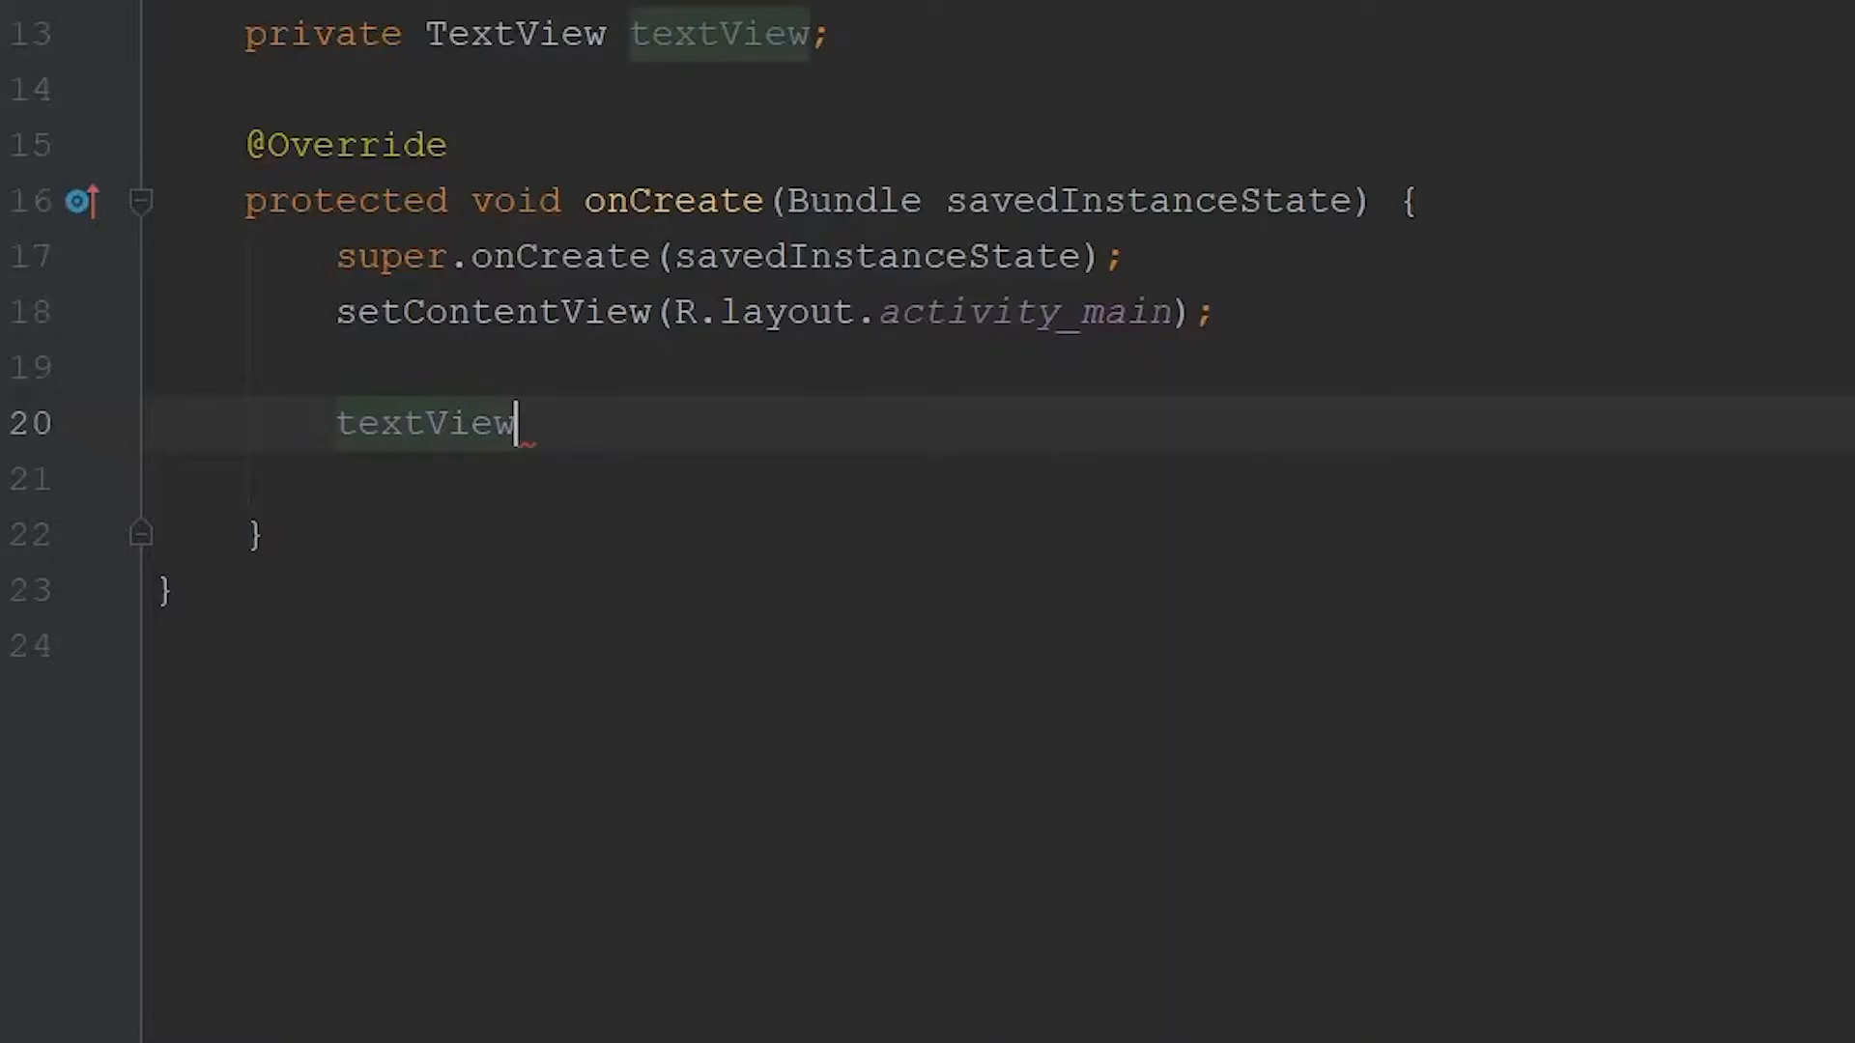
{"action": "type", "text": ".findViewById(R"}
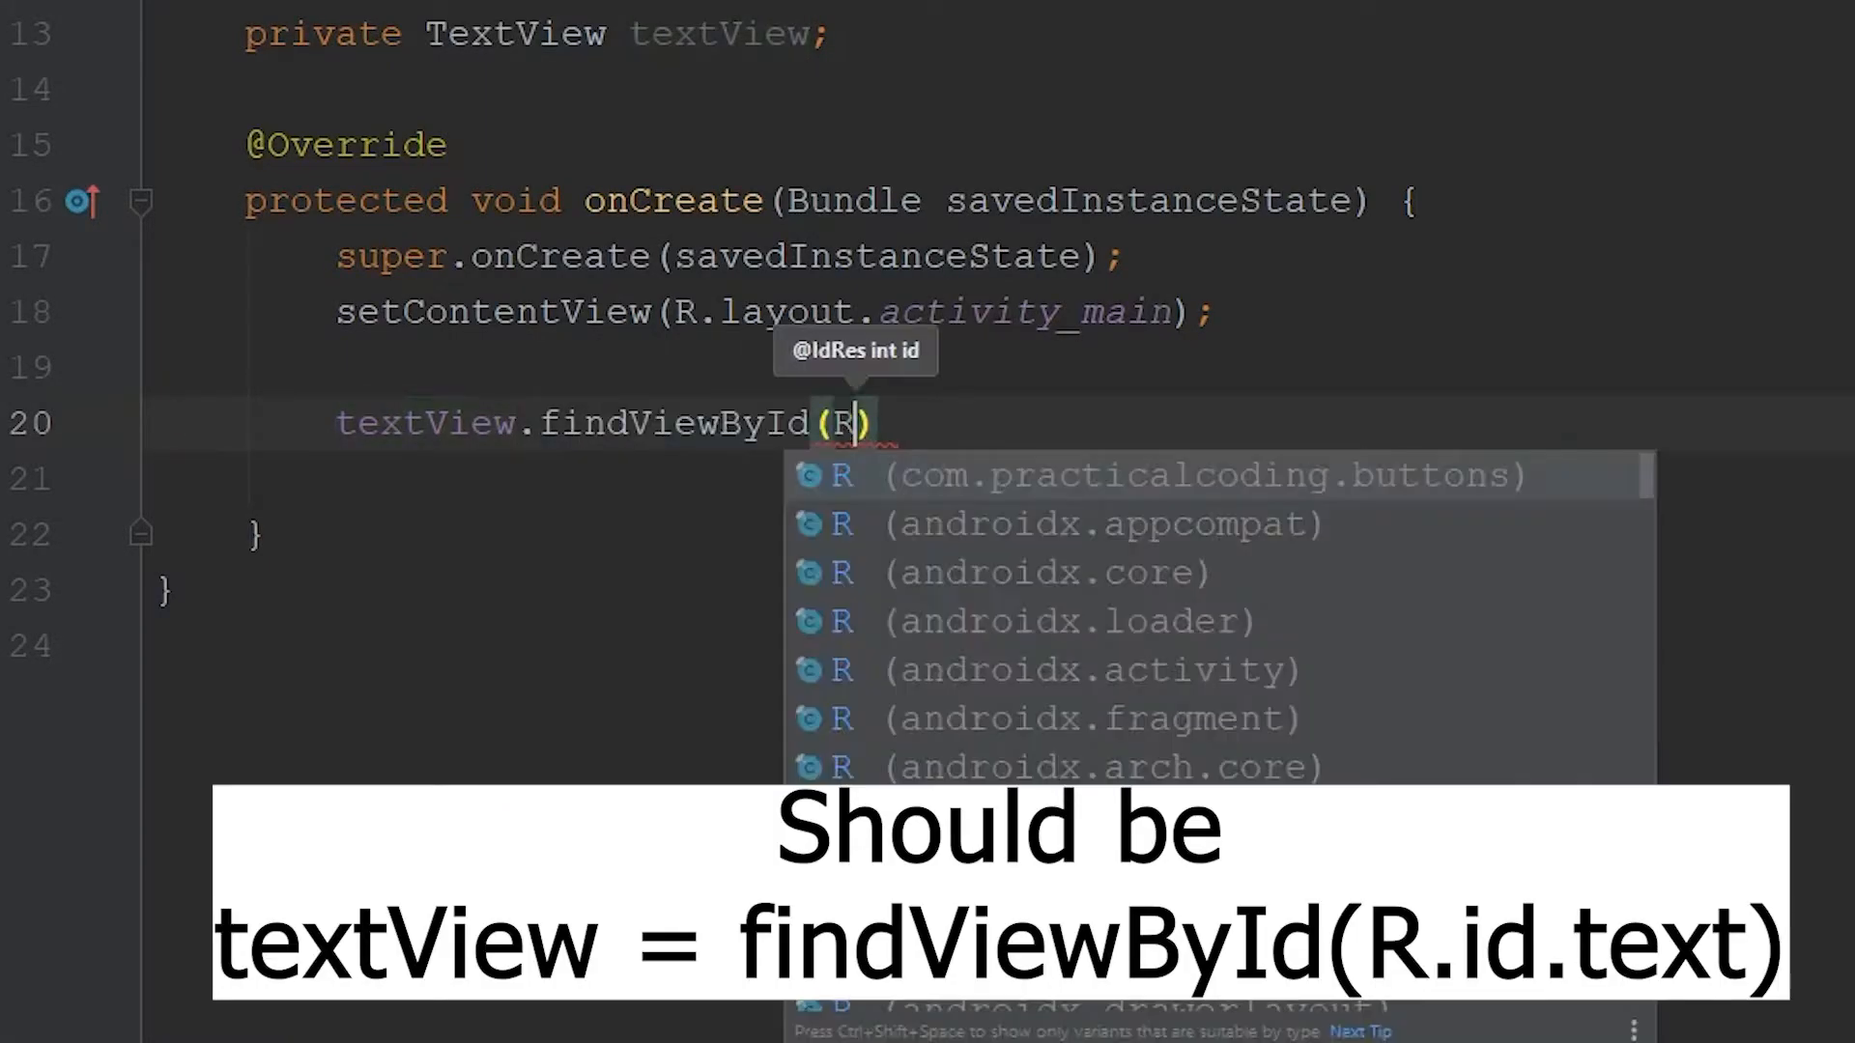
{"action": "type", "text": ".id."}
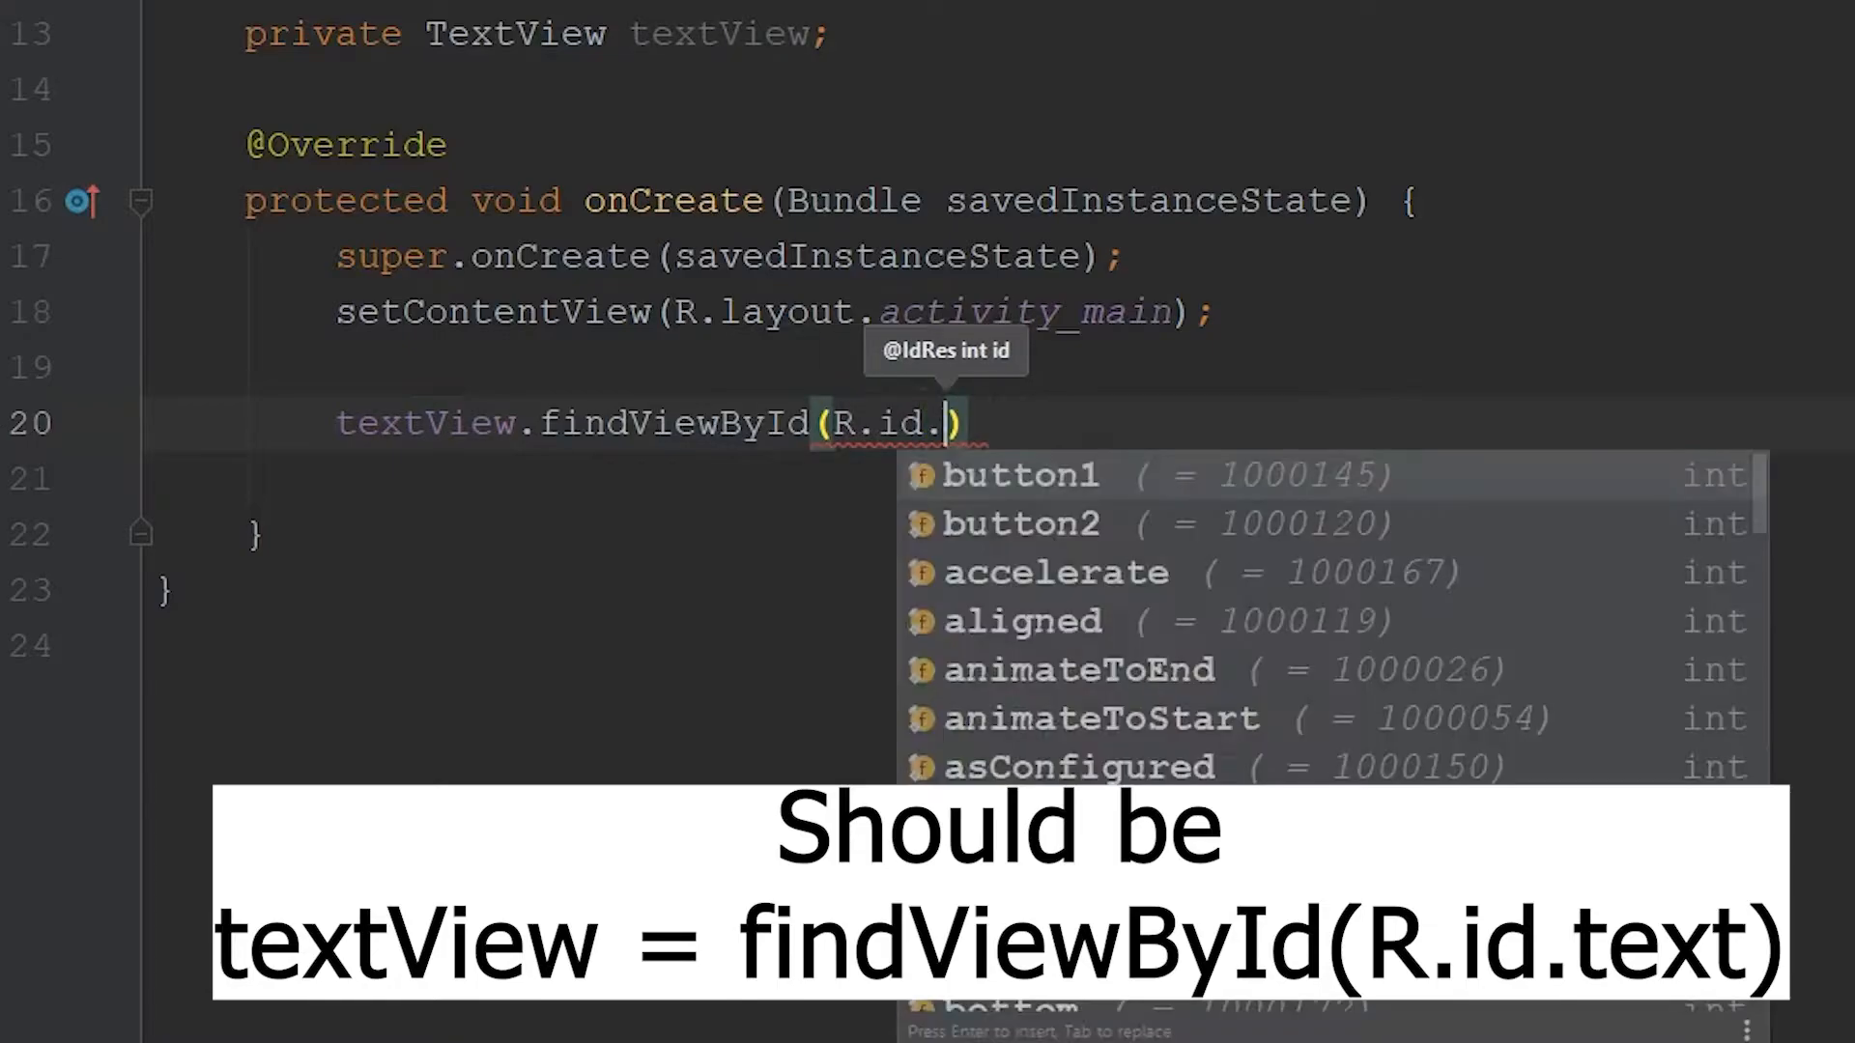
{"action": "type", "text": "text"}
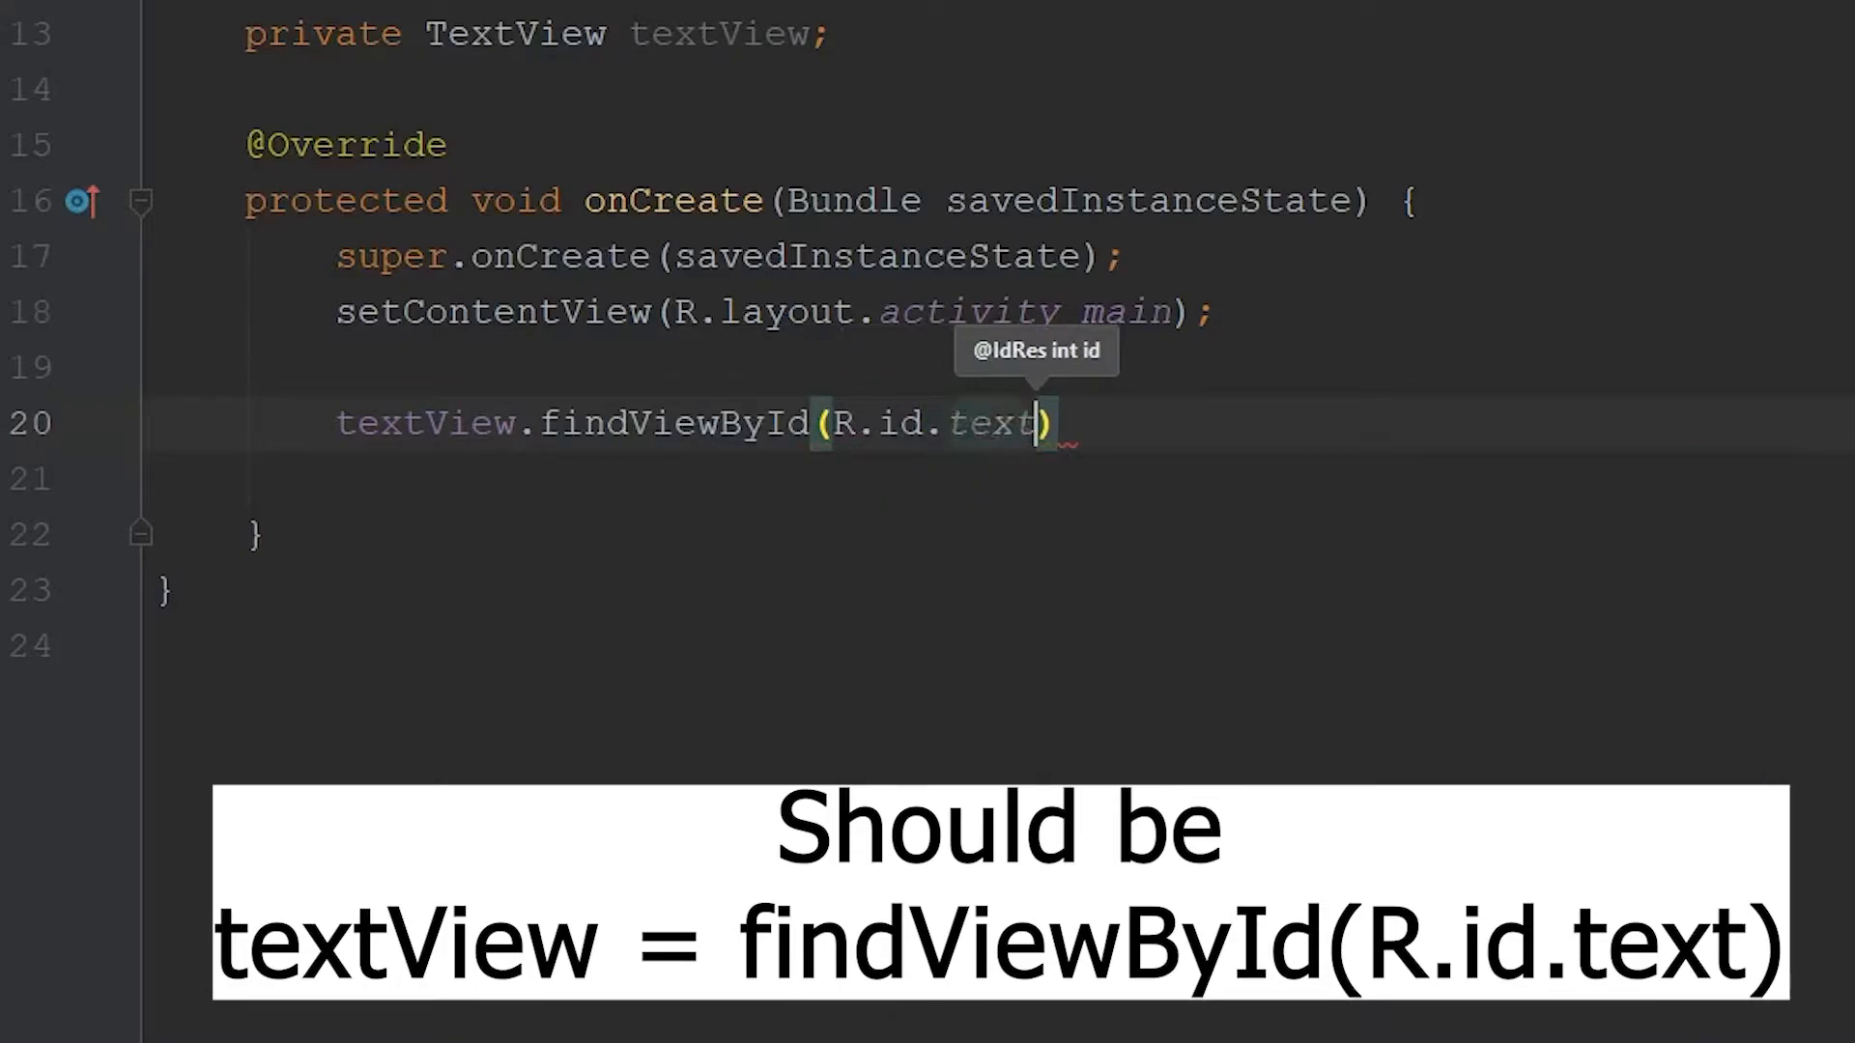
{"action": "type", "text": ";"}
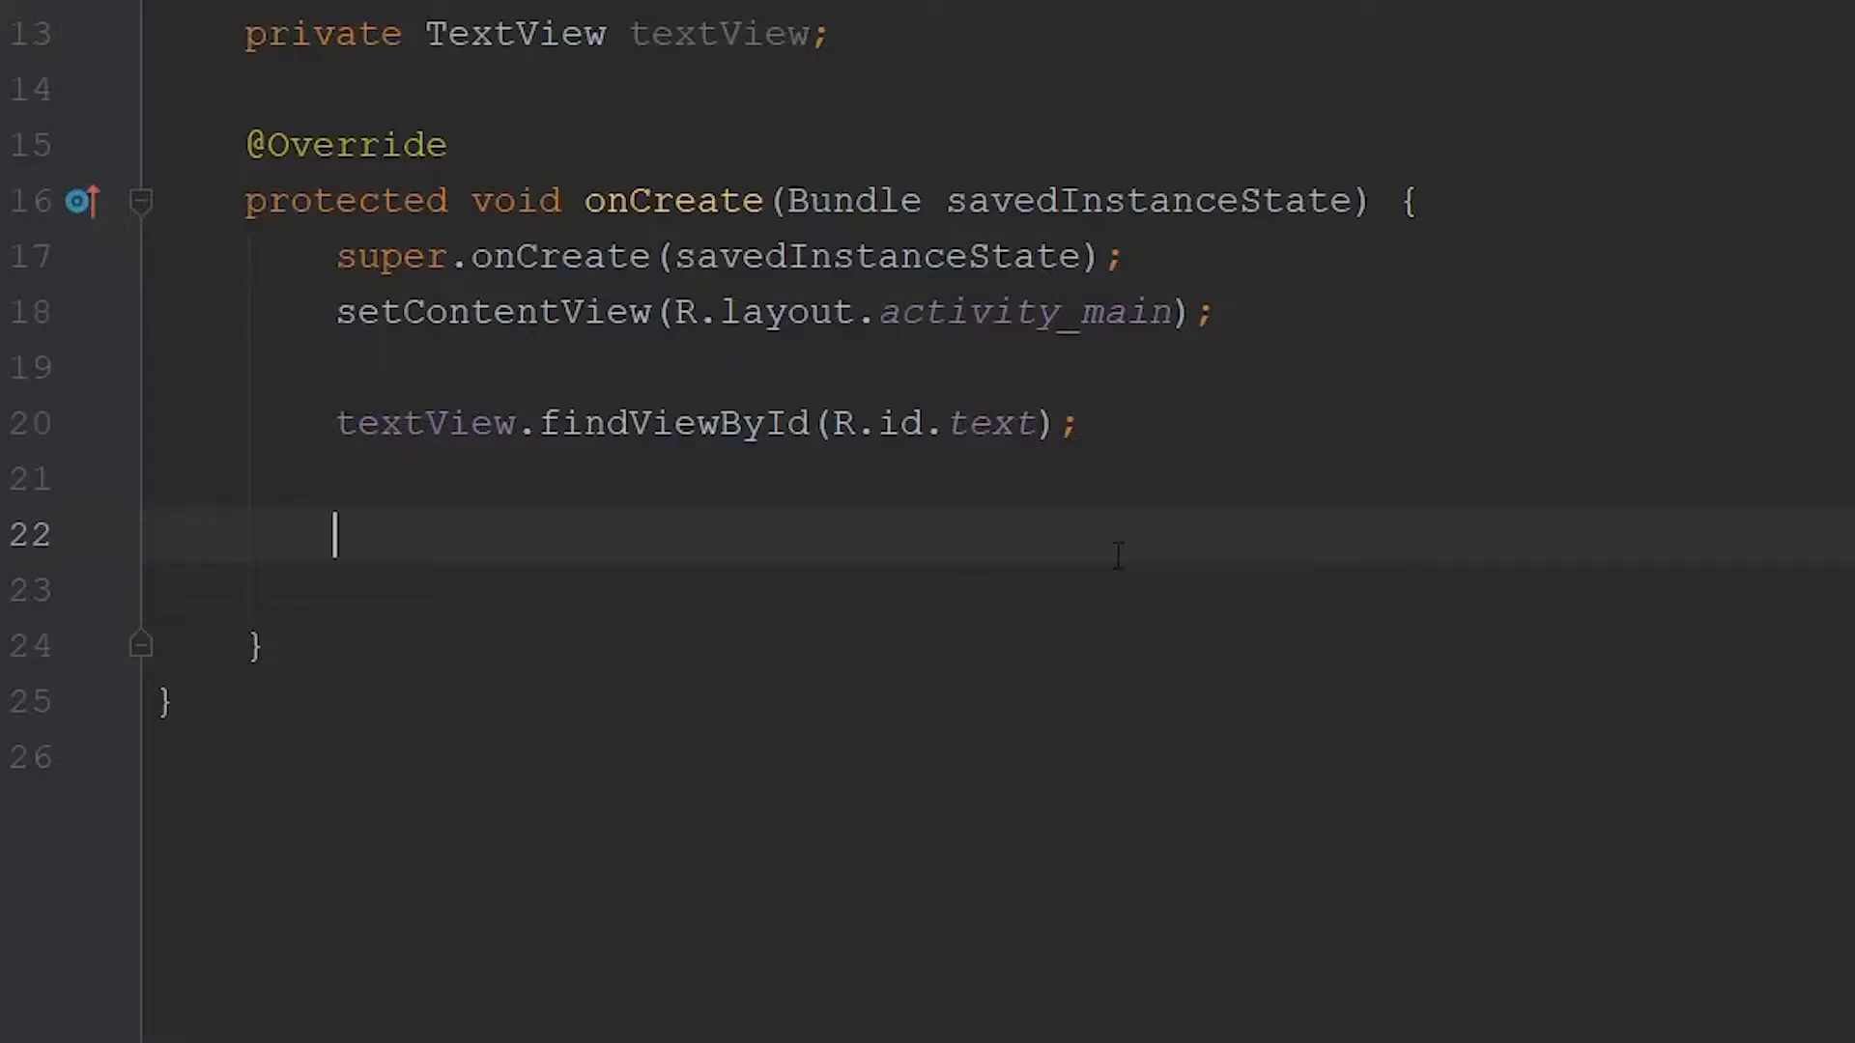
Write 'Button button1 = findViewById(R.id.button1);' below the textView line.
{"action": "type", "text": "Button"}
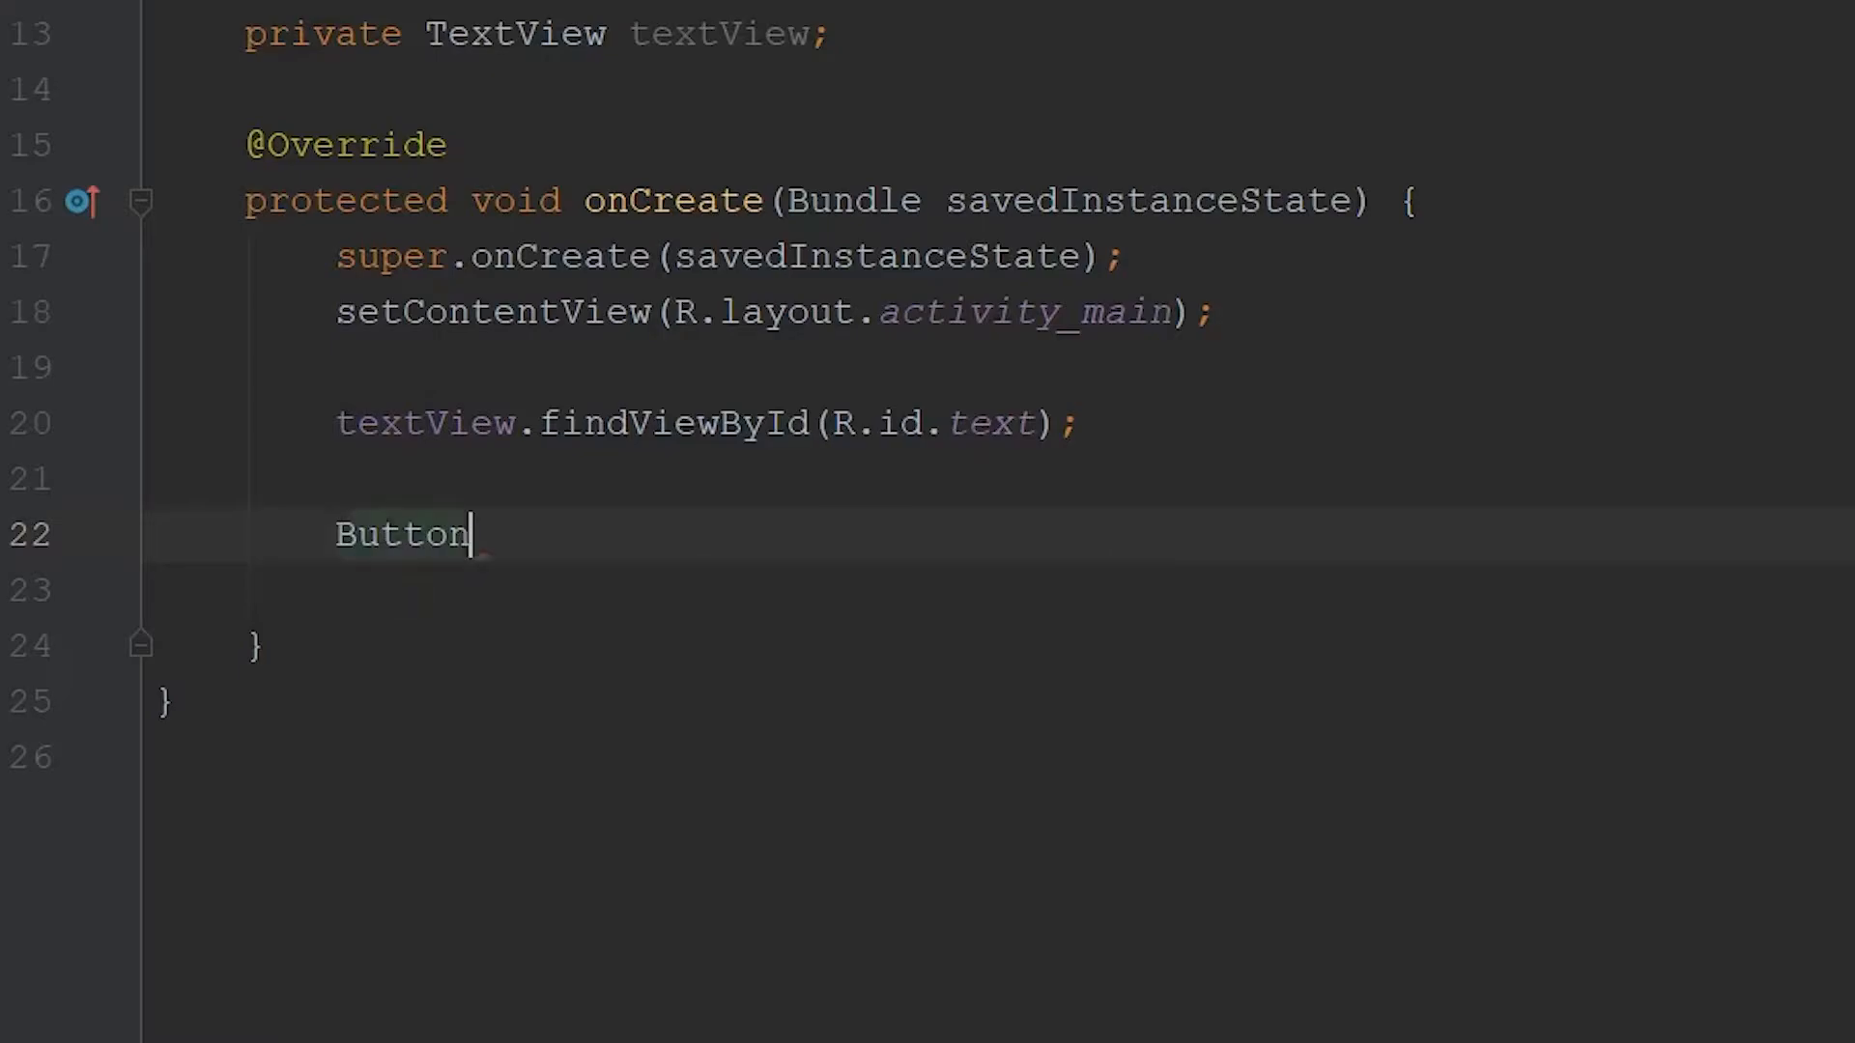
{"action": "type", "text": "button1"}
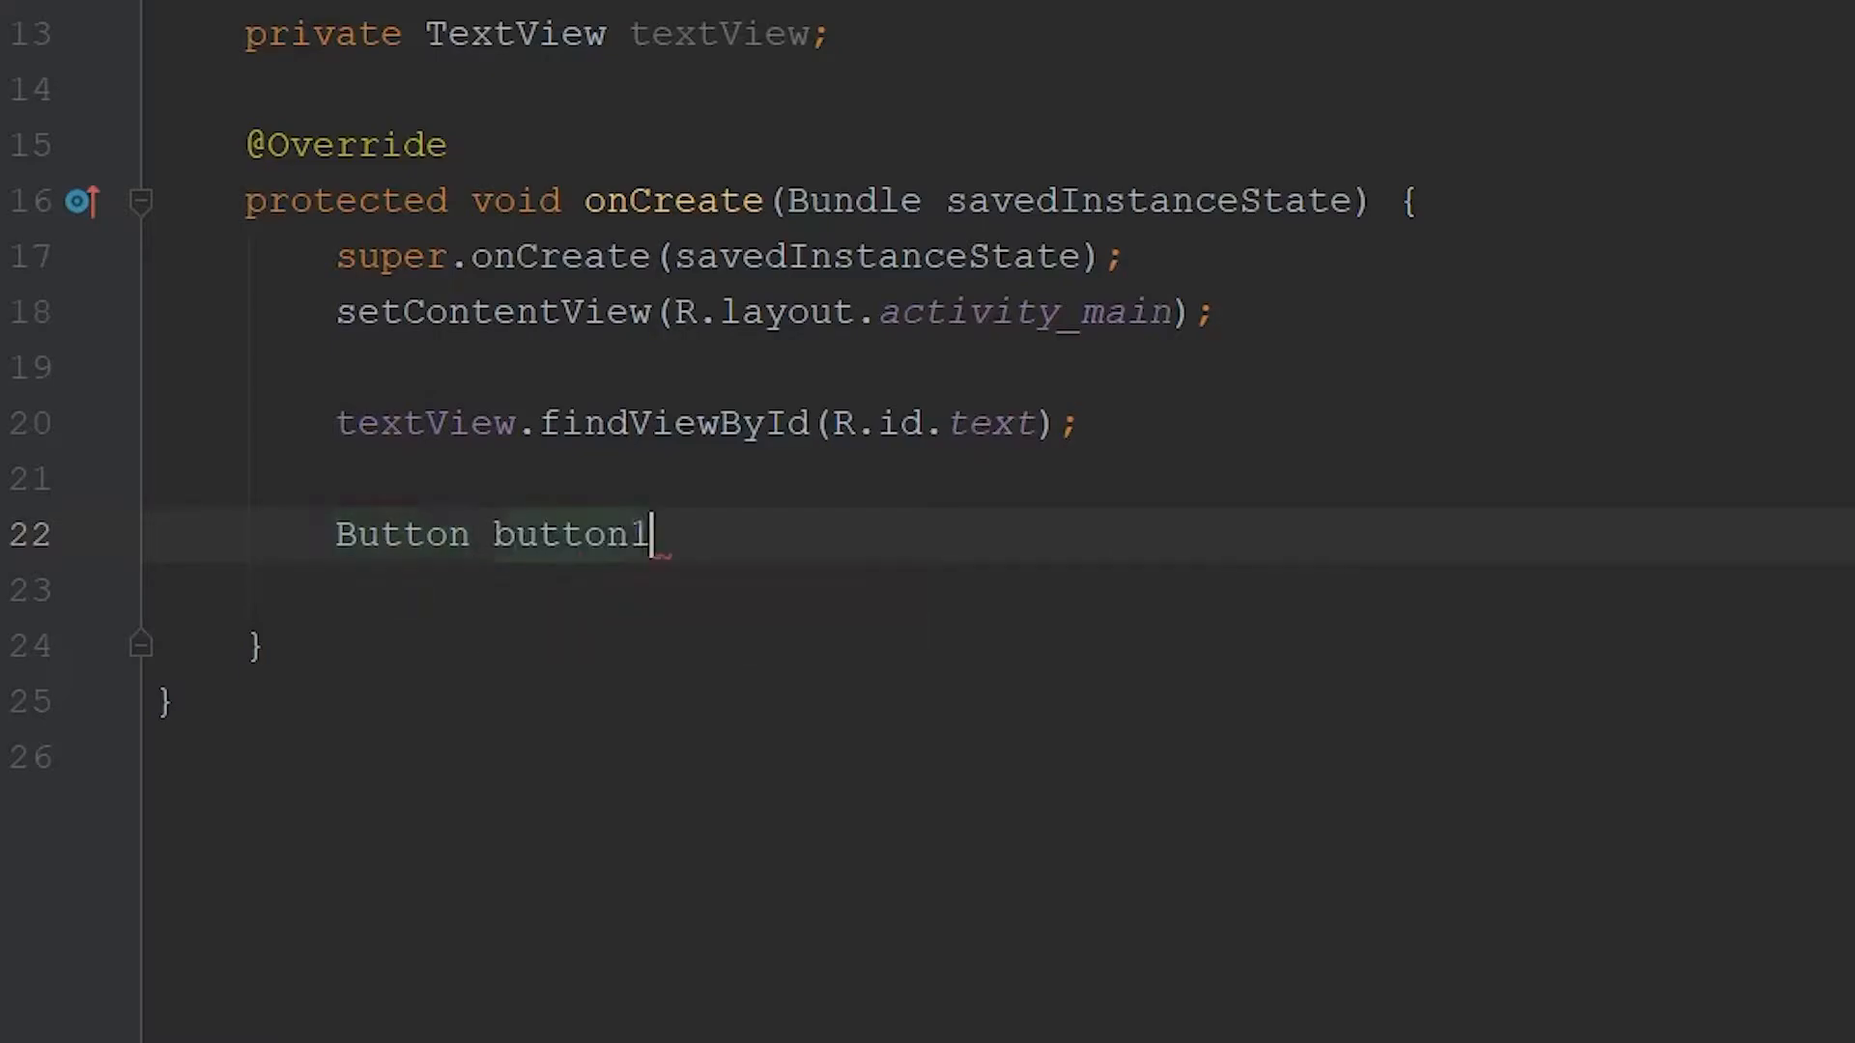
{"action": "type", "text": "= findViewById(R.id.button1);"}
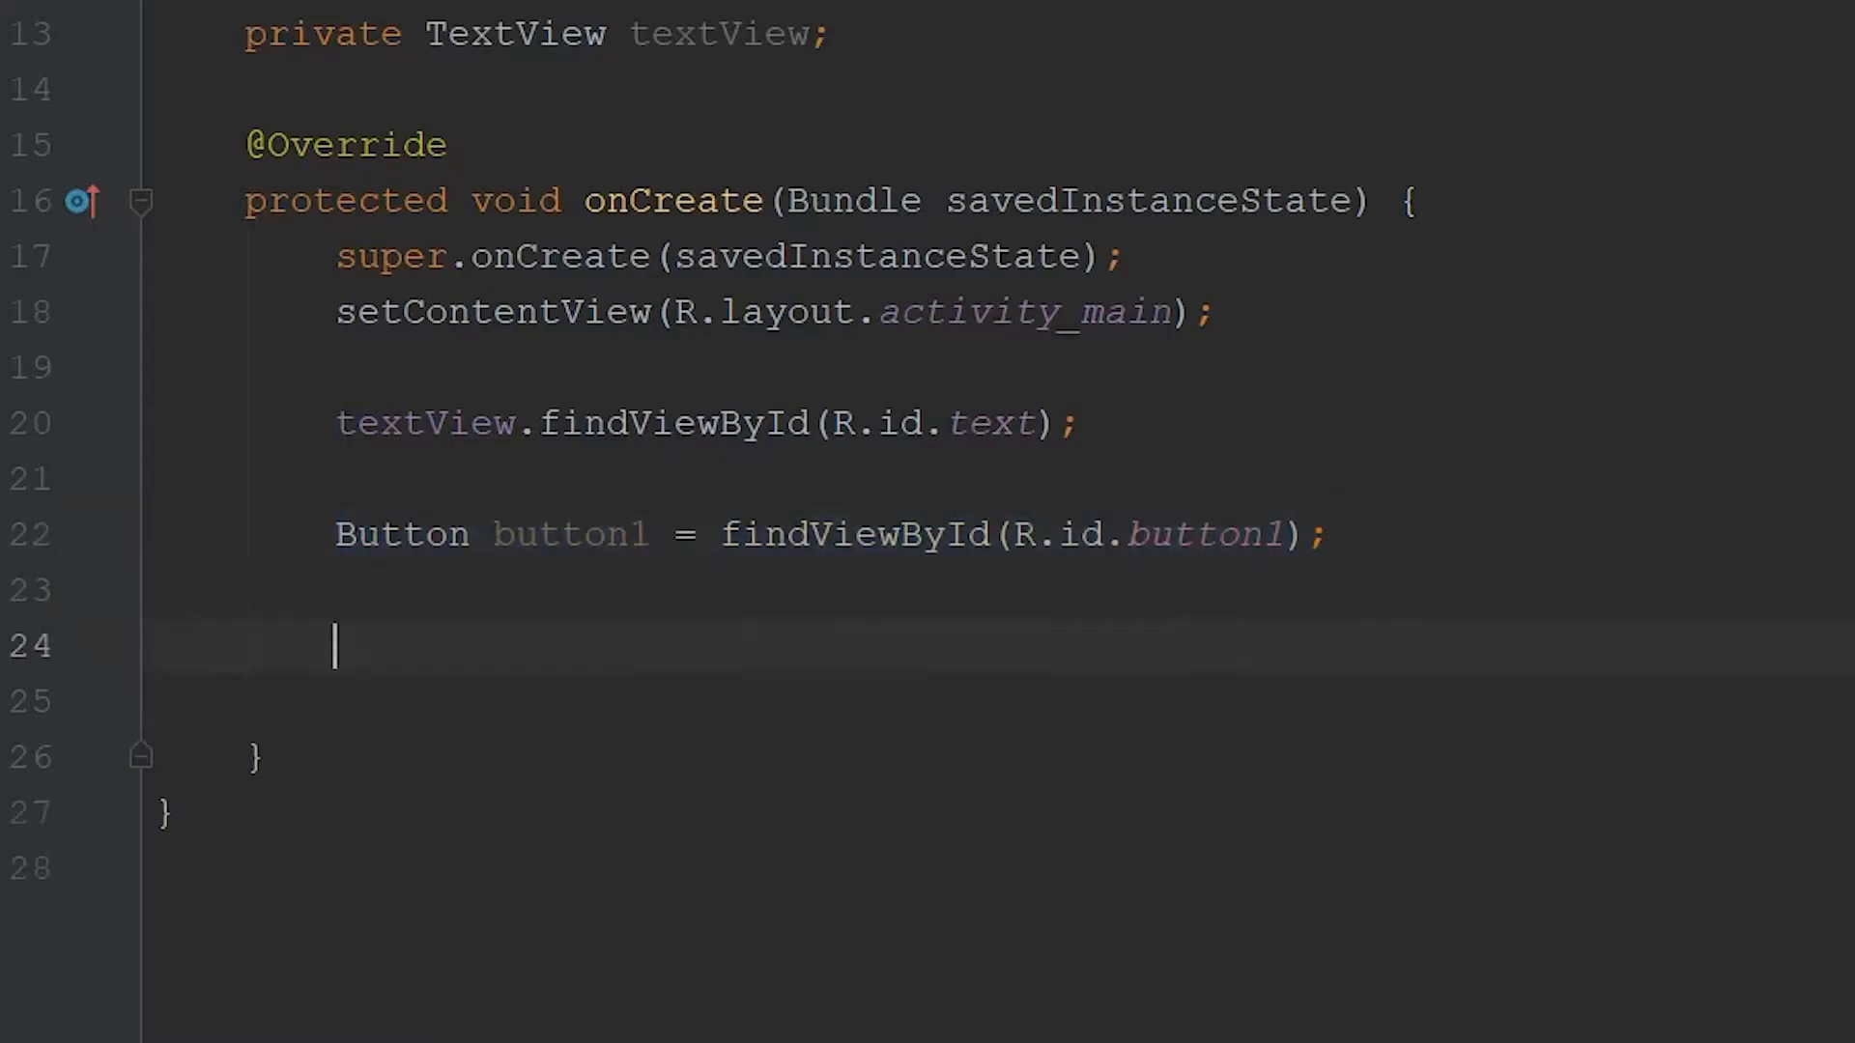
{"action": "left_click", "coordinate": [603, 533]}
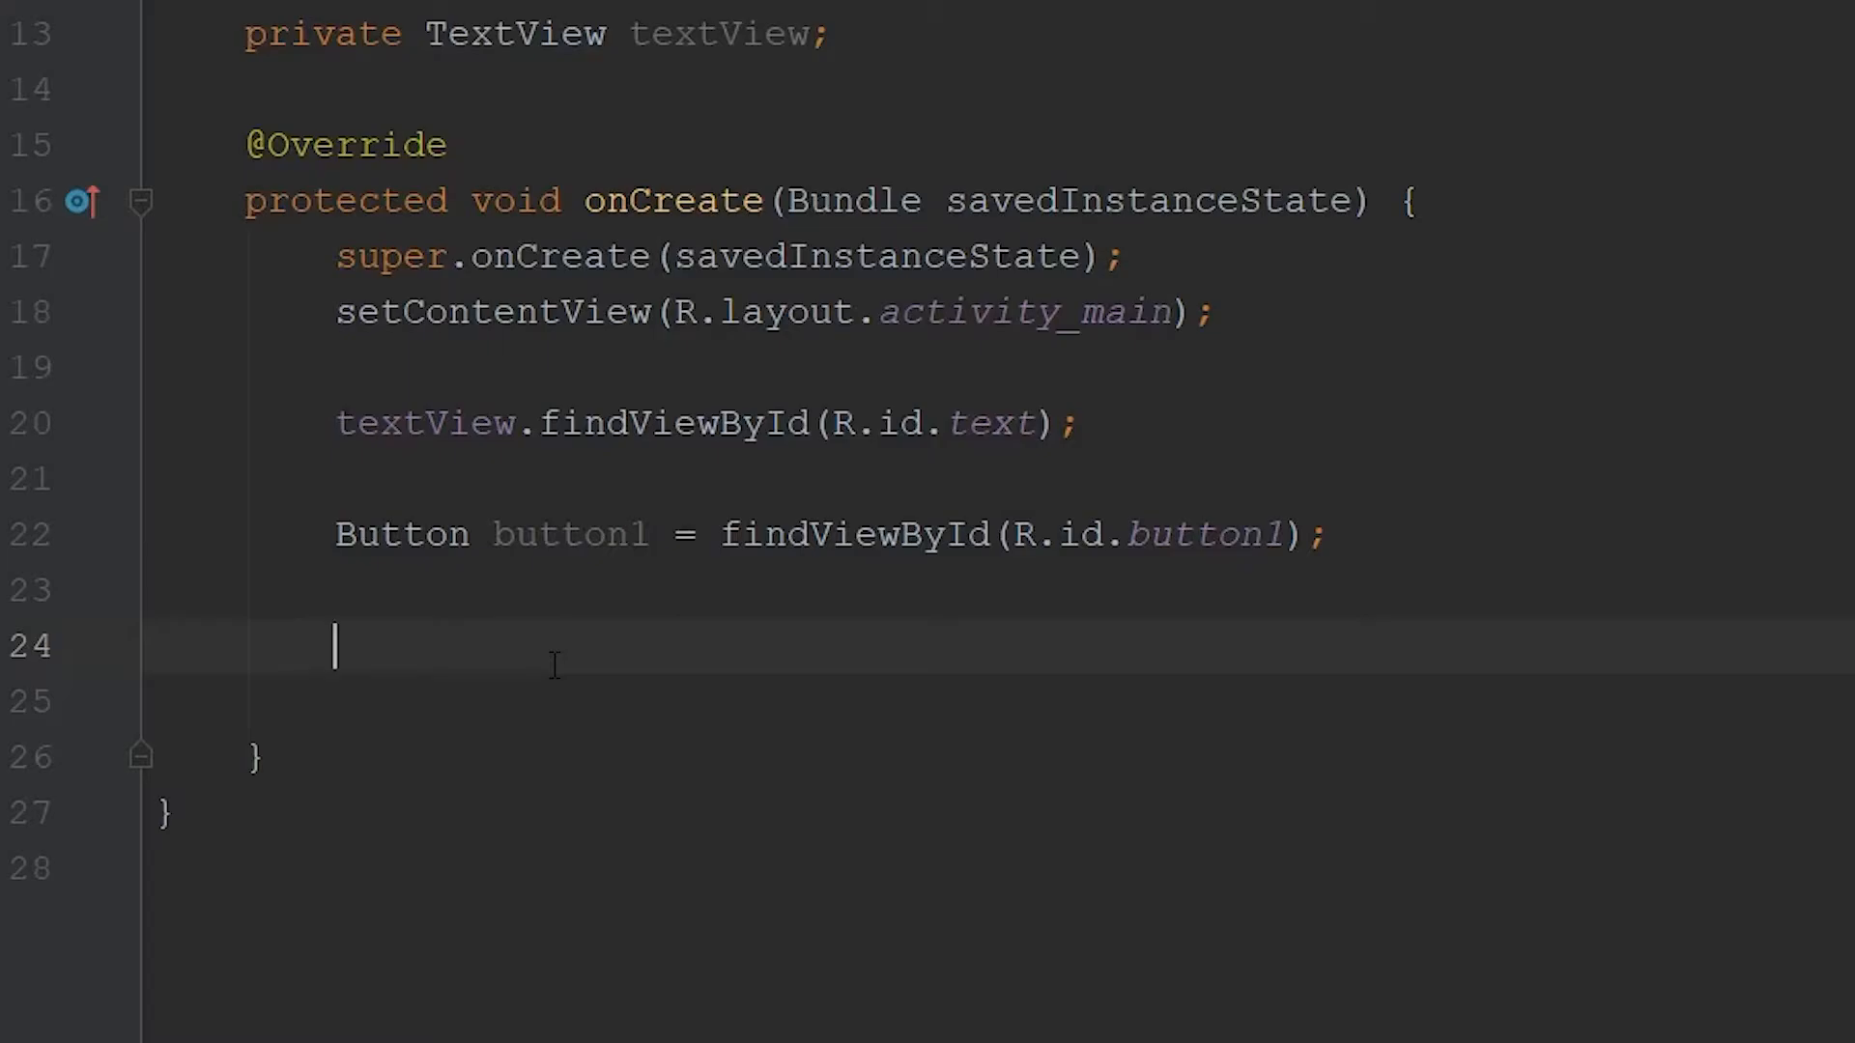
Attach a new View.OnClickListener with an empty onClick stub to button1.
{"action": "type", "text": "button1.set"}
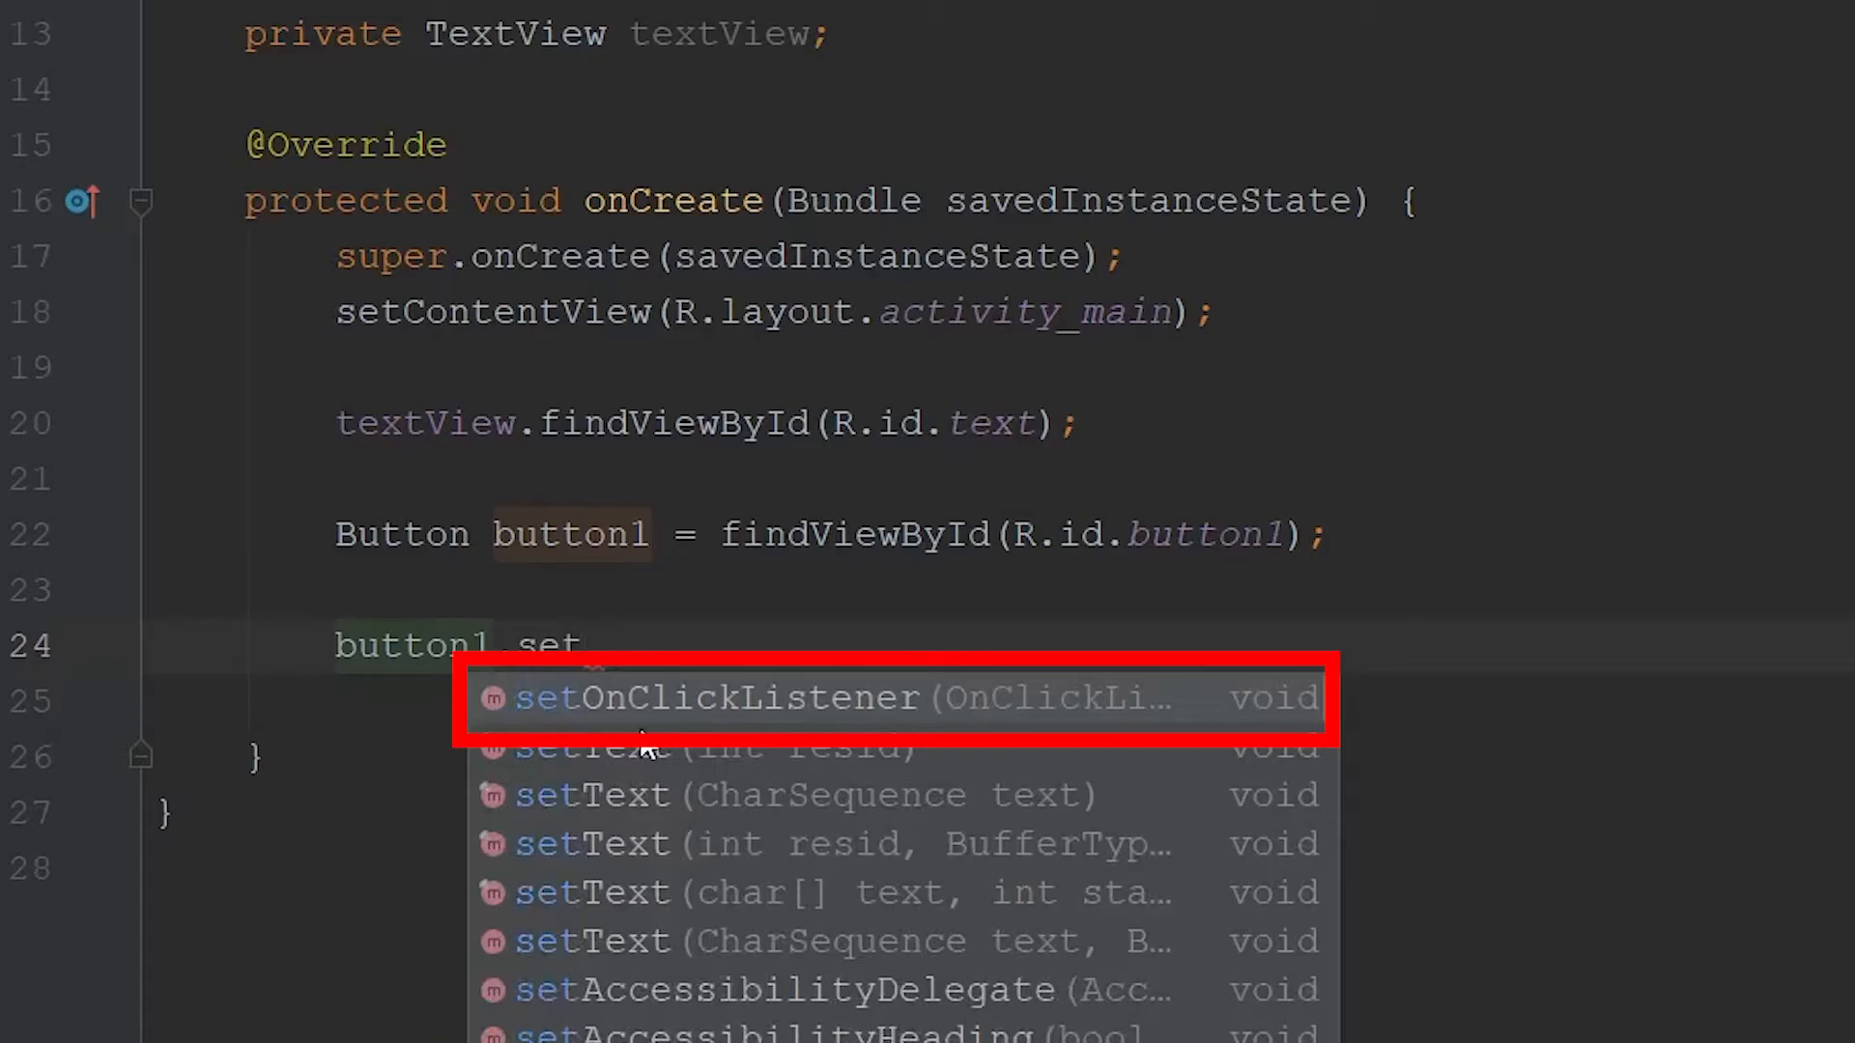
{"action": "left_click", "coordinate": [736, 698]}
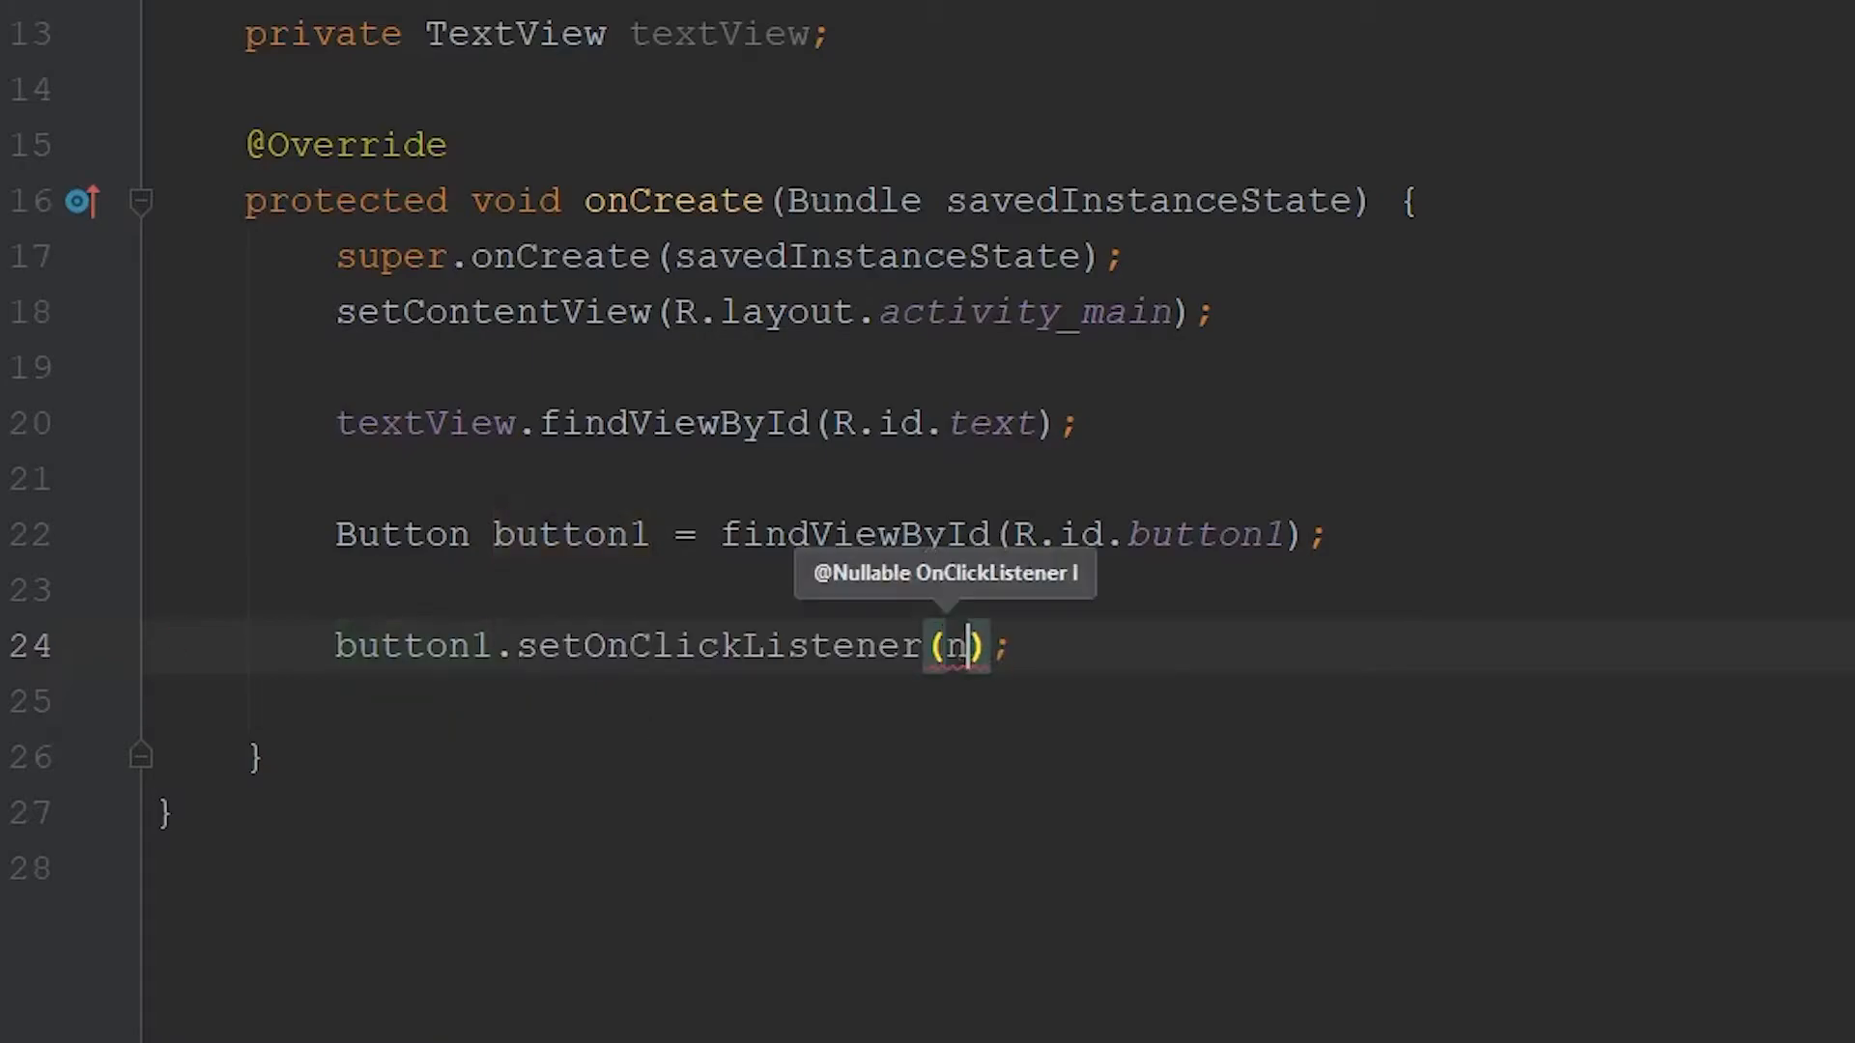
{"action": "type", "text": "ew Vi"}
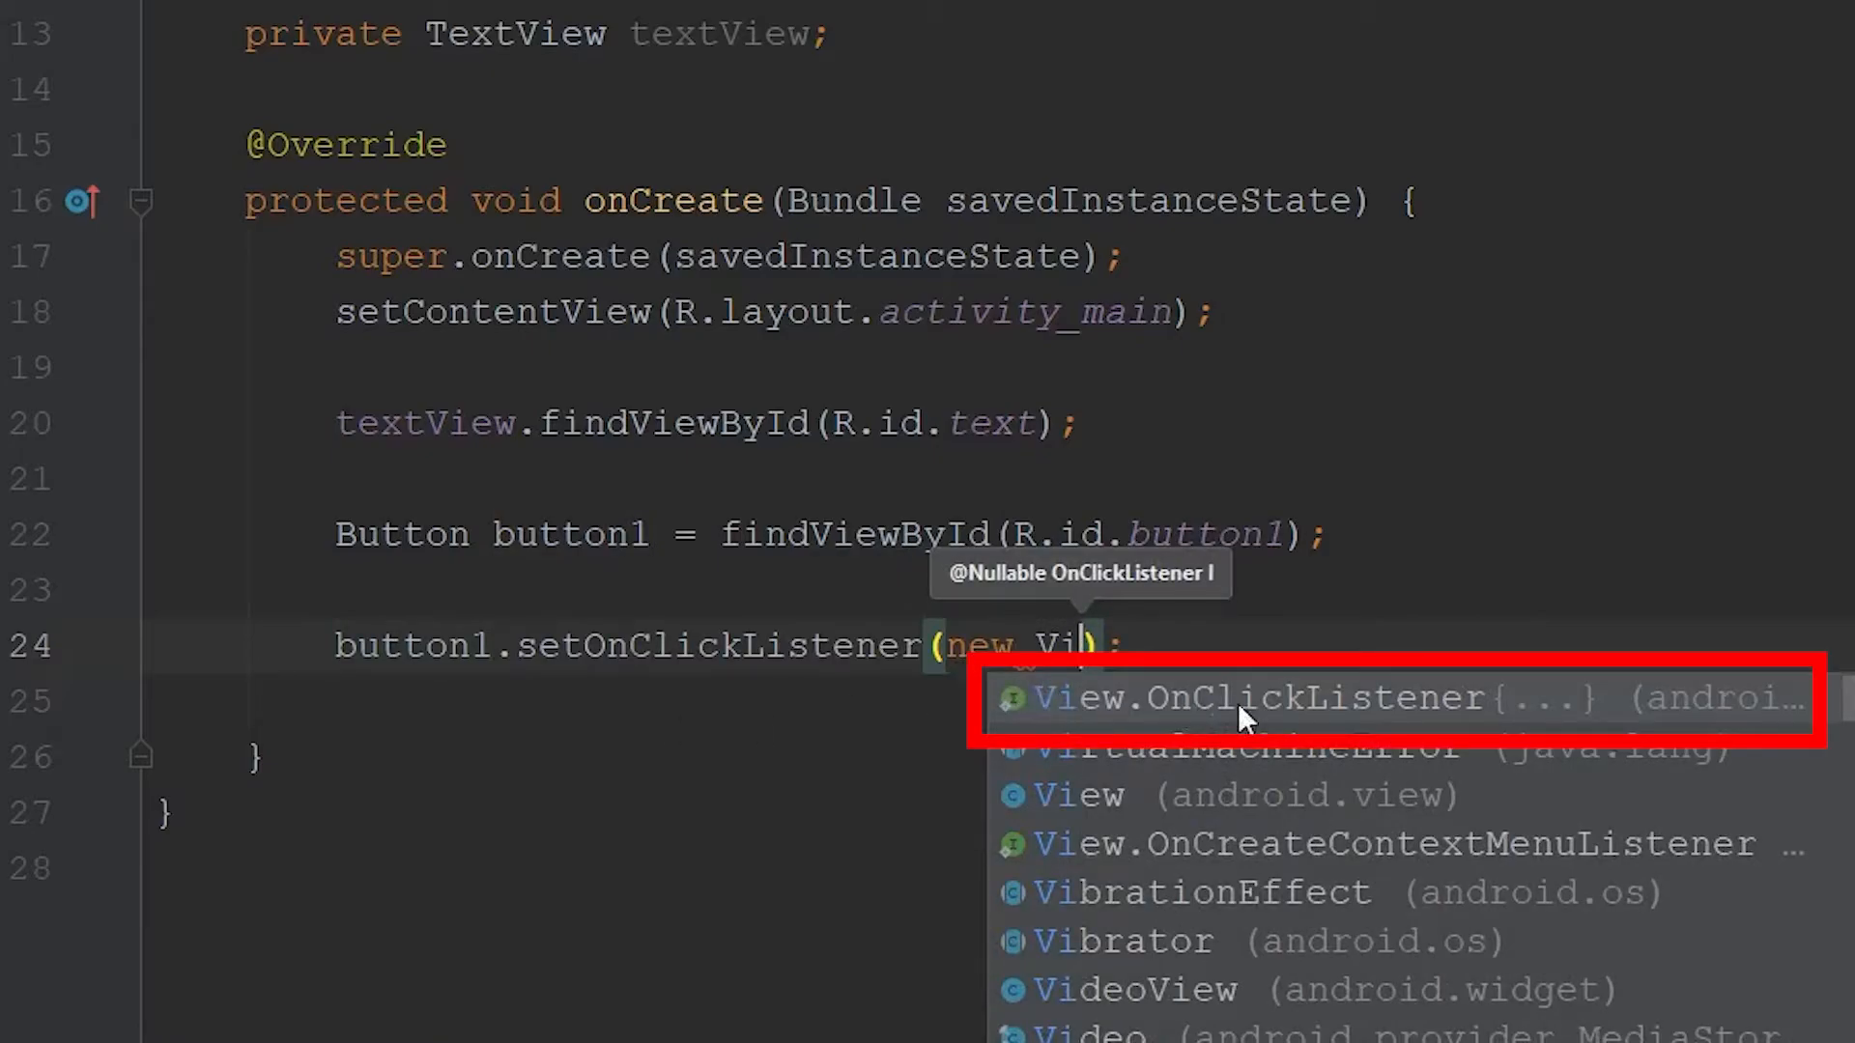
{"action": "mouse_move", "coordinate": [1538, 726]}
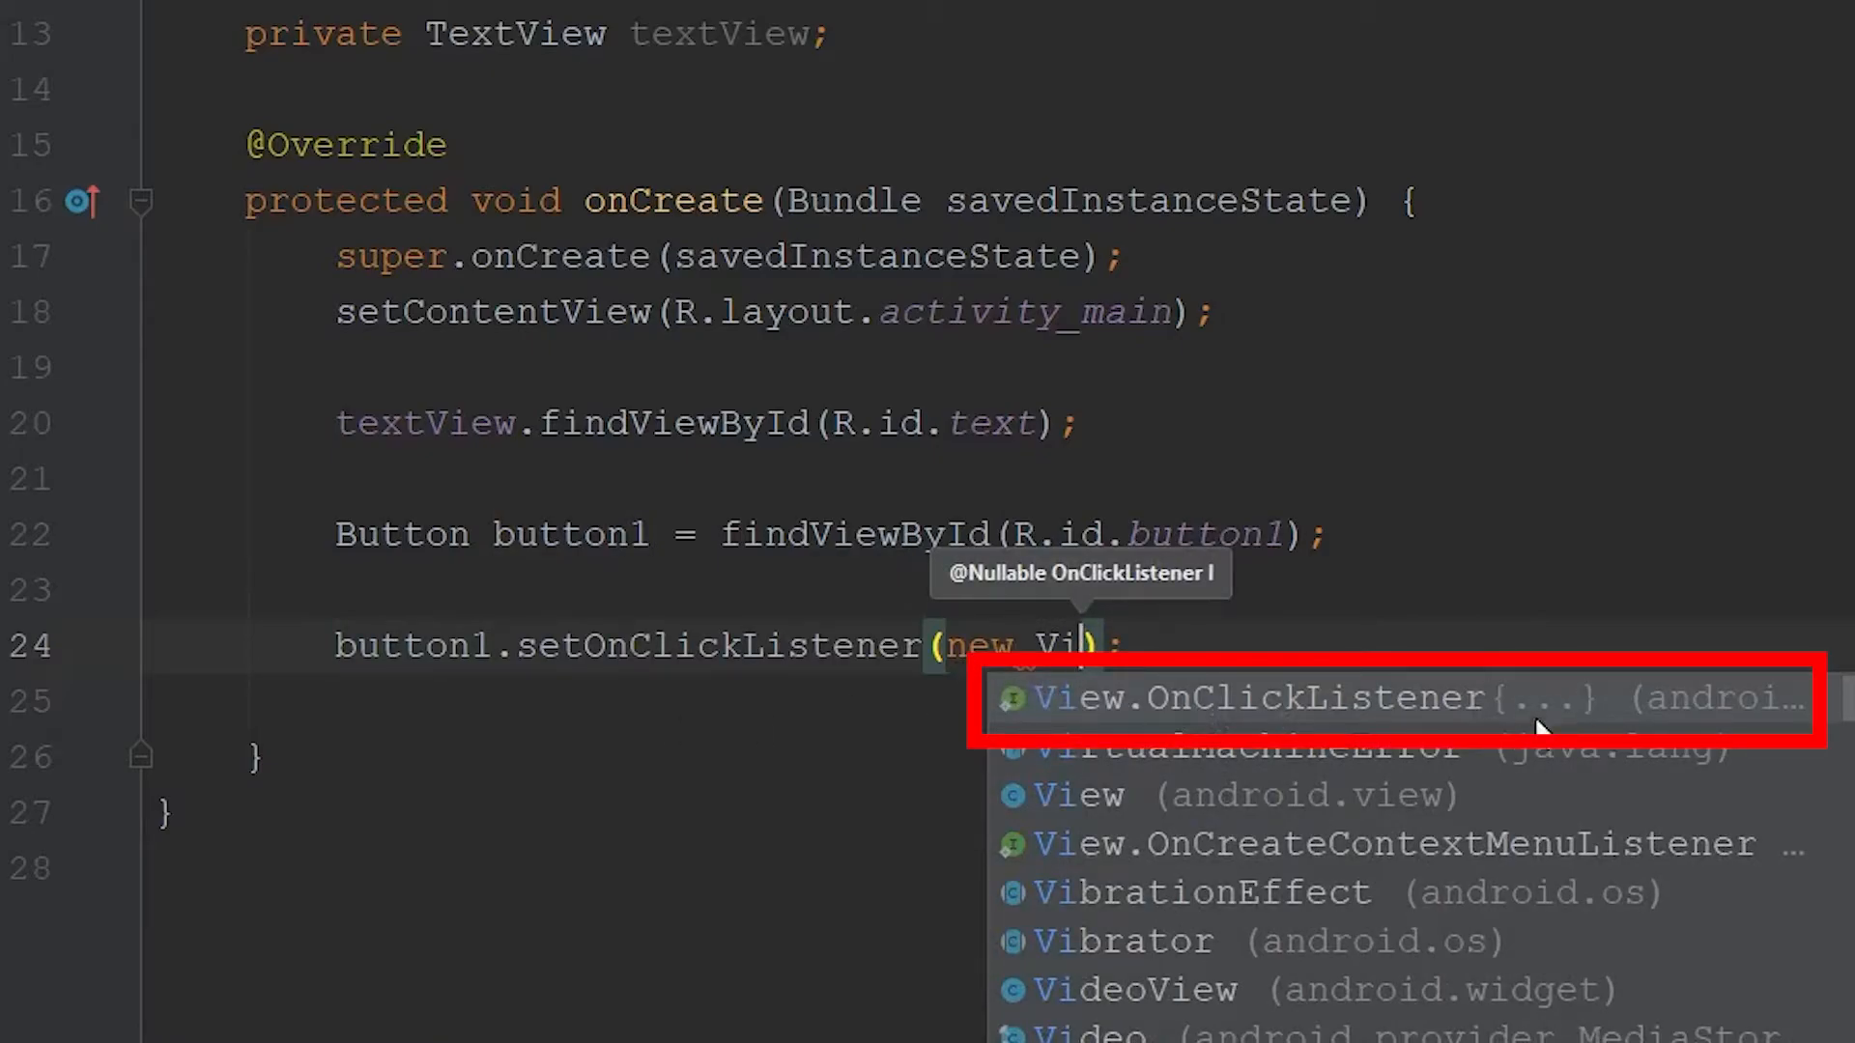
{"action": "left_click", "coordinate": [1300, 697]}
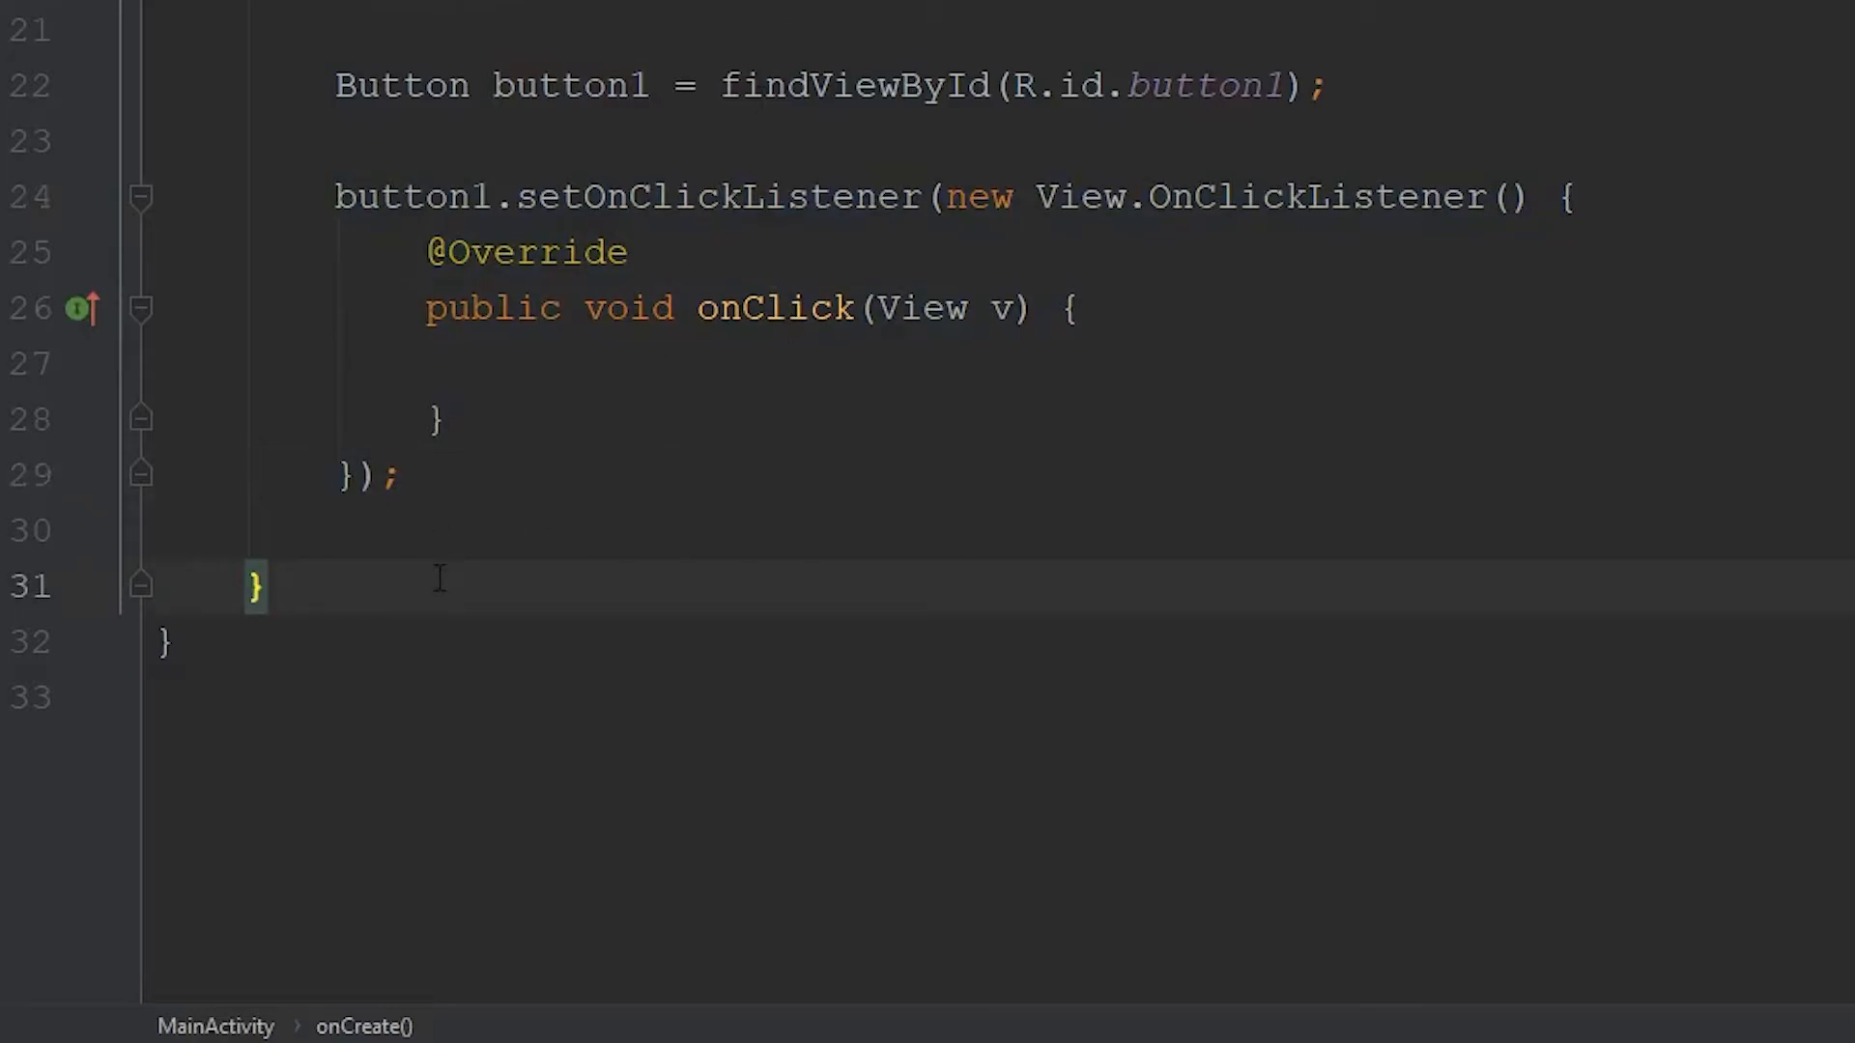
Add an empty 'public void changeColor(View view)' method below onCreate.
{"action": "type", "text": "public"}
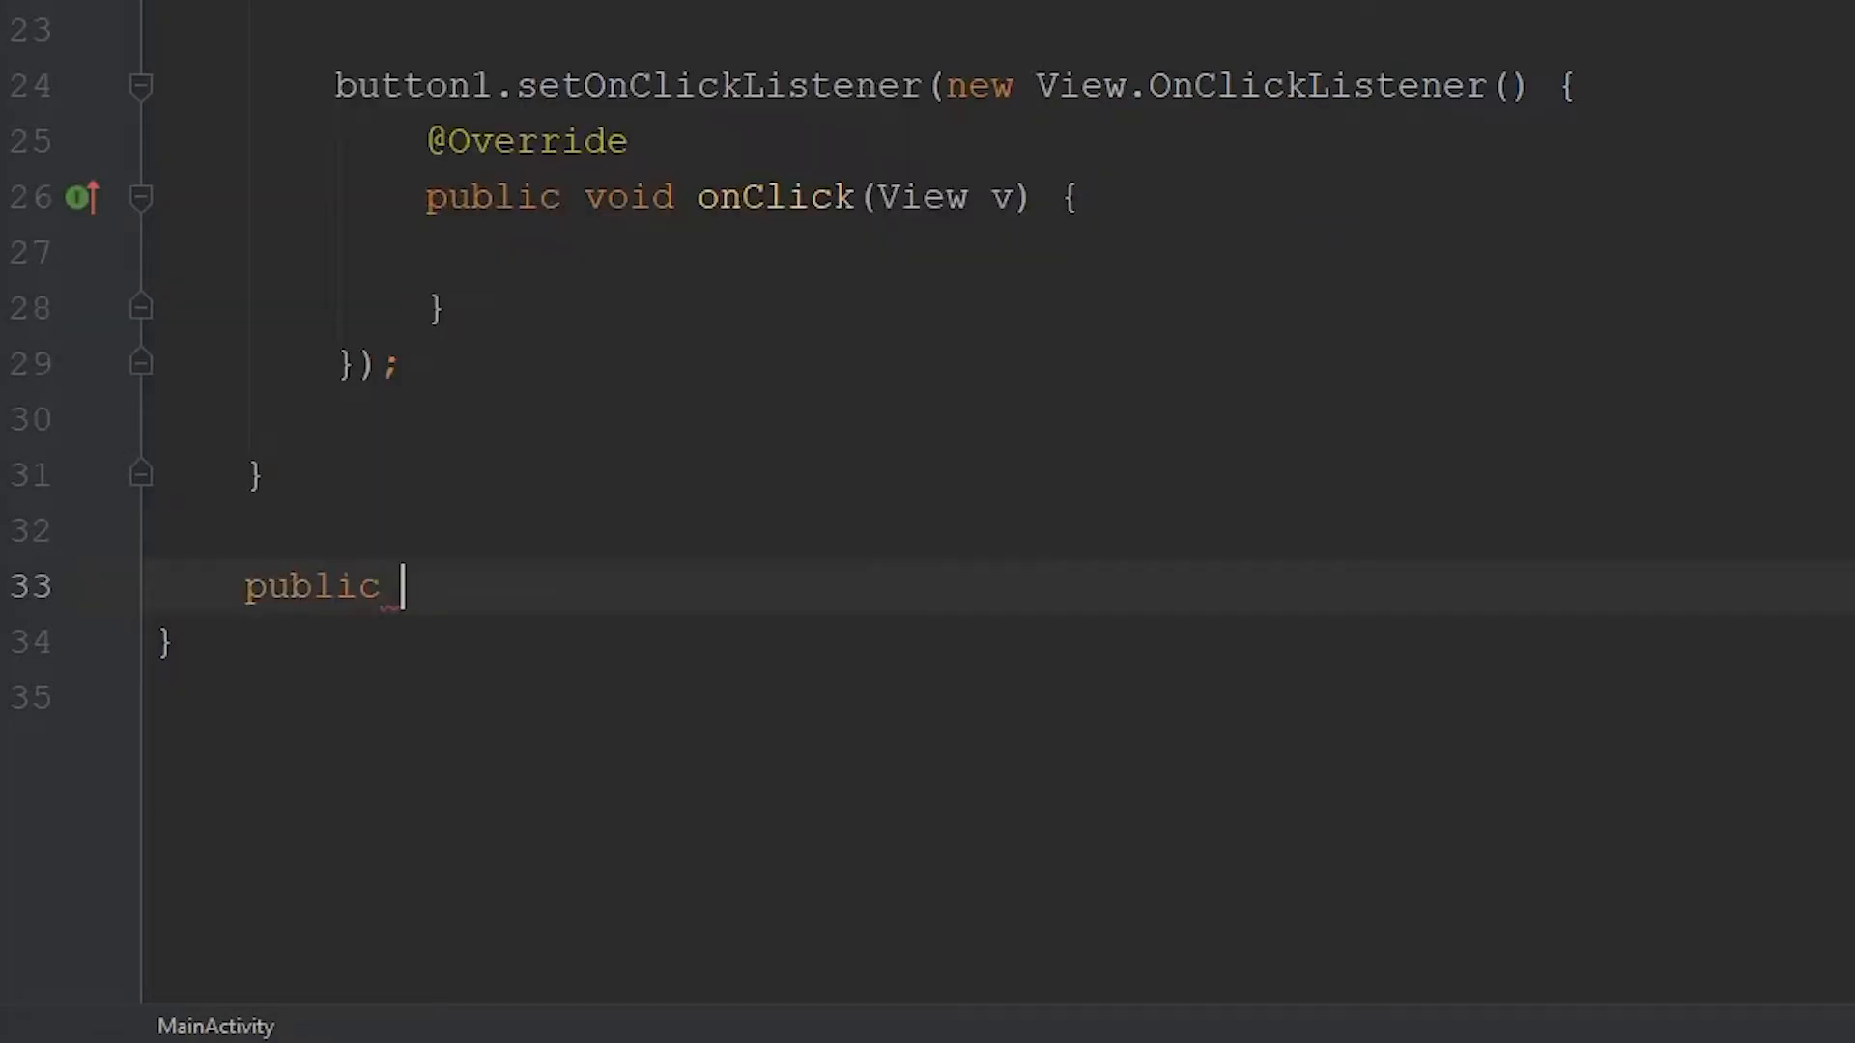
{"action": "type", "text": "void changeColor"}
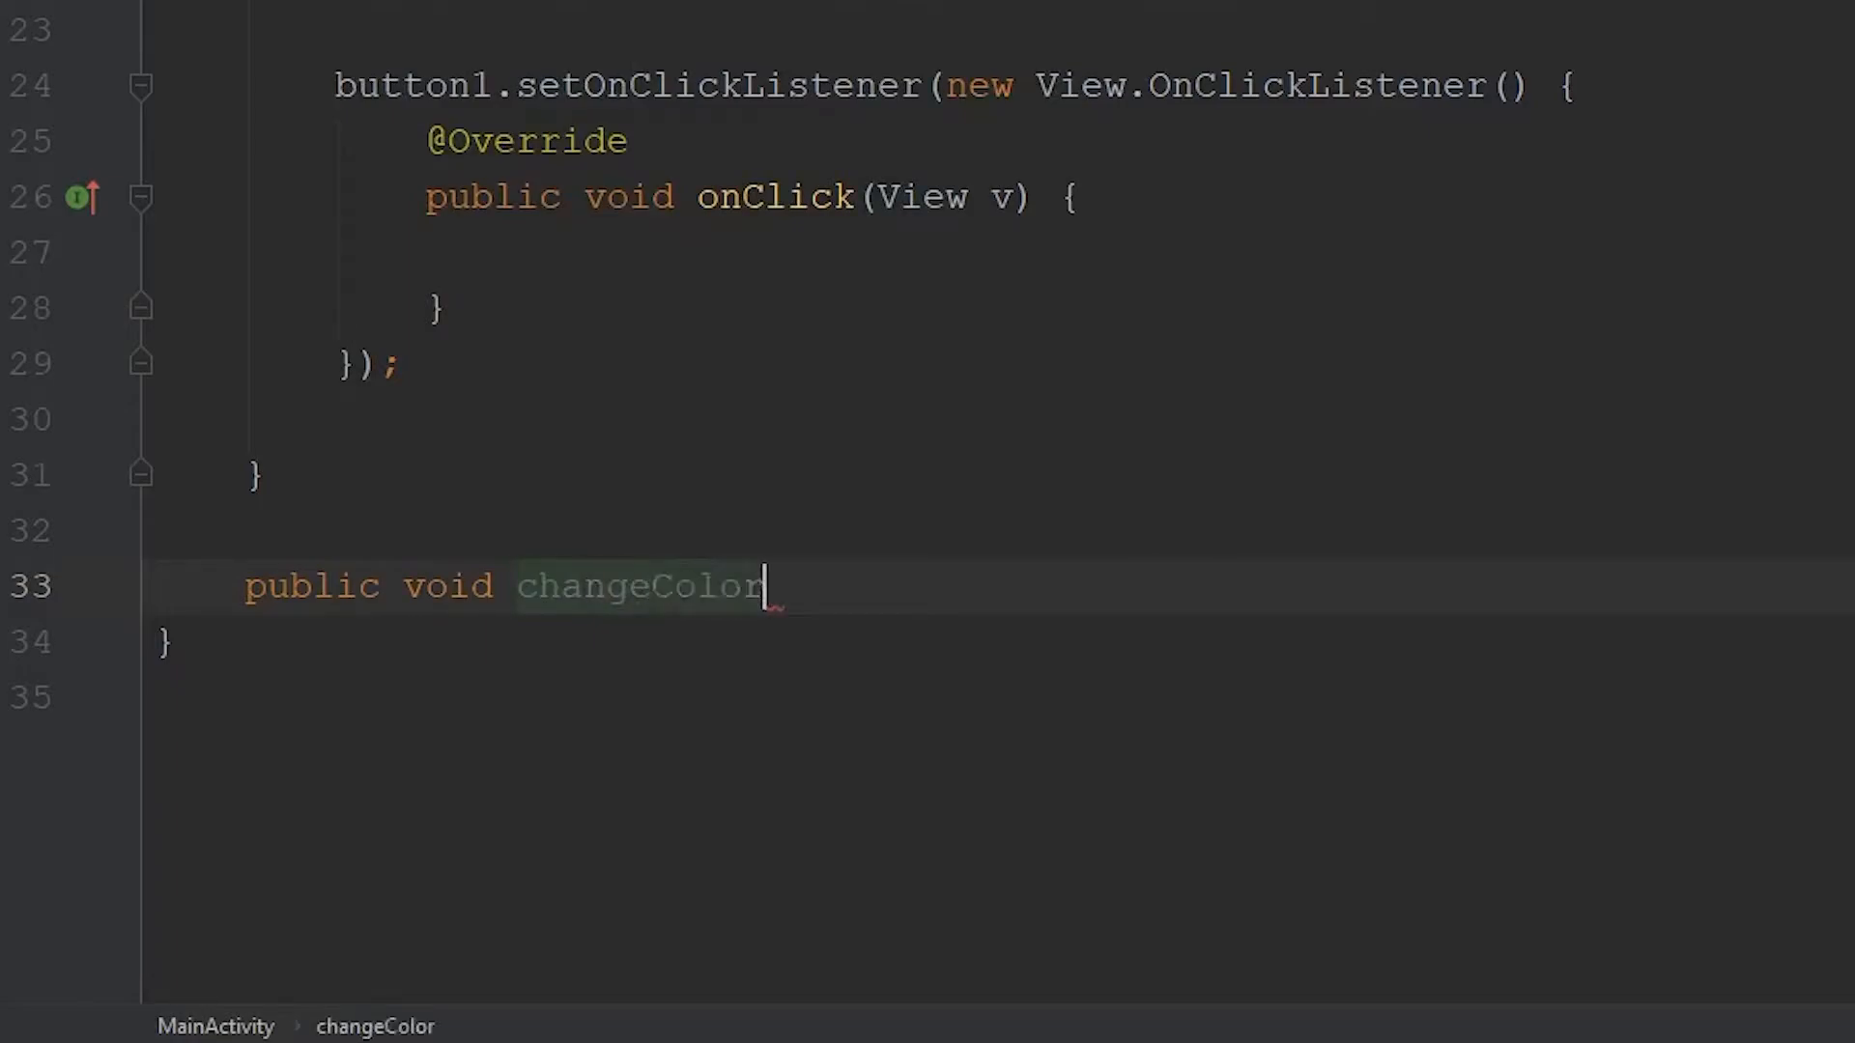
{"action": "type", "text": "()"}
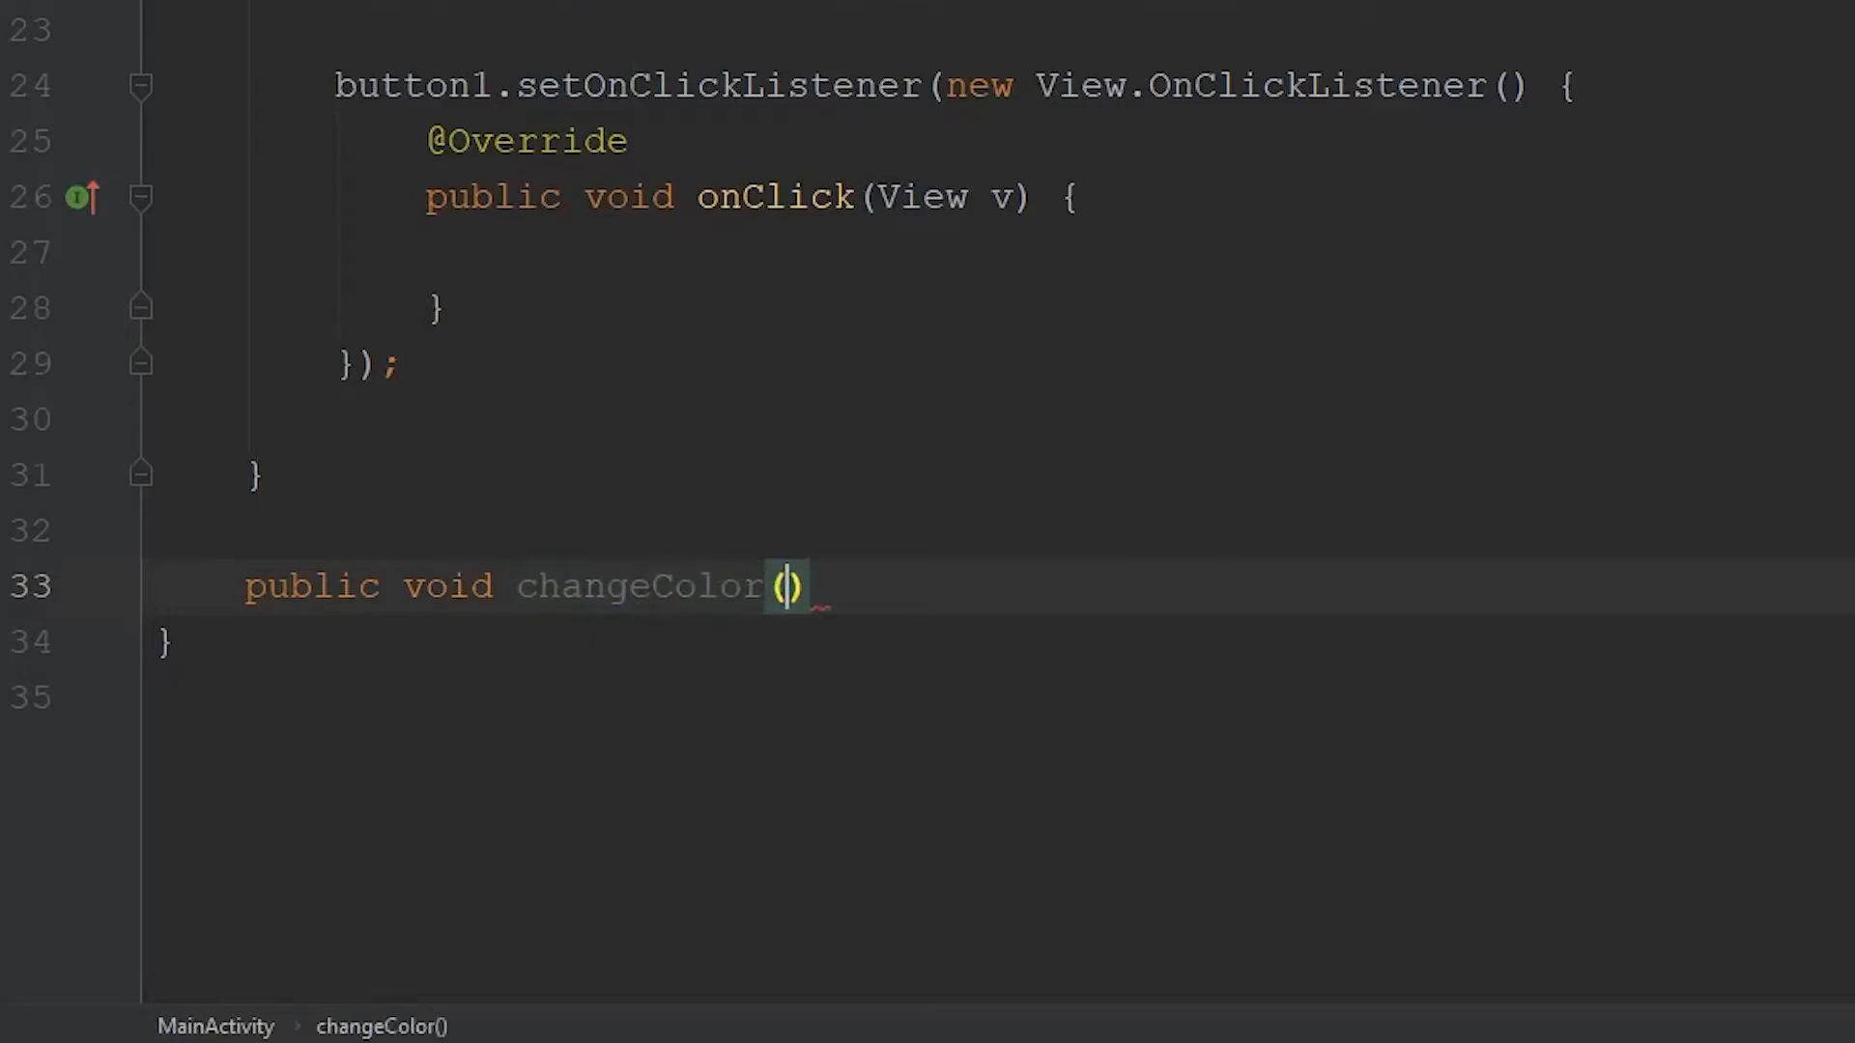
{"action": "type", "text": "View view"}
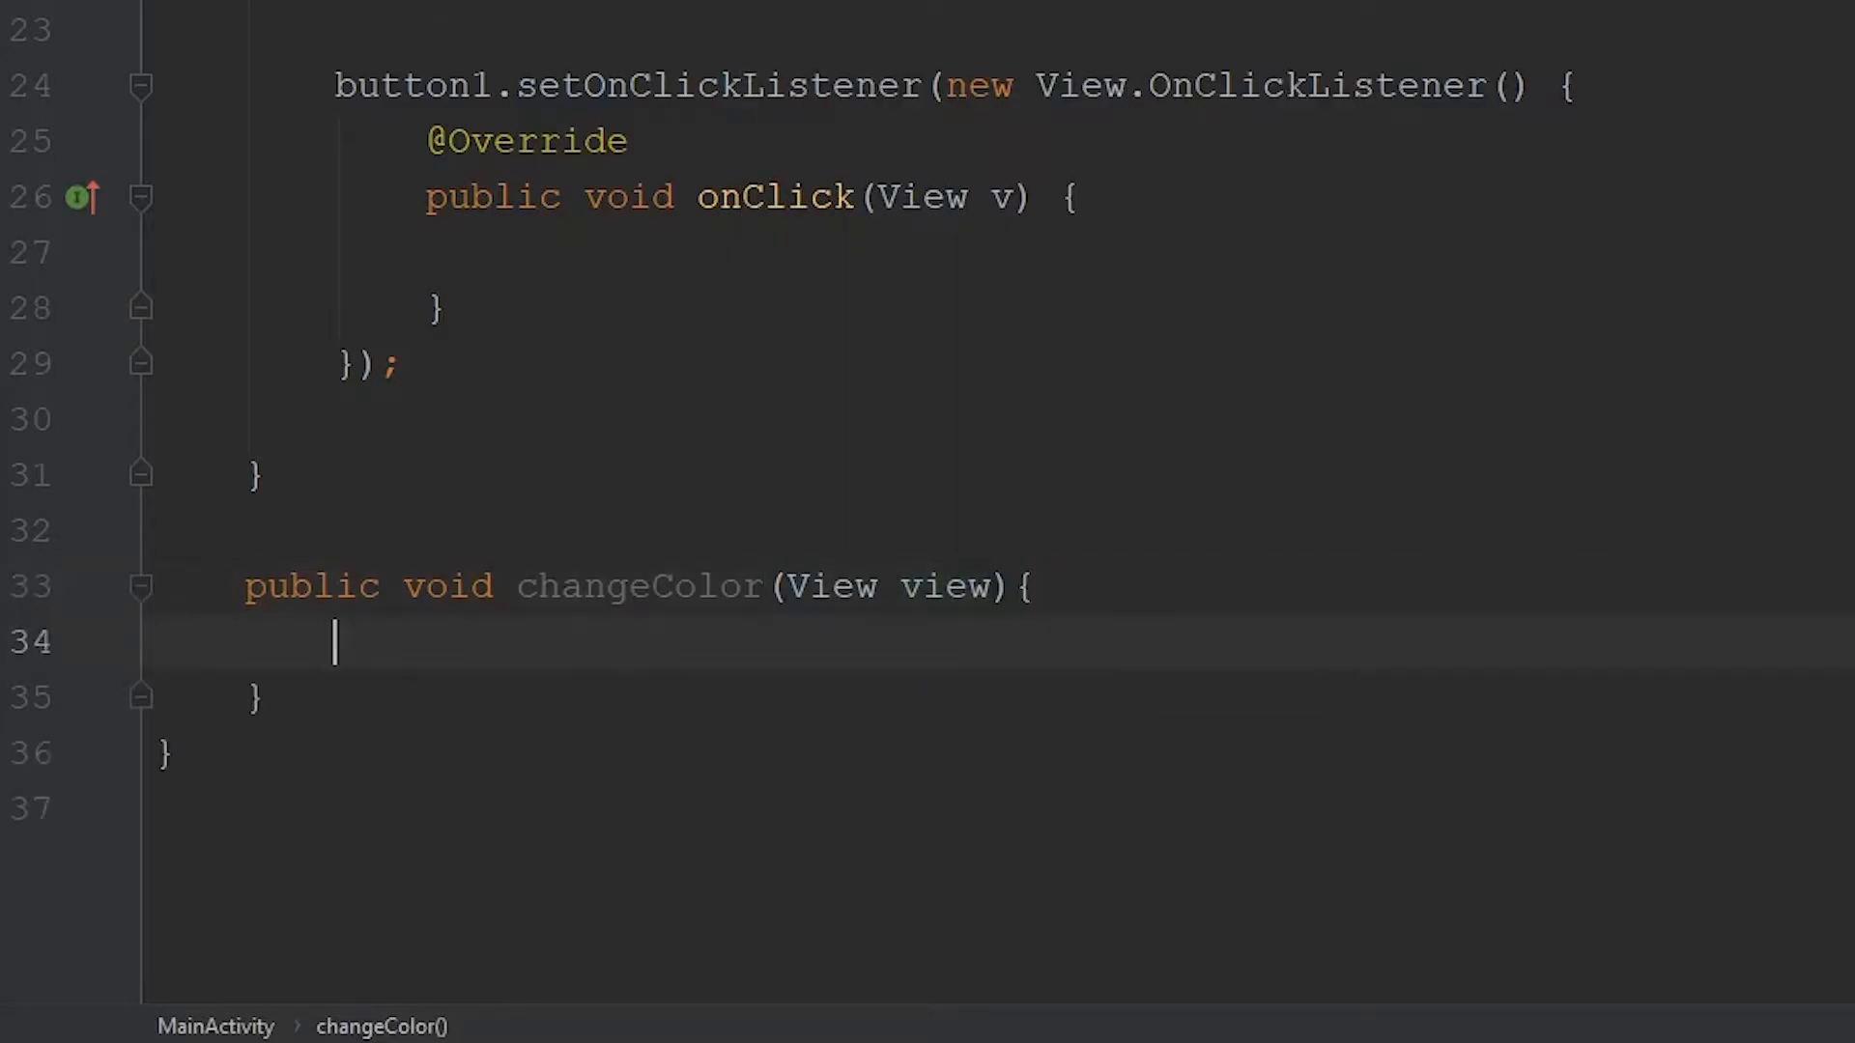
{"action": "double_click", "coordinate": [313, 586]}
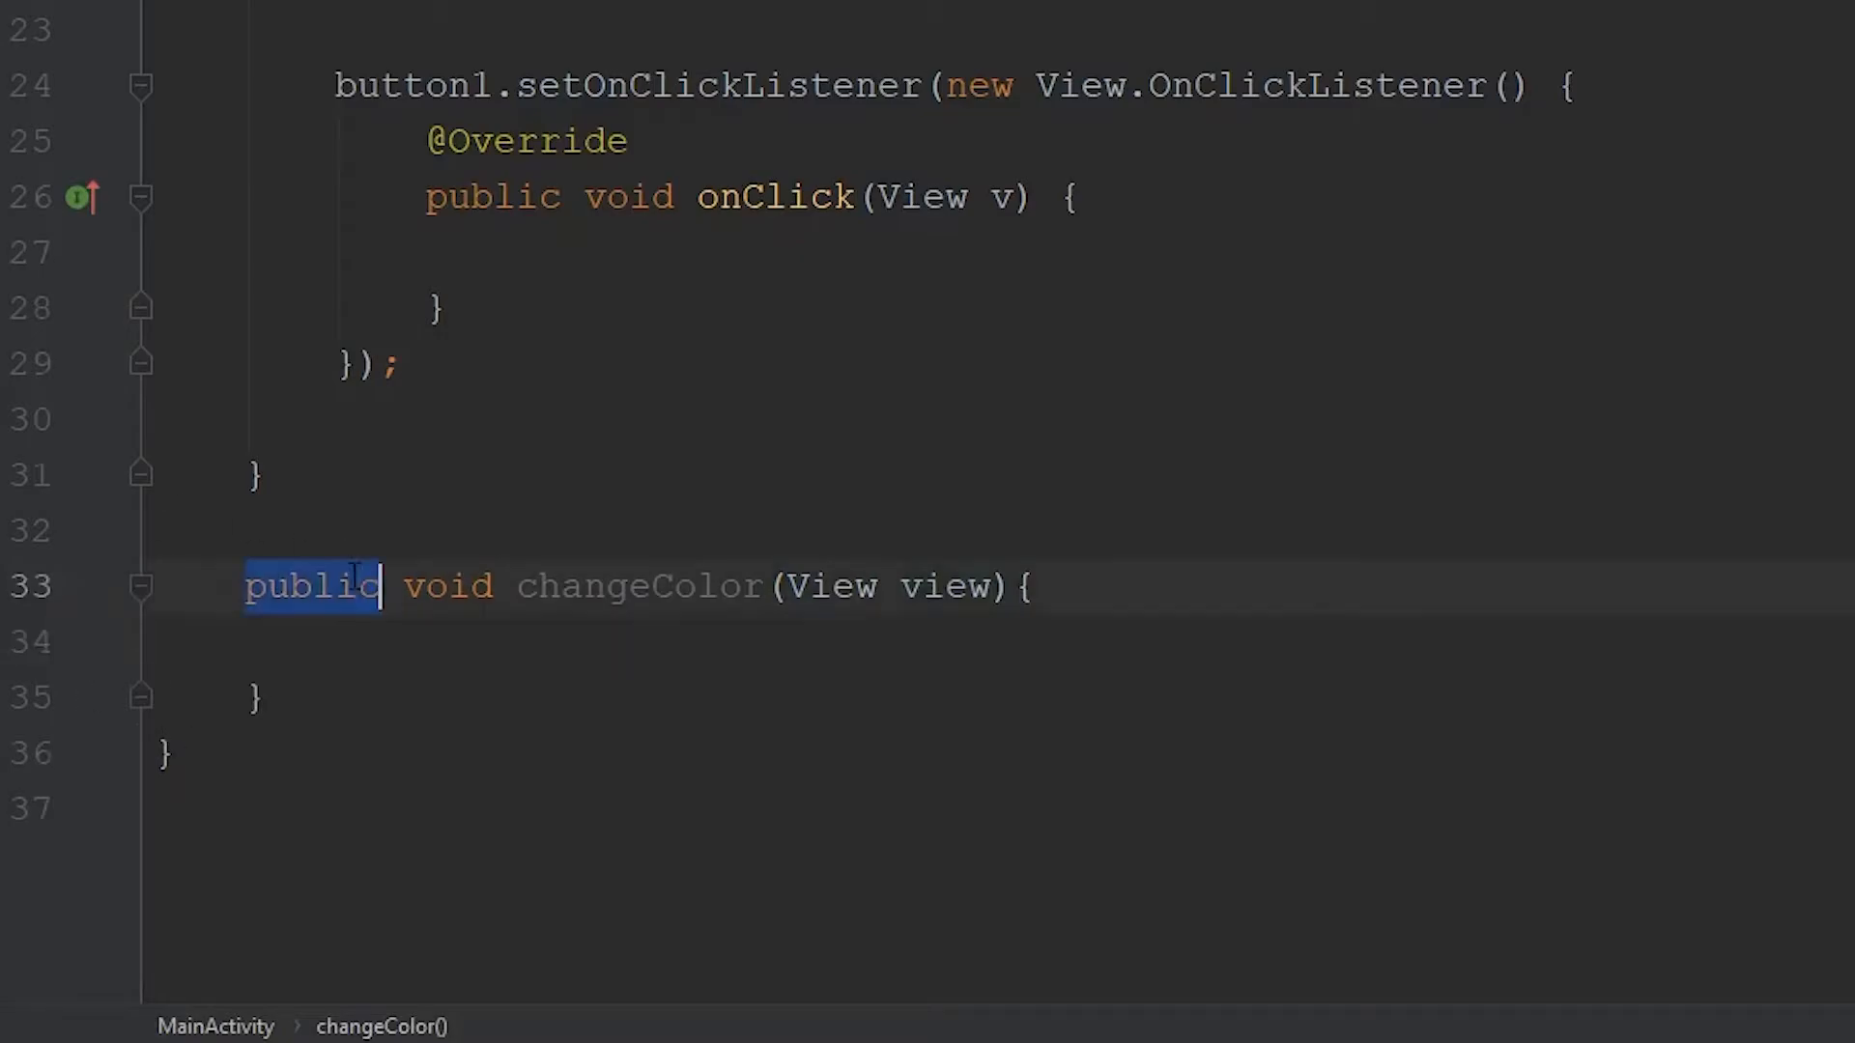
{"action": "scroll", "scroll_direction": "up", "scroll_amount": 3}
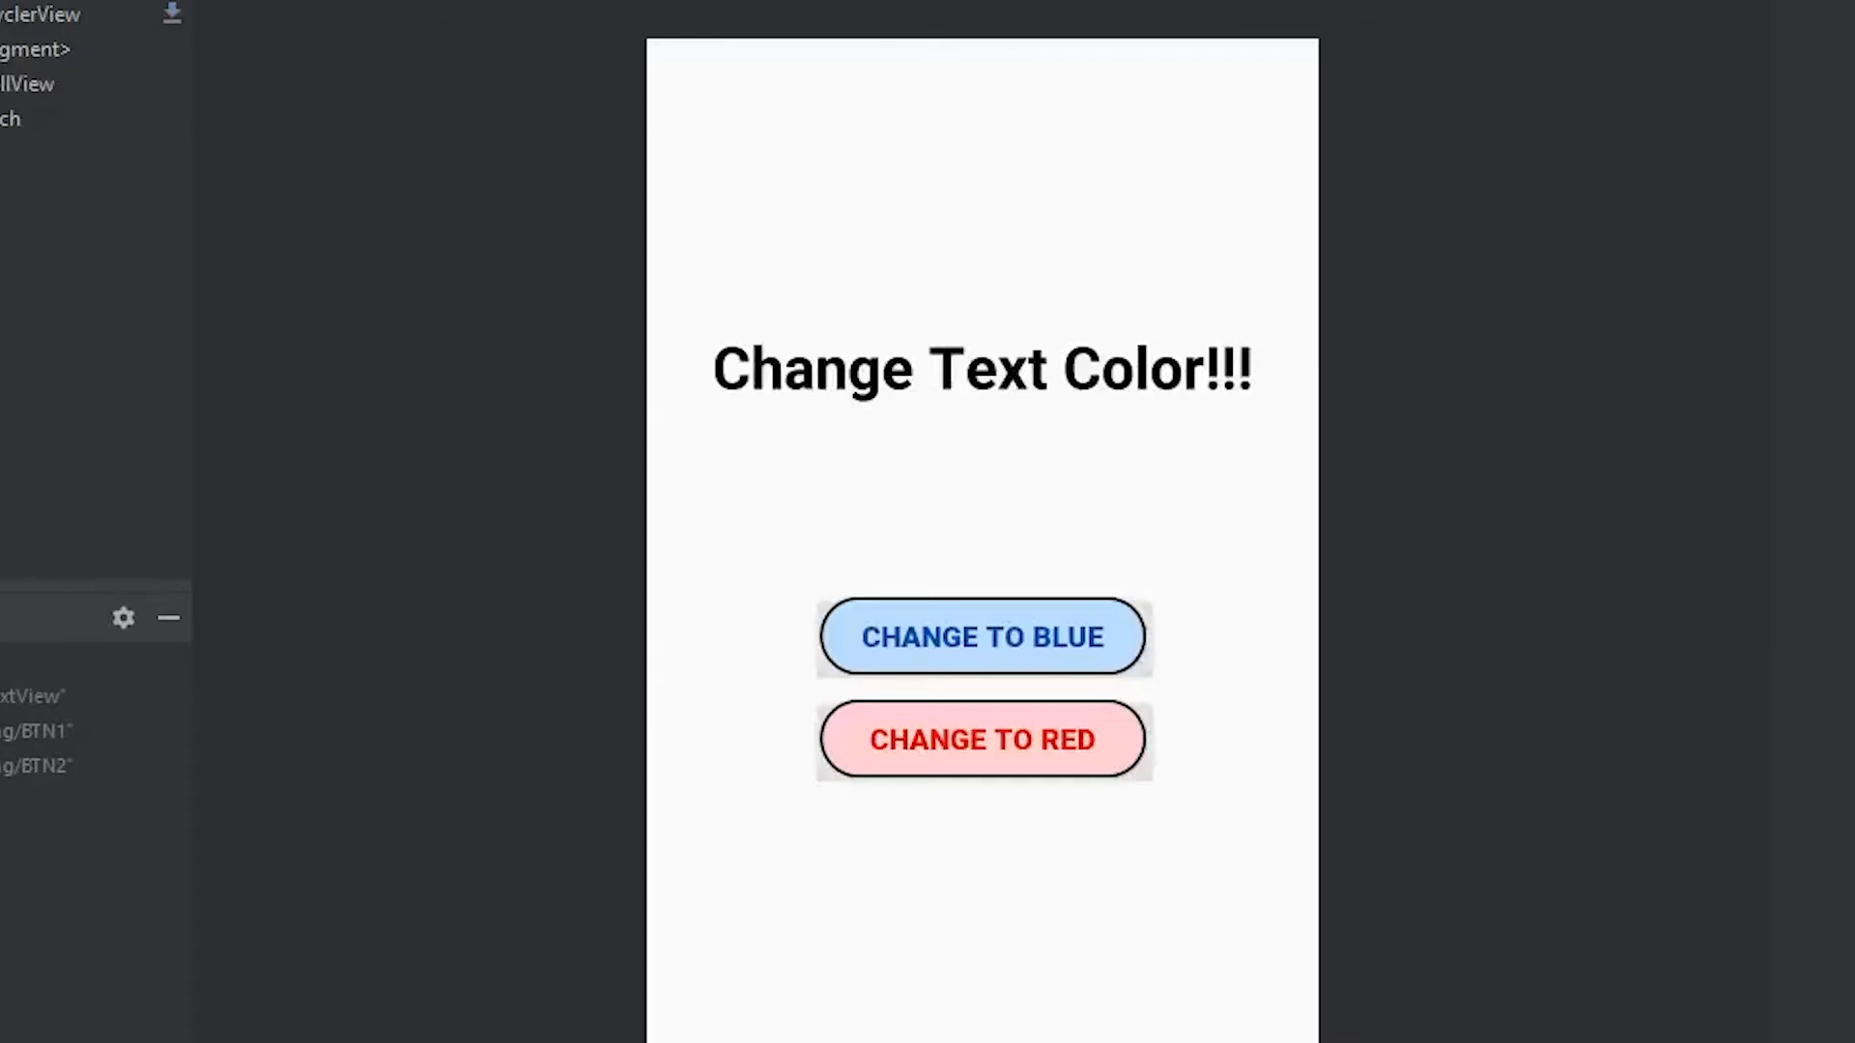
Set the CHANGE TO RED button's onClick attribute to changeColor in the layout editor.
{"action": "left_click", "coordinate": [981, 740]}
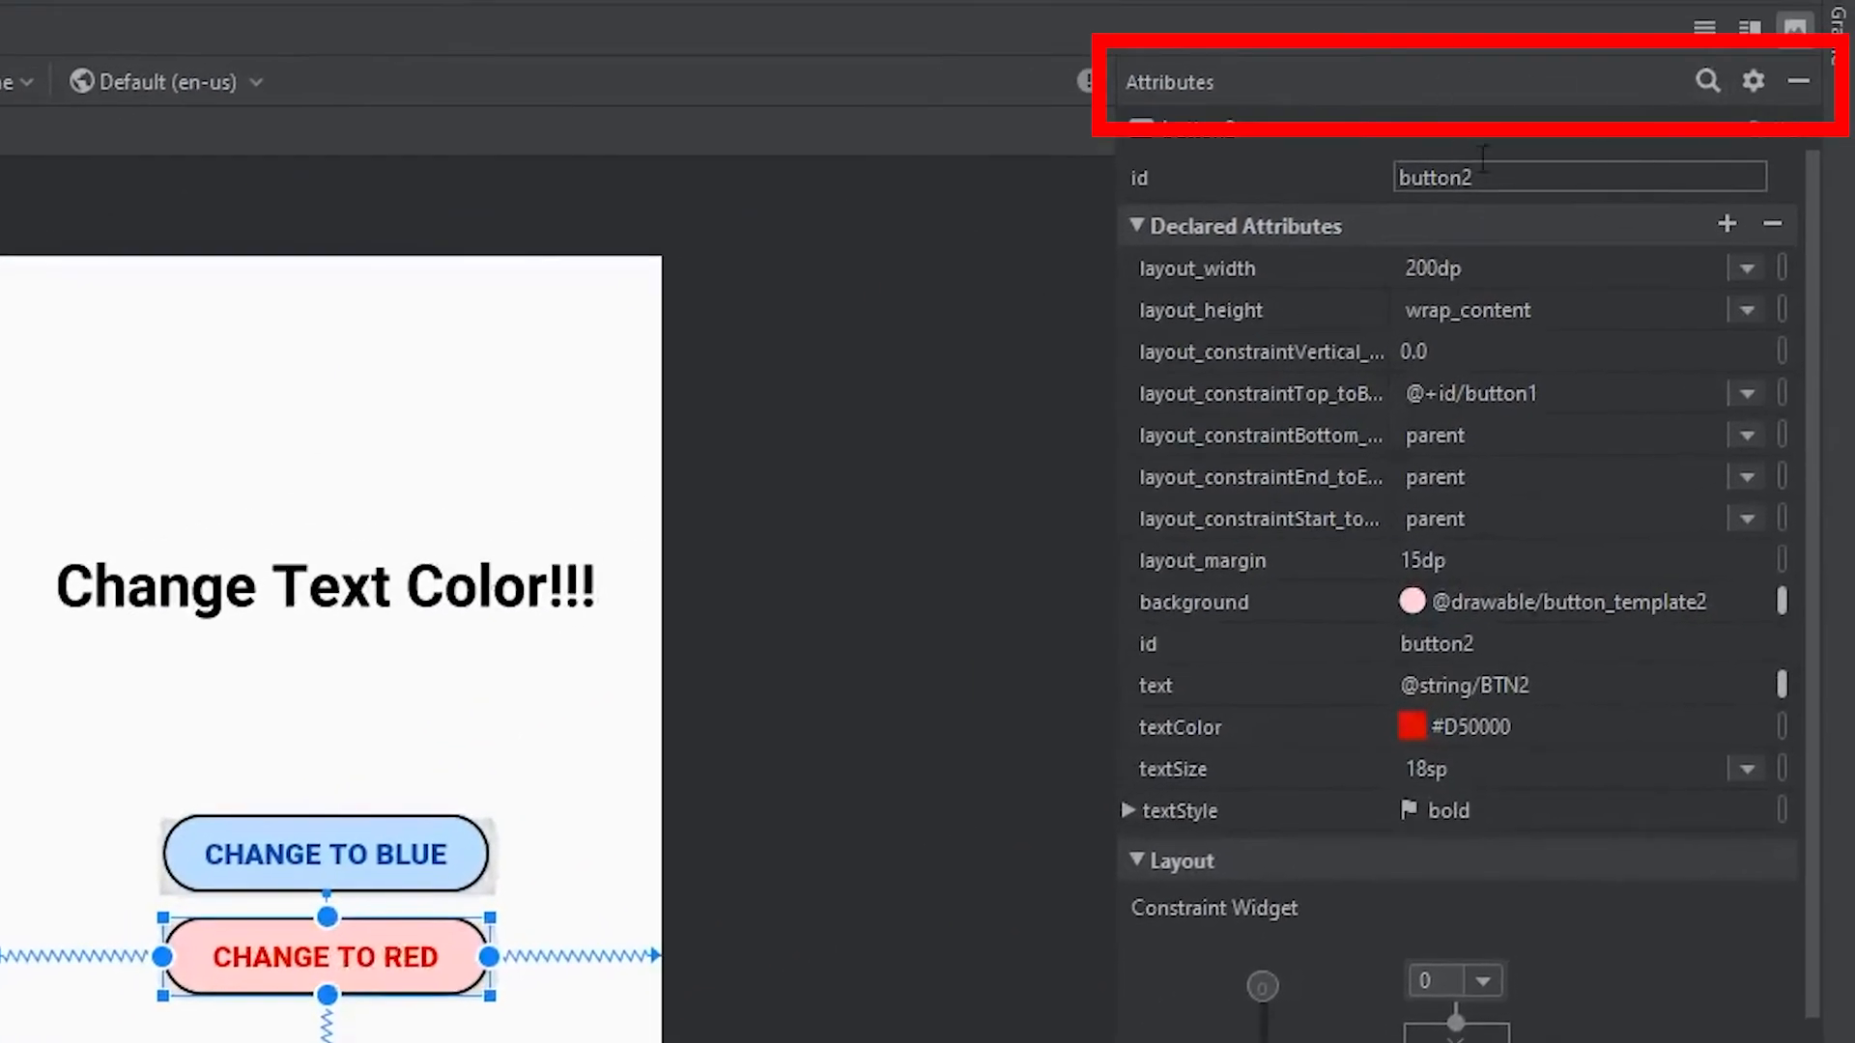
{"action": "scroll", "scroll_direction": "down", "scroll_amount": 3}
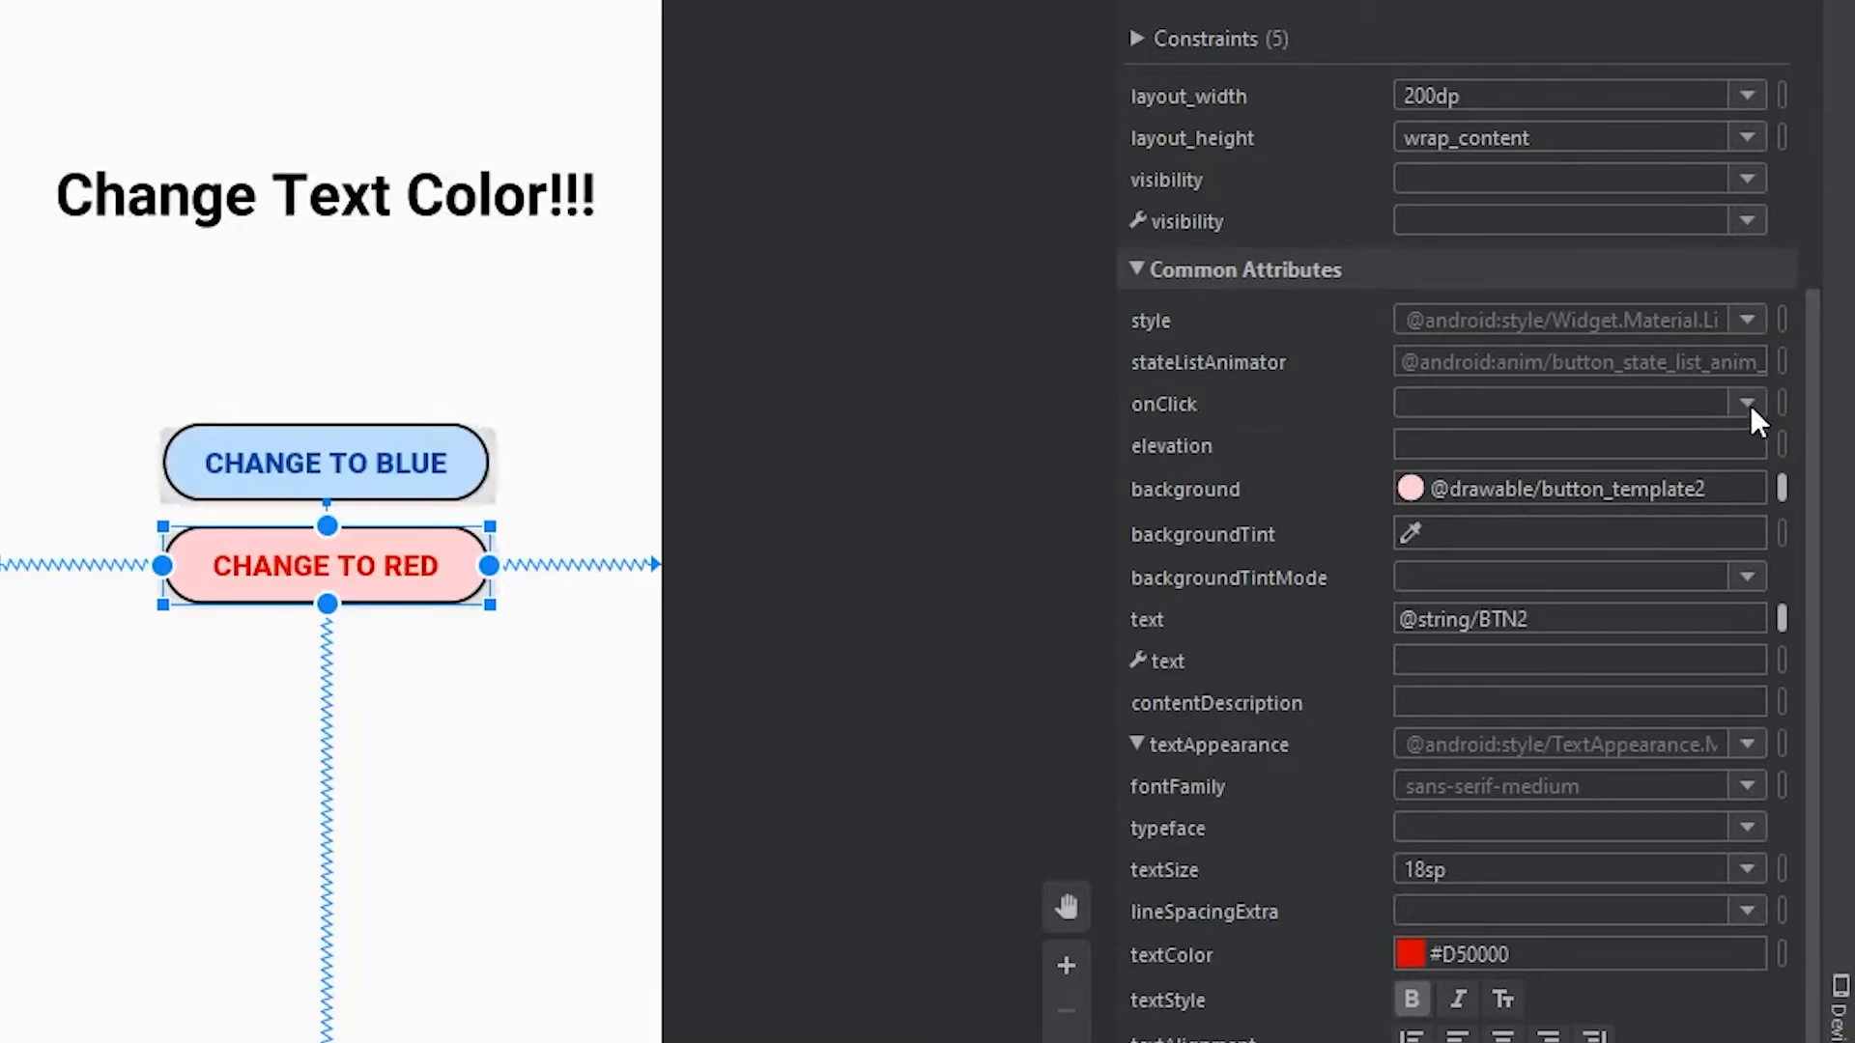
{"action": "left_click", "coordinate": [1746, 404]}
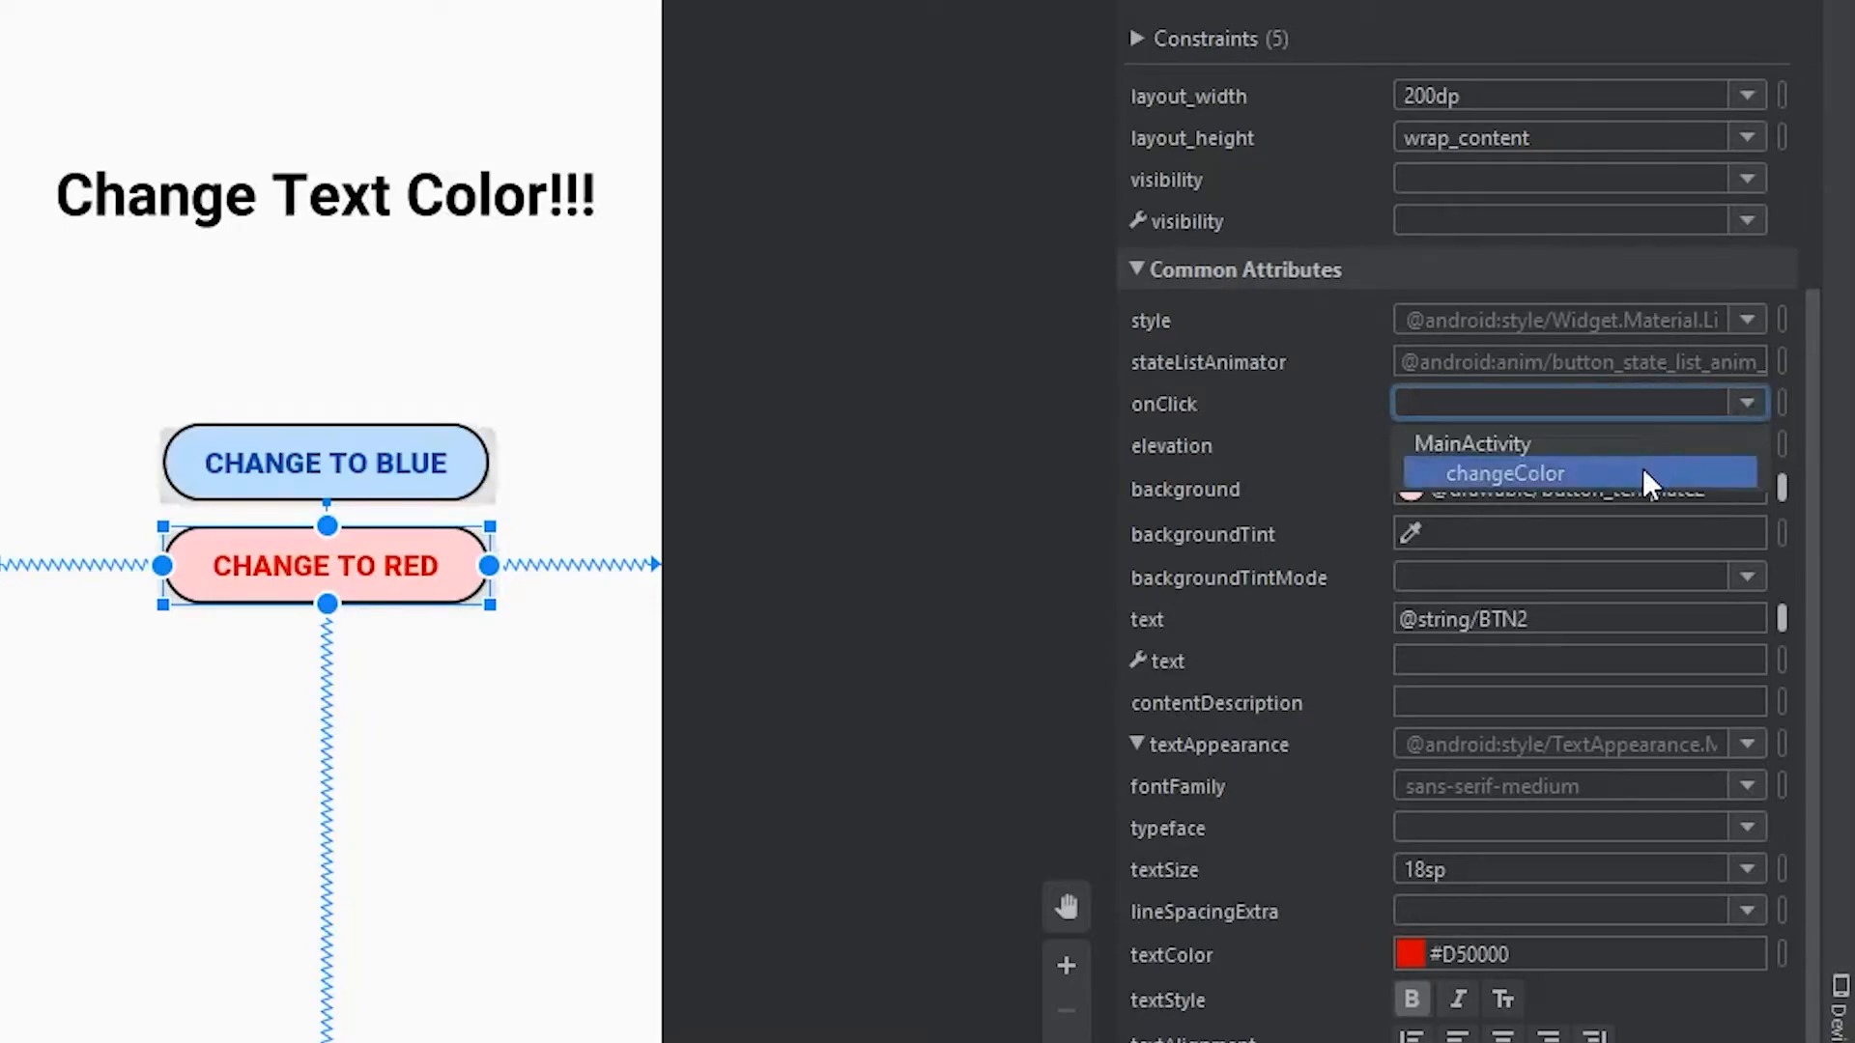
{"action": "left_click", "coordinate": [1503, 473]}
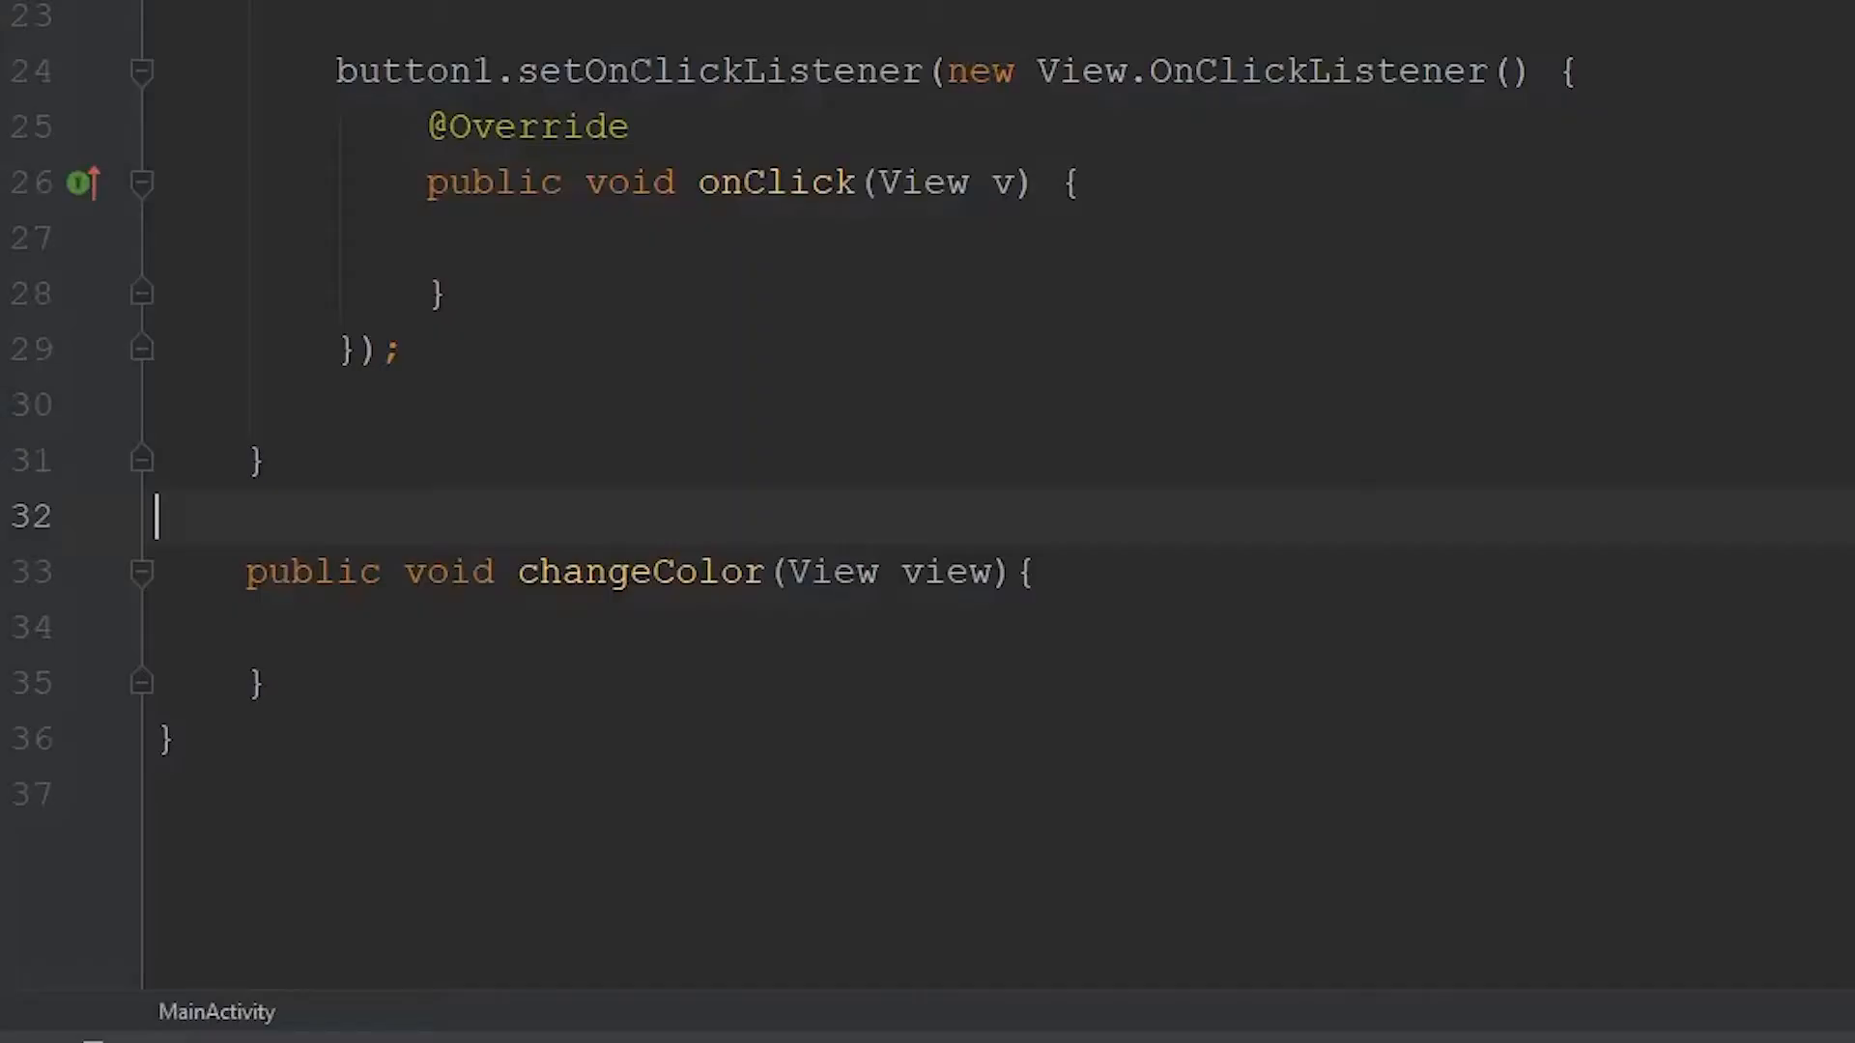
Make onClick call textView.setTextColor(Color.BLUE).
{"action": "scroll", "scroll_direction": "up", "scroll_amount": 3}
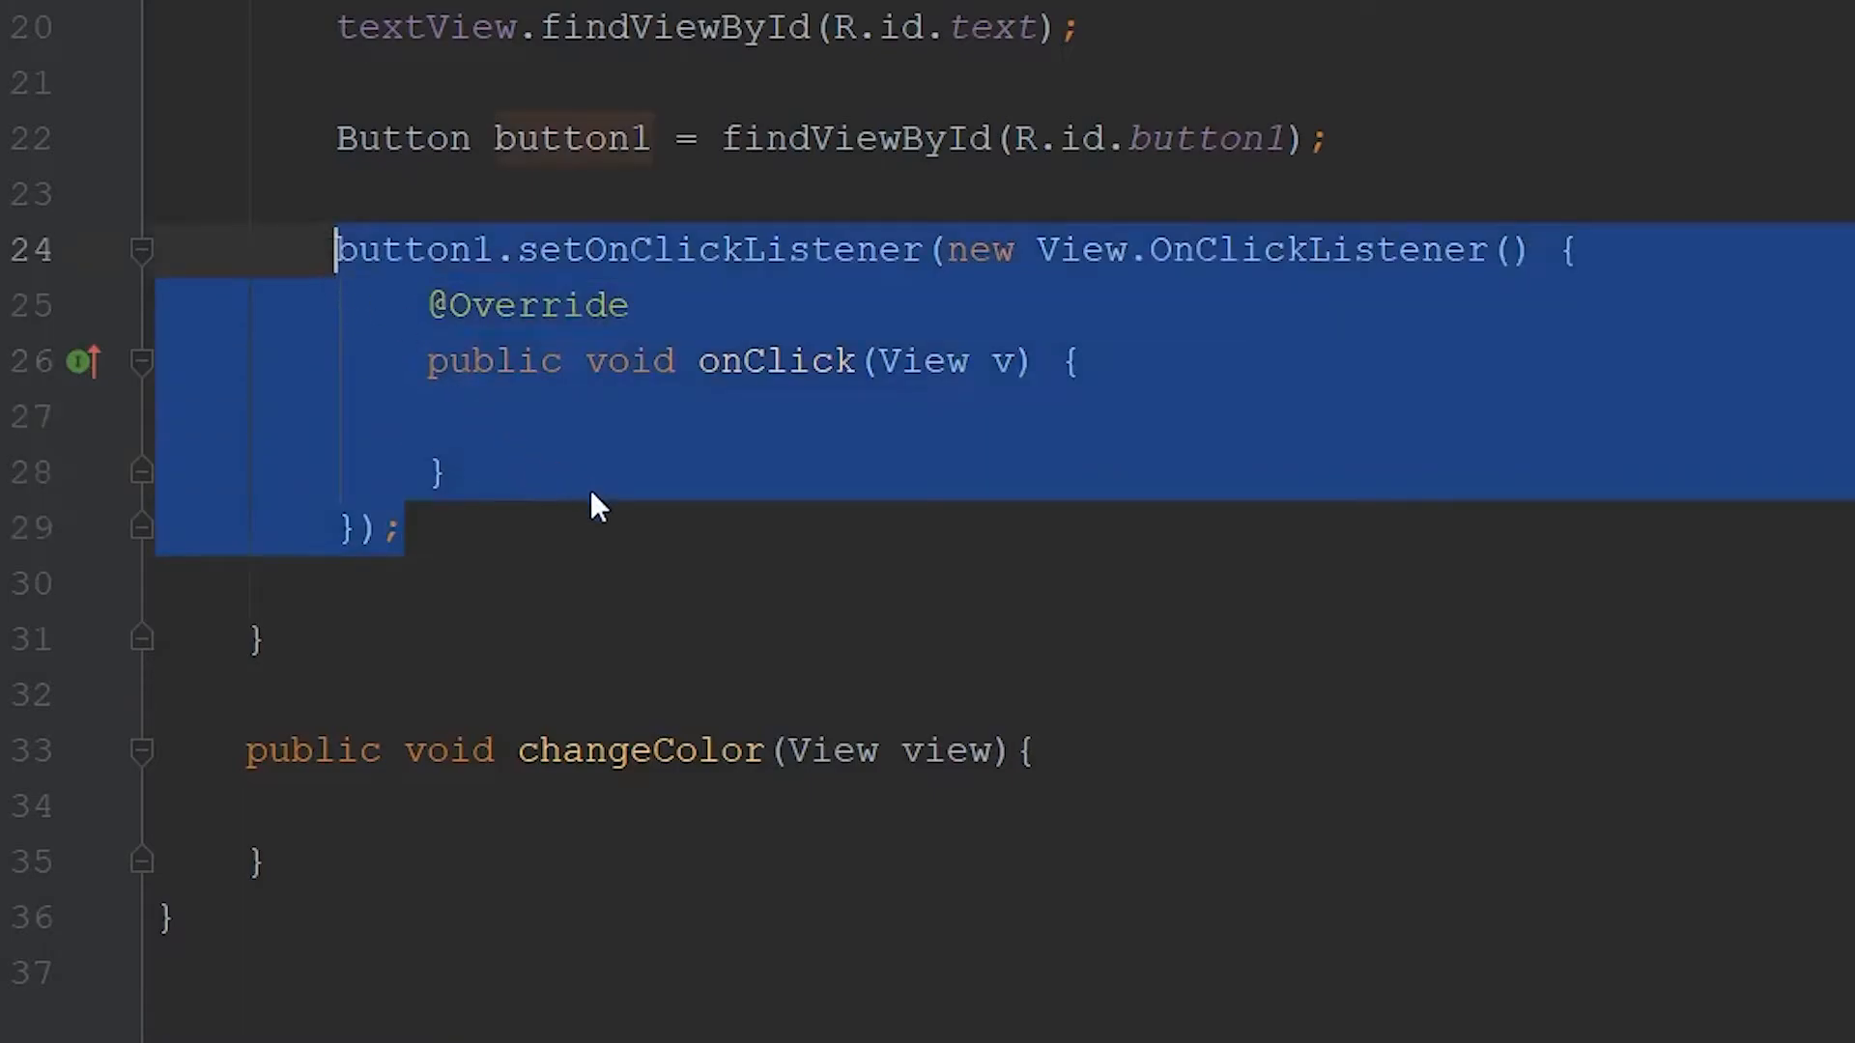
{"action": "left_click", "coordinate": [592, 526]}
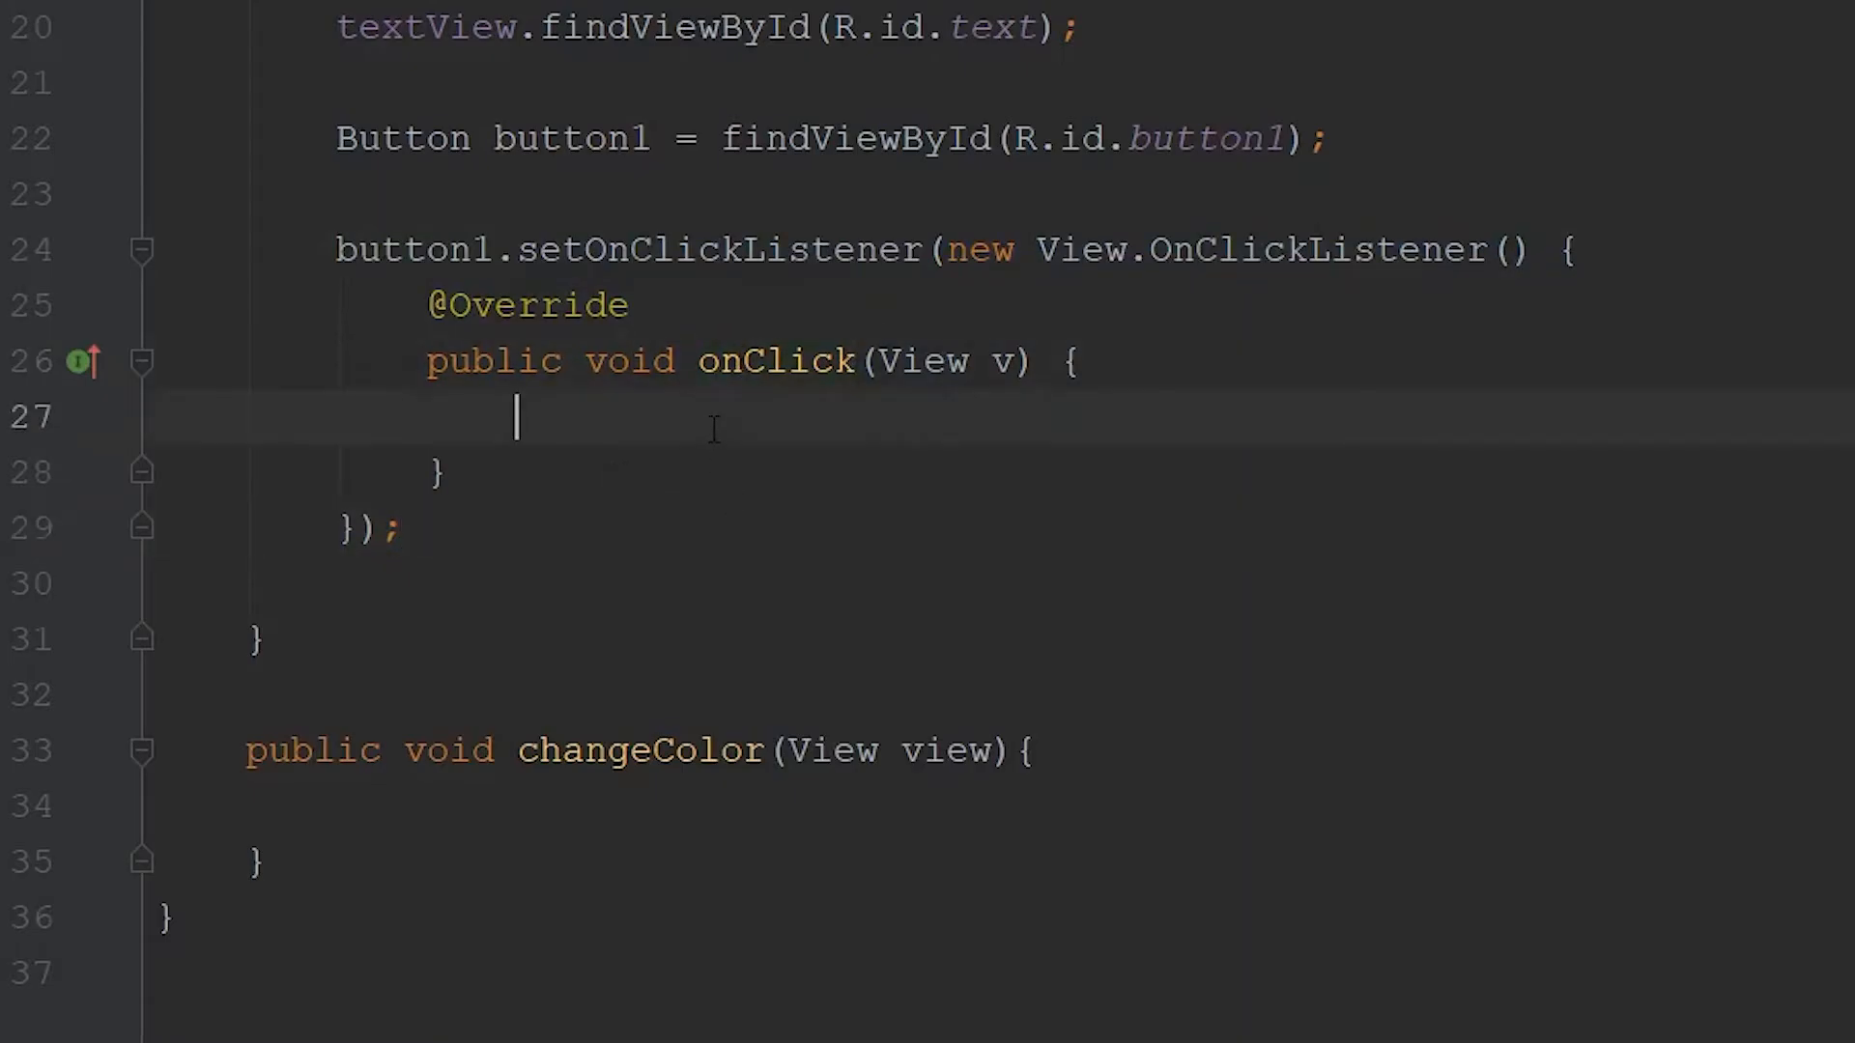
{"action": "type", "text": "tex"}
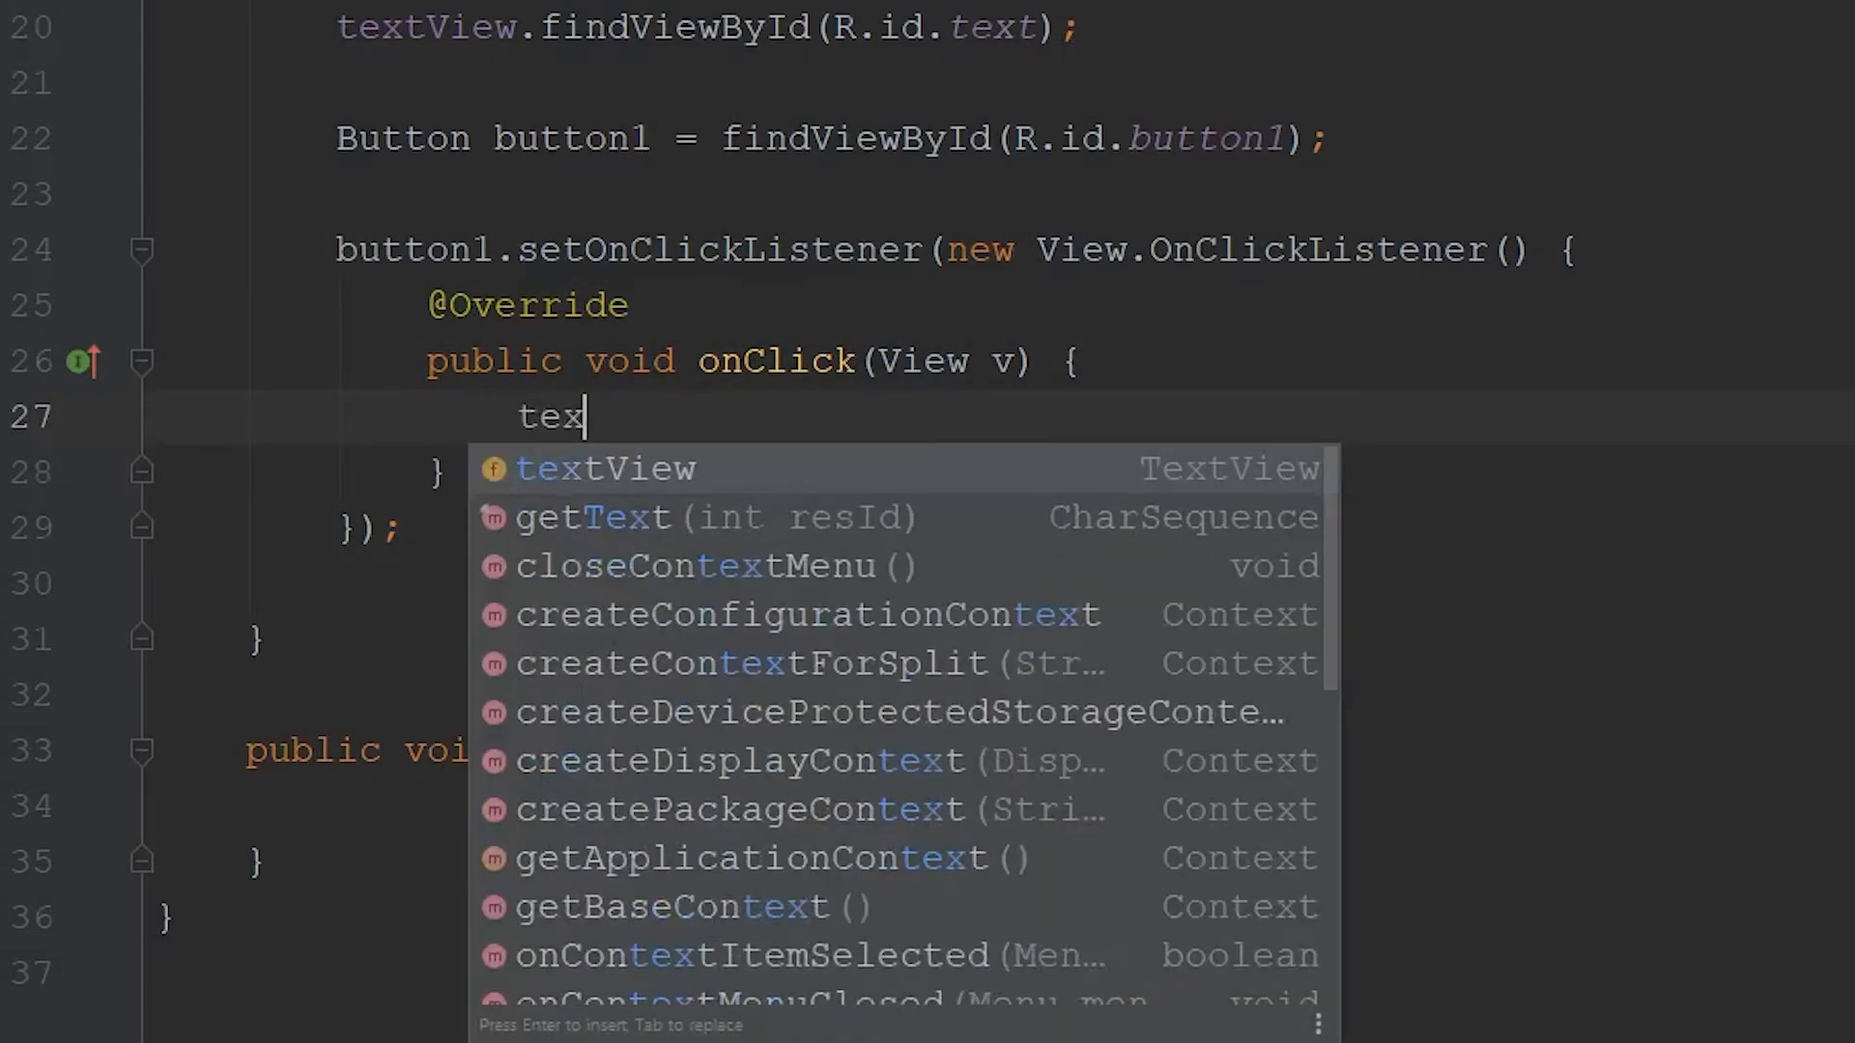
{"action": "type", "text": "tView.setTextColor();"}
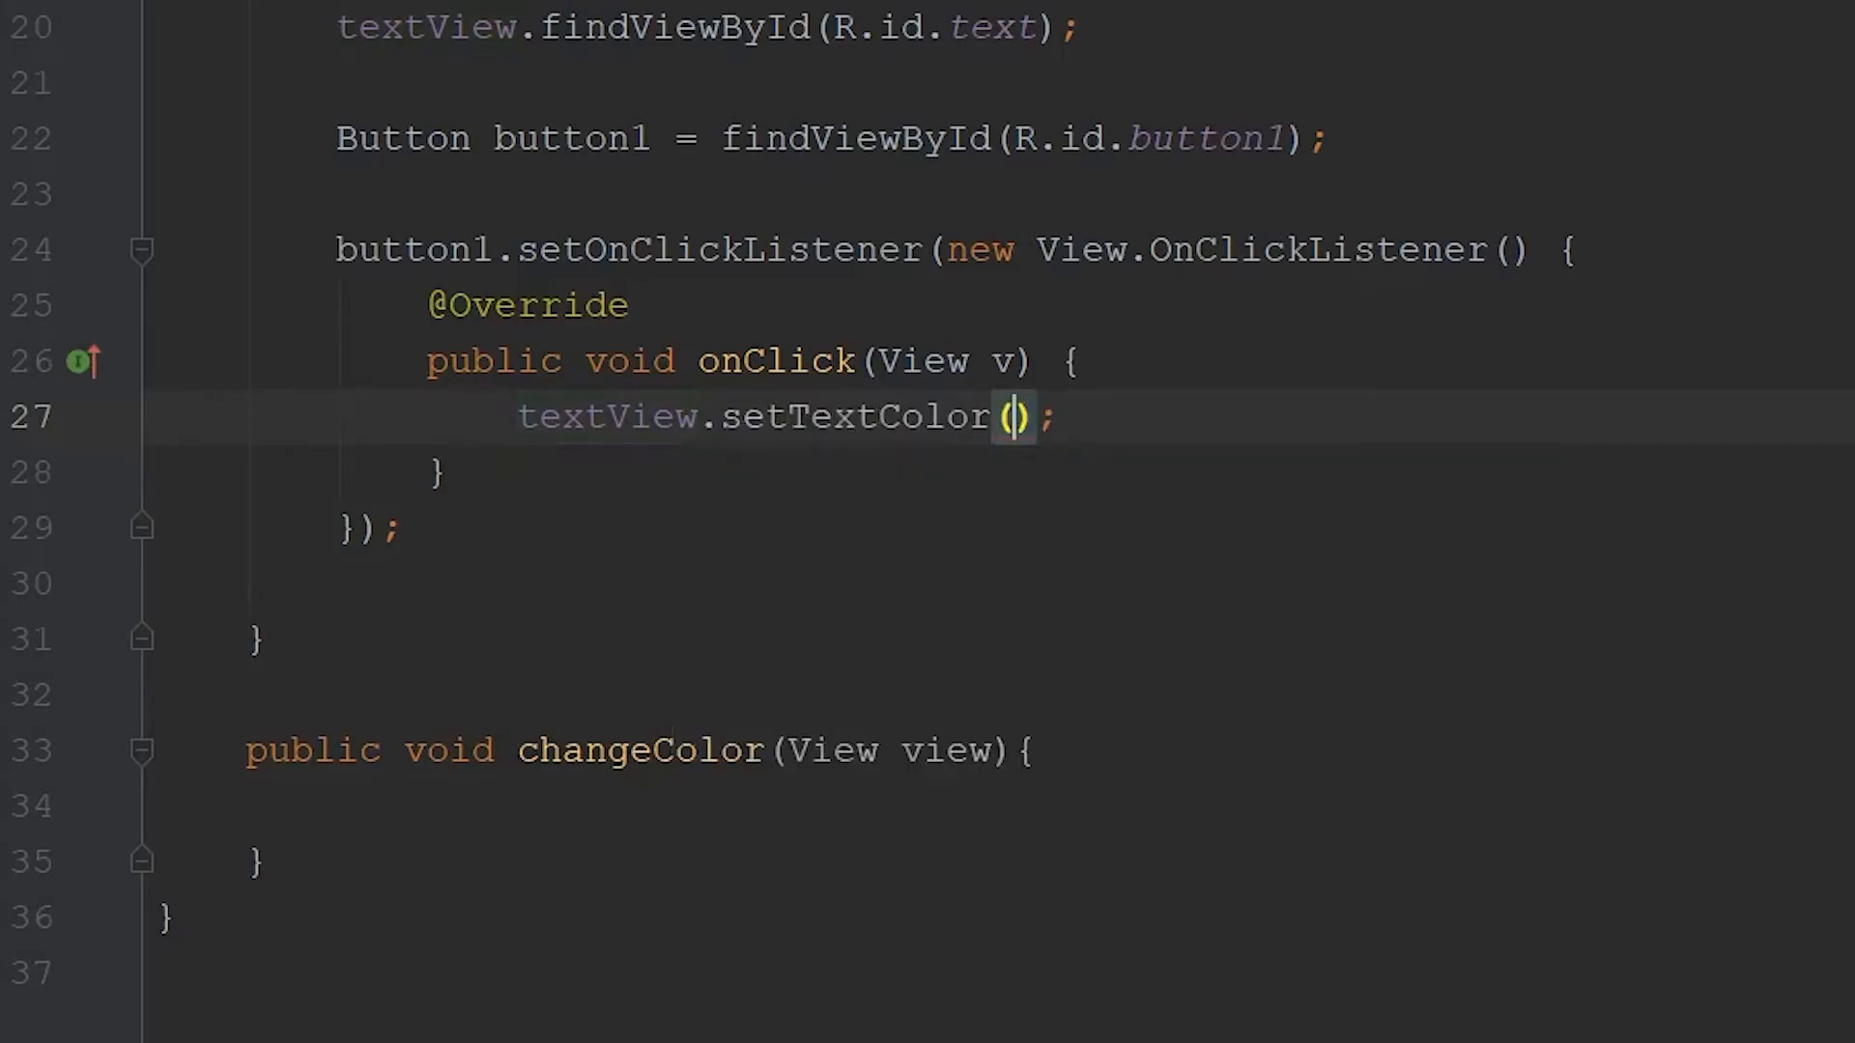
{"action": "type", "text": "Color"}
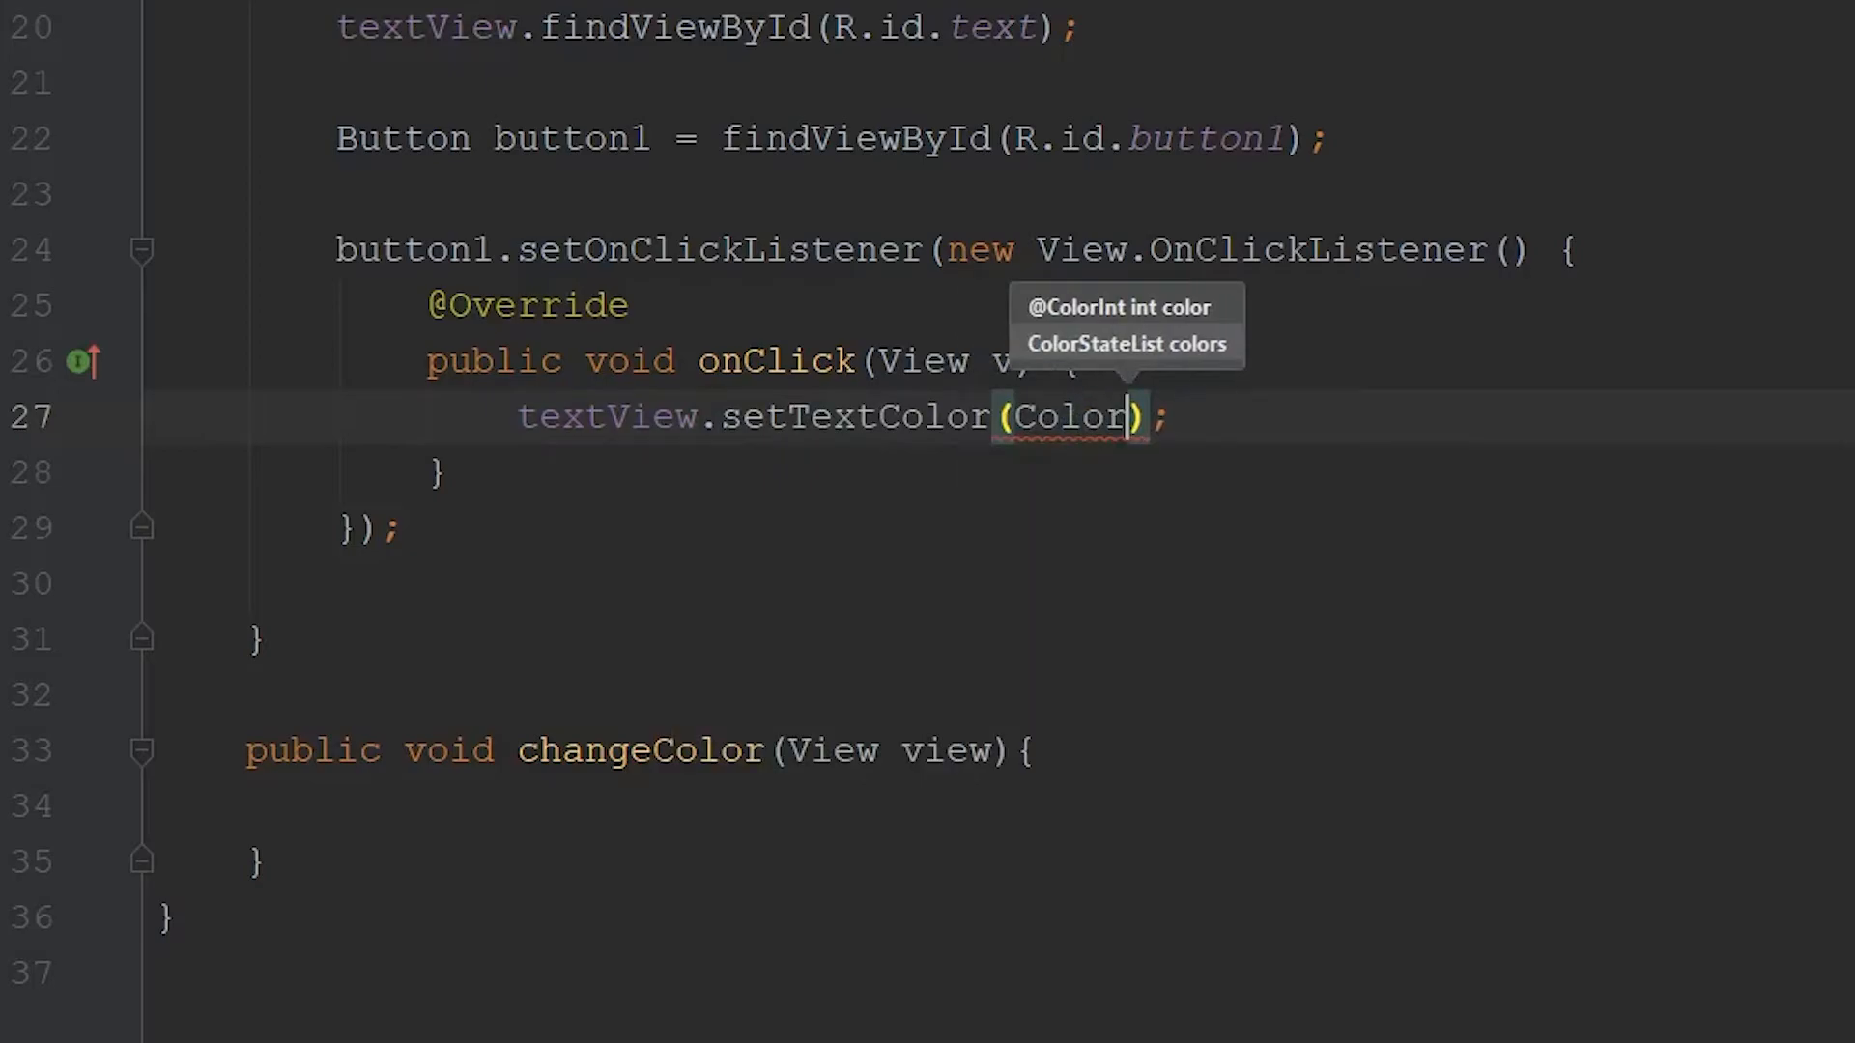
{"action": "type", "text": ".BLUE"}
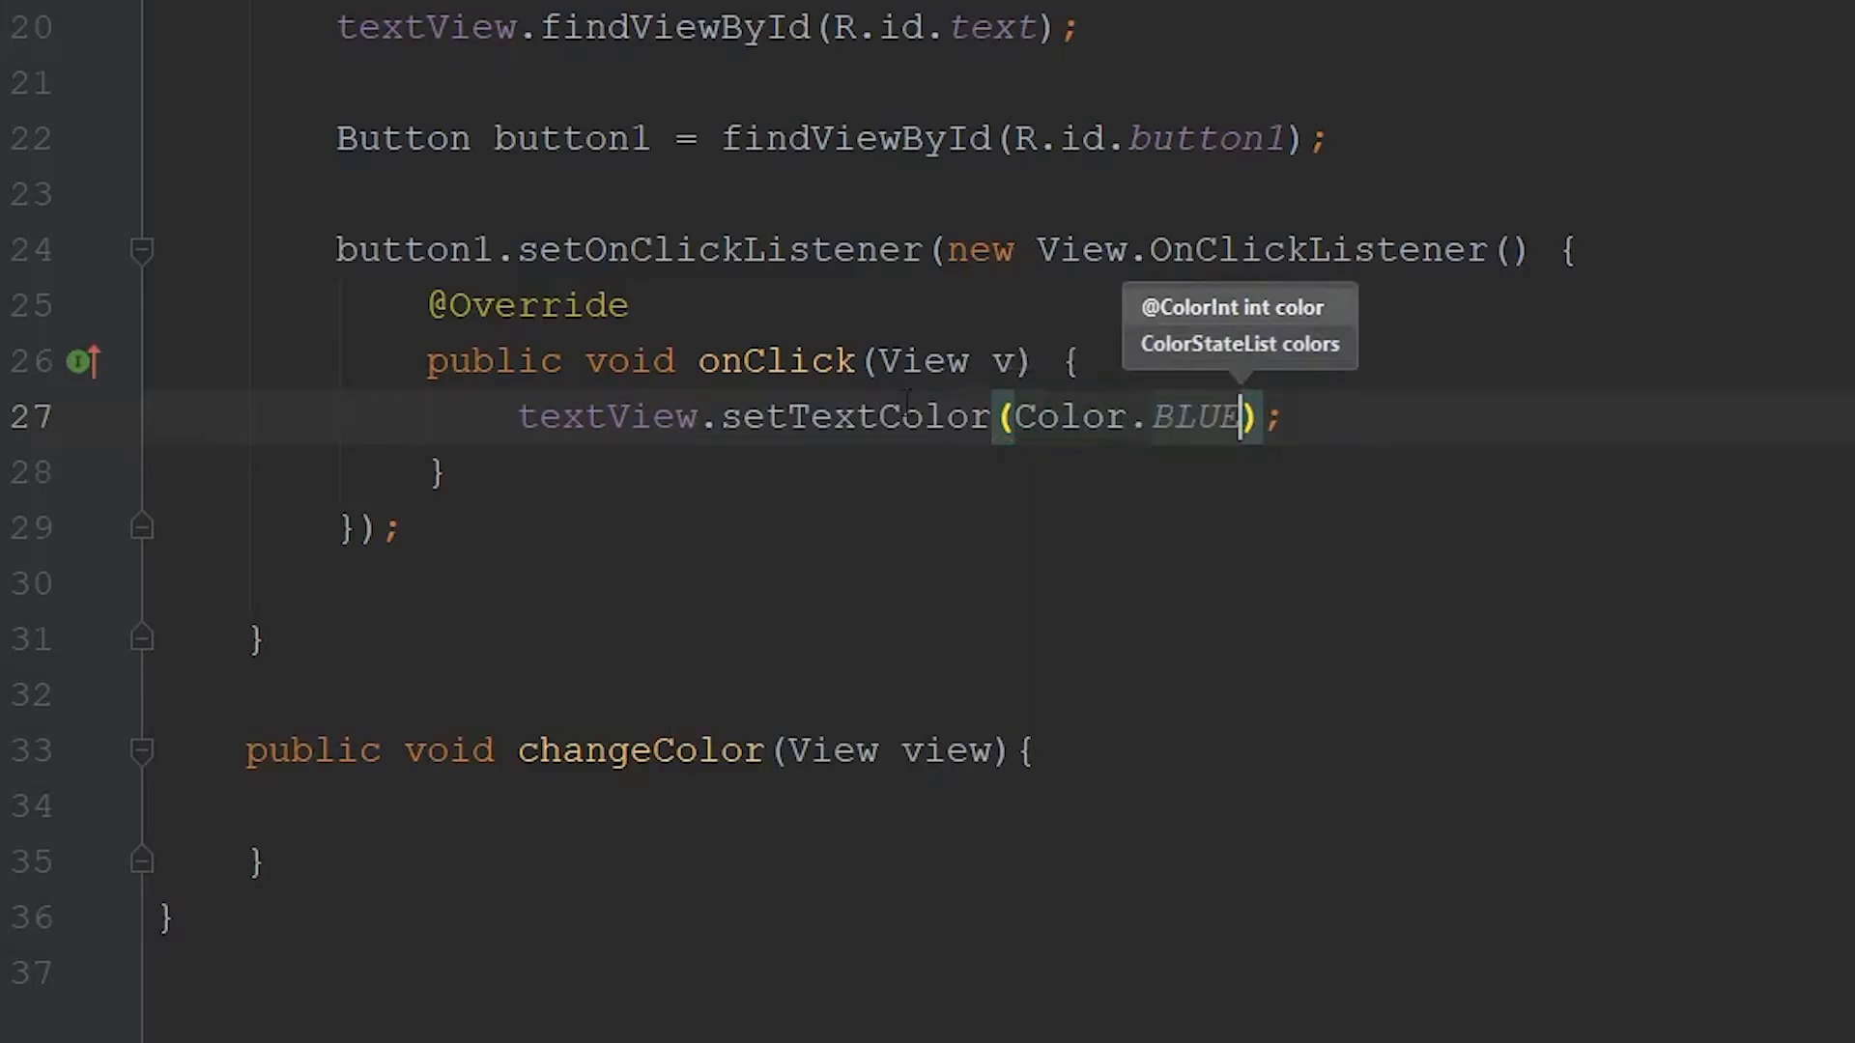
Copy the setTextColor line into changeColor and change BLUE to RED.
{"action": "double_click", "coordinate": [605, 417]}
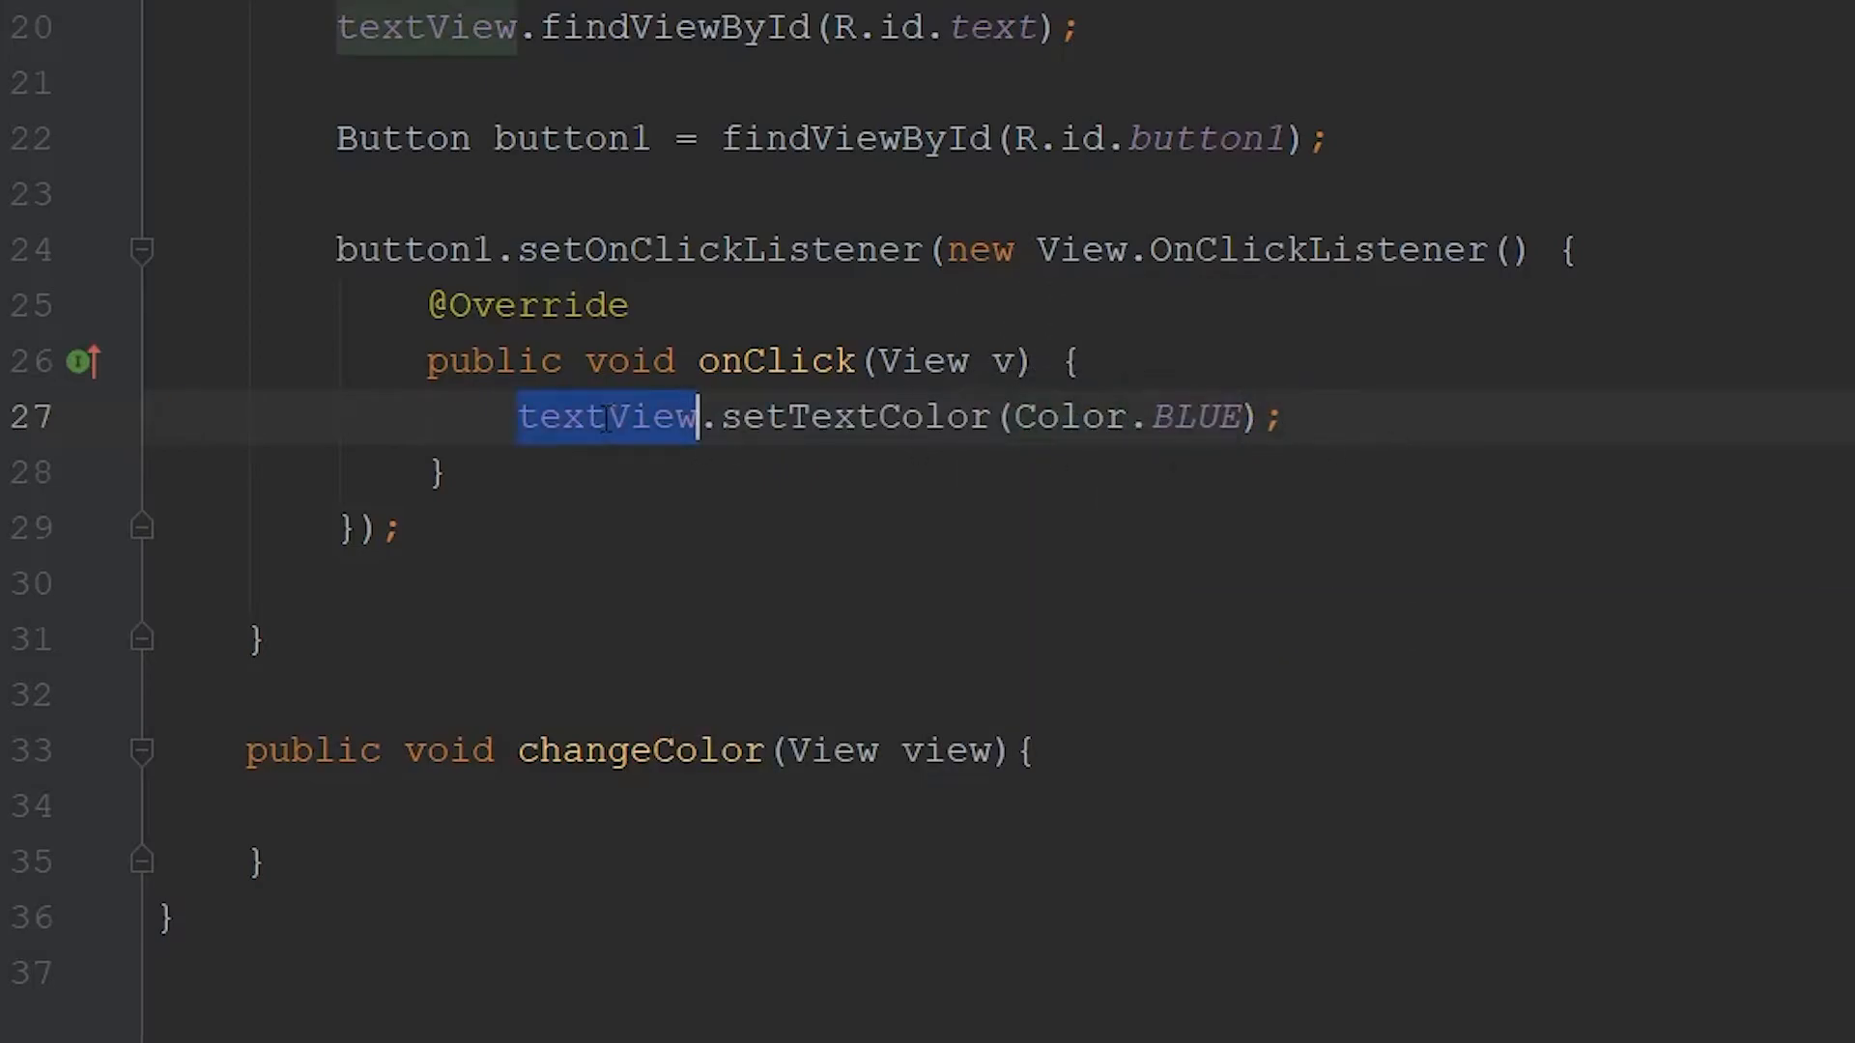
{"action": "left_click", "coordinate": [674, 417]}
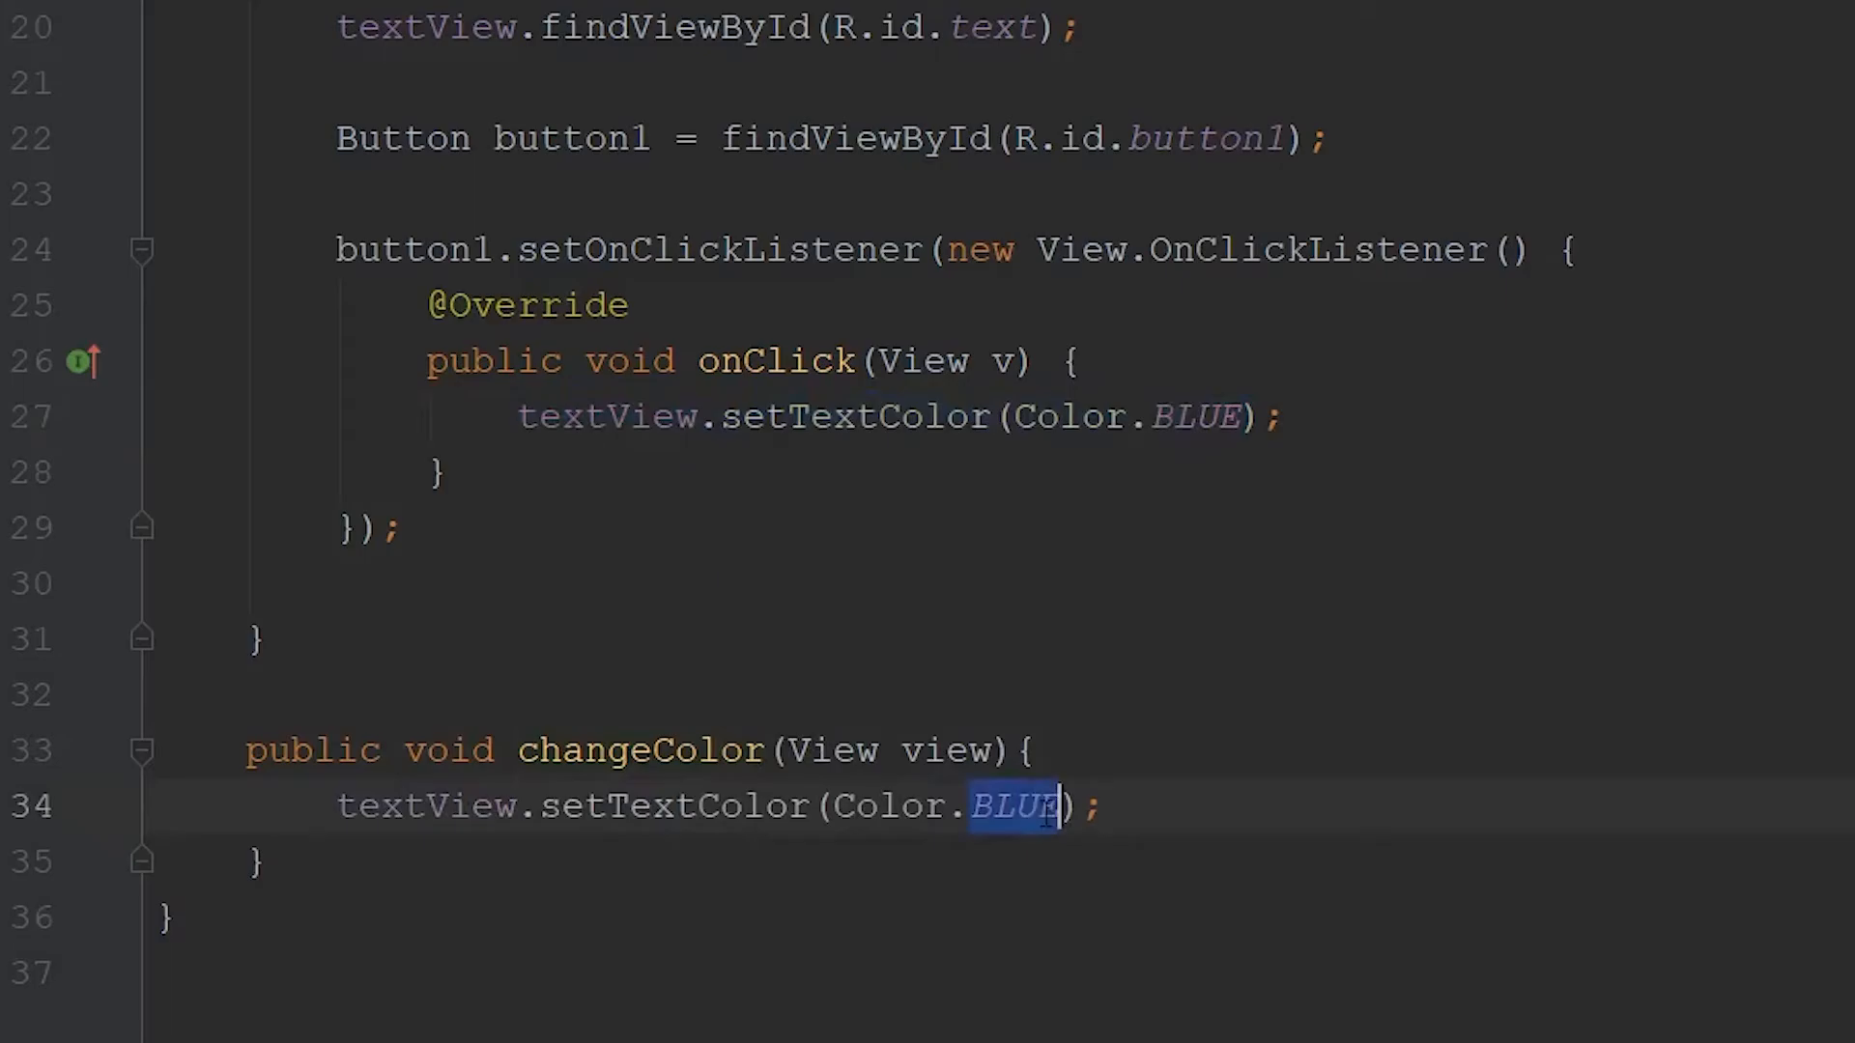
{"action": "type", "text": "RED"}
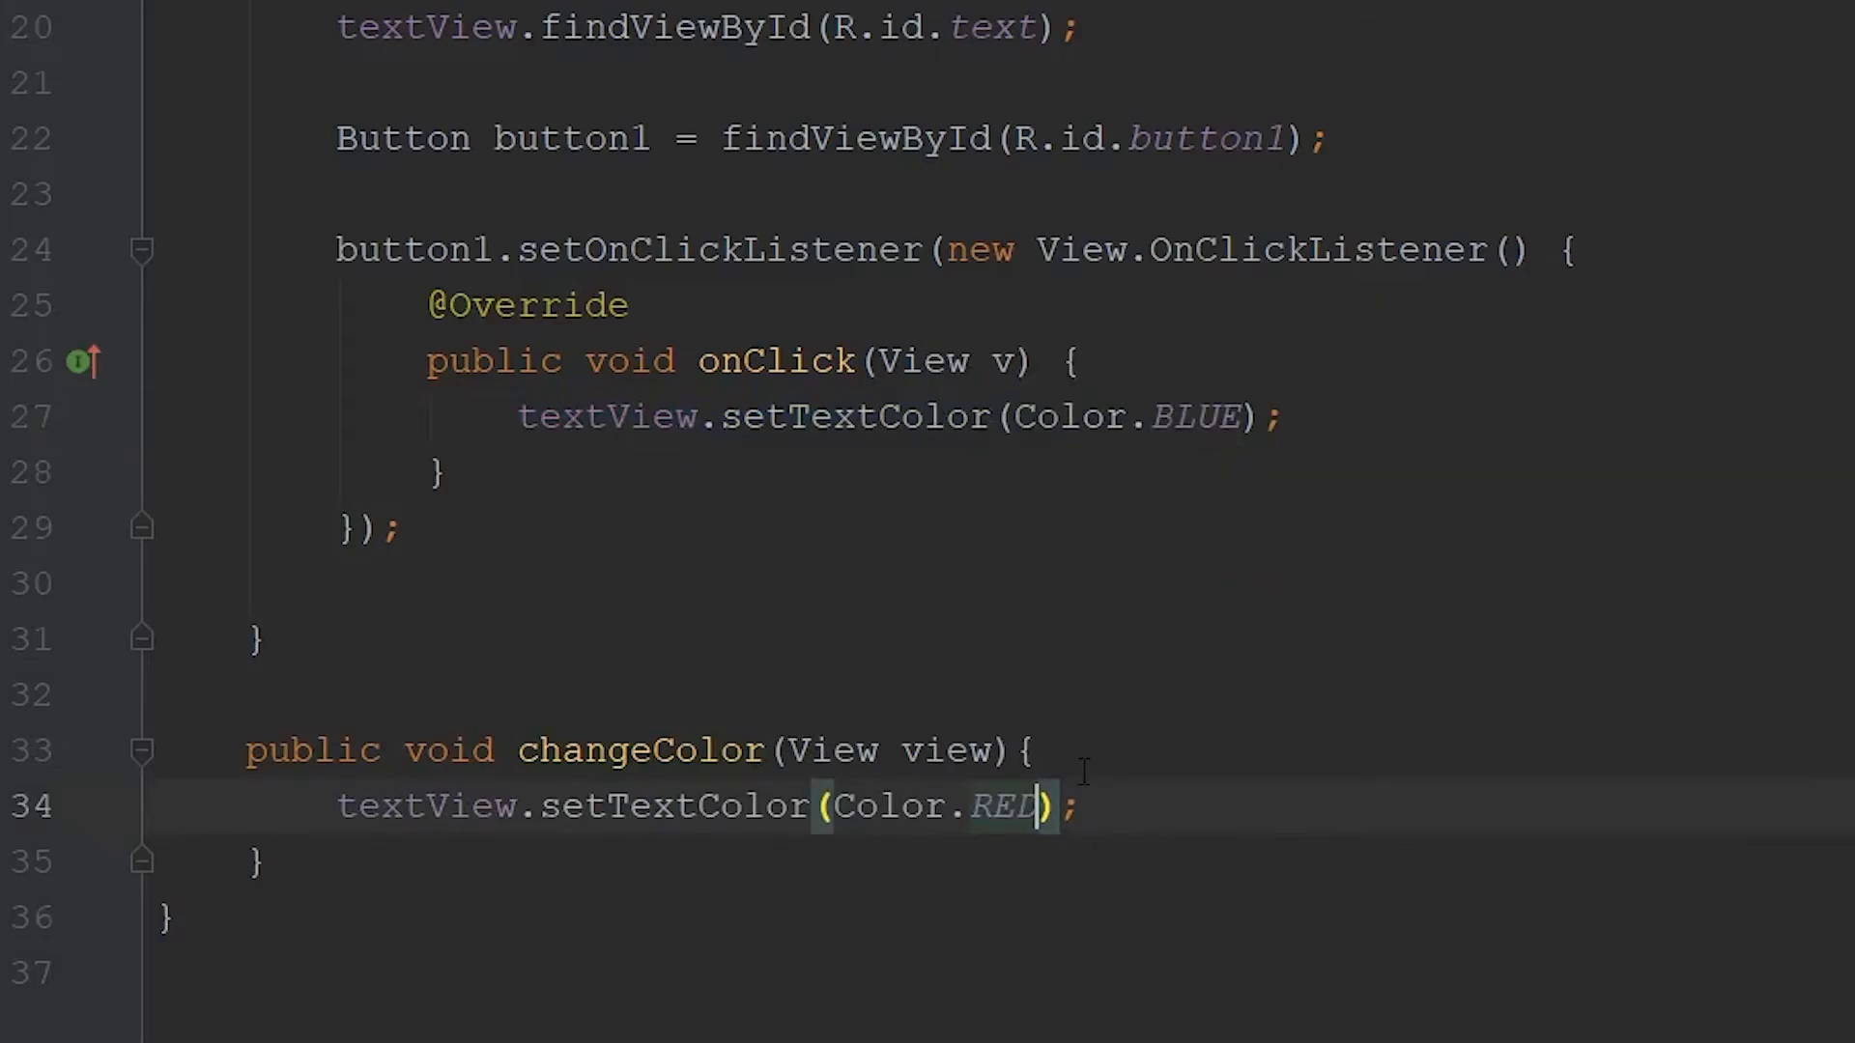
{"action": "scroll", "scroll_direction": "up", "scroll_amount": 3}
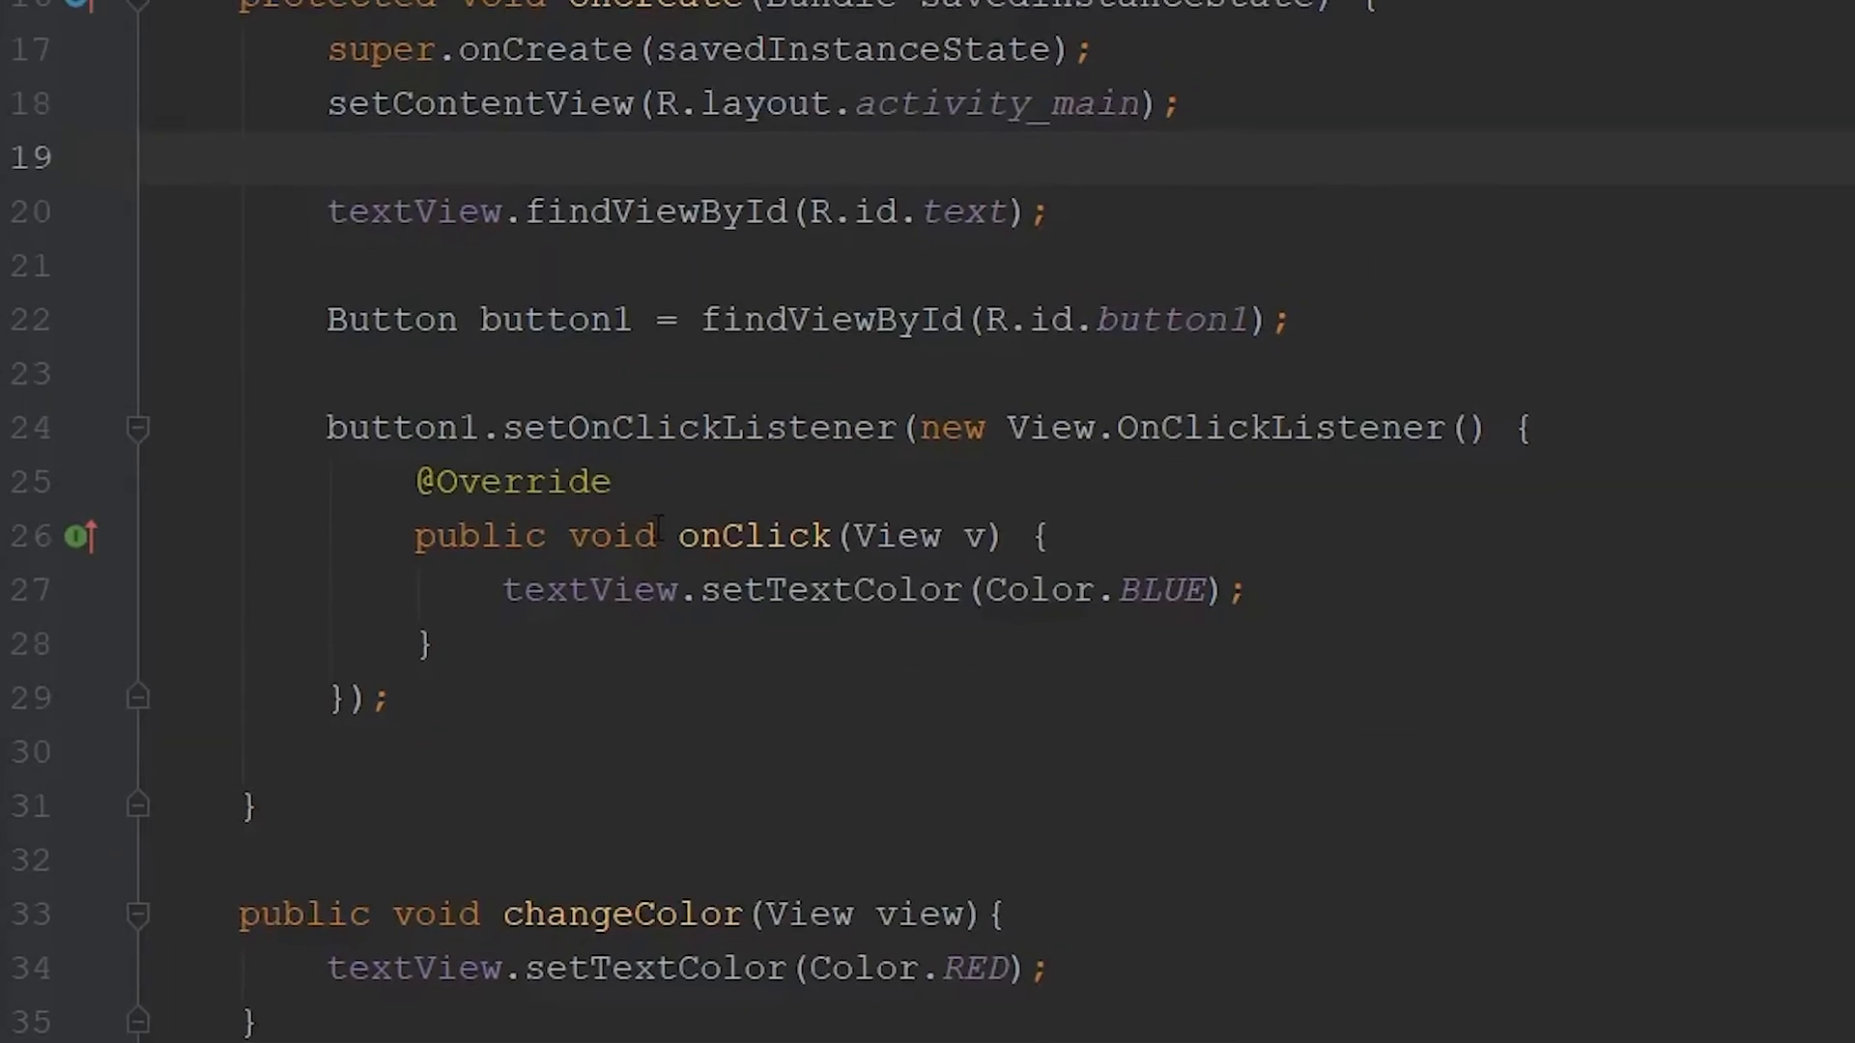
Correct line 20 to 'textView = findViewById(R.id.text);' and run the app in the emulator.
{"action": "scroll", "scroll_direction": "up", "scroll_amount": 3}
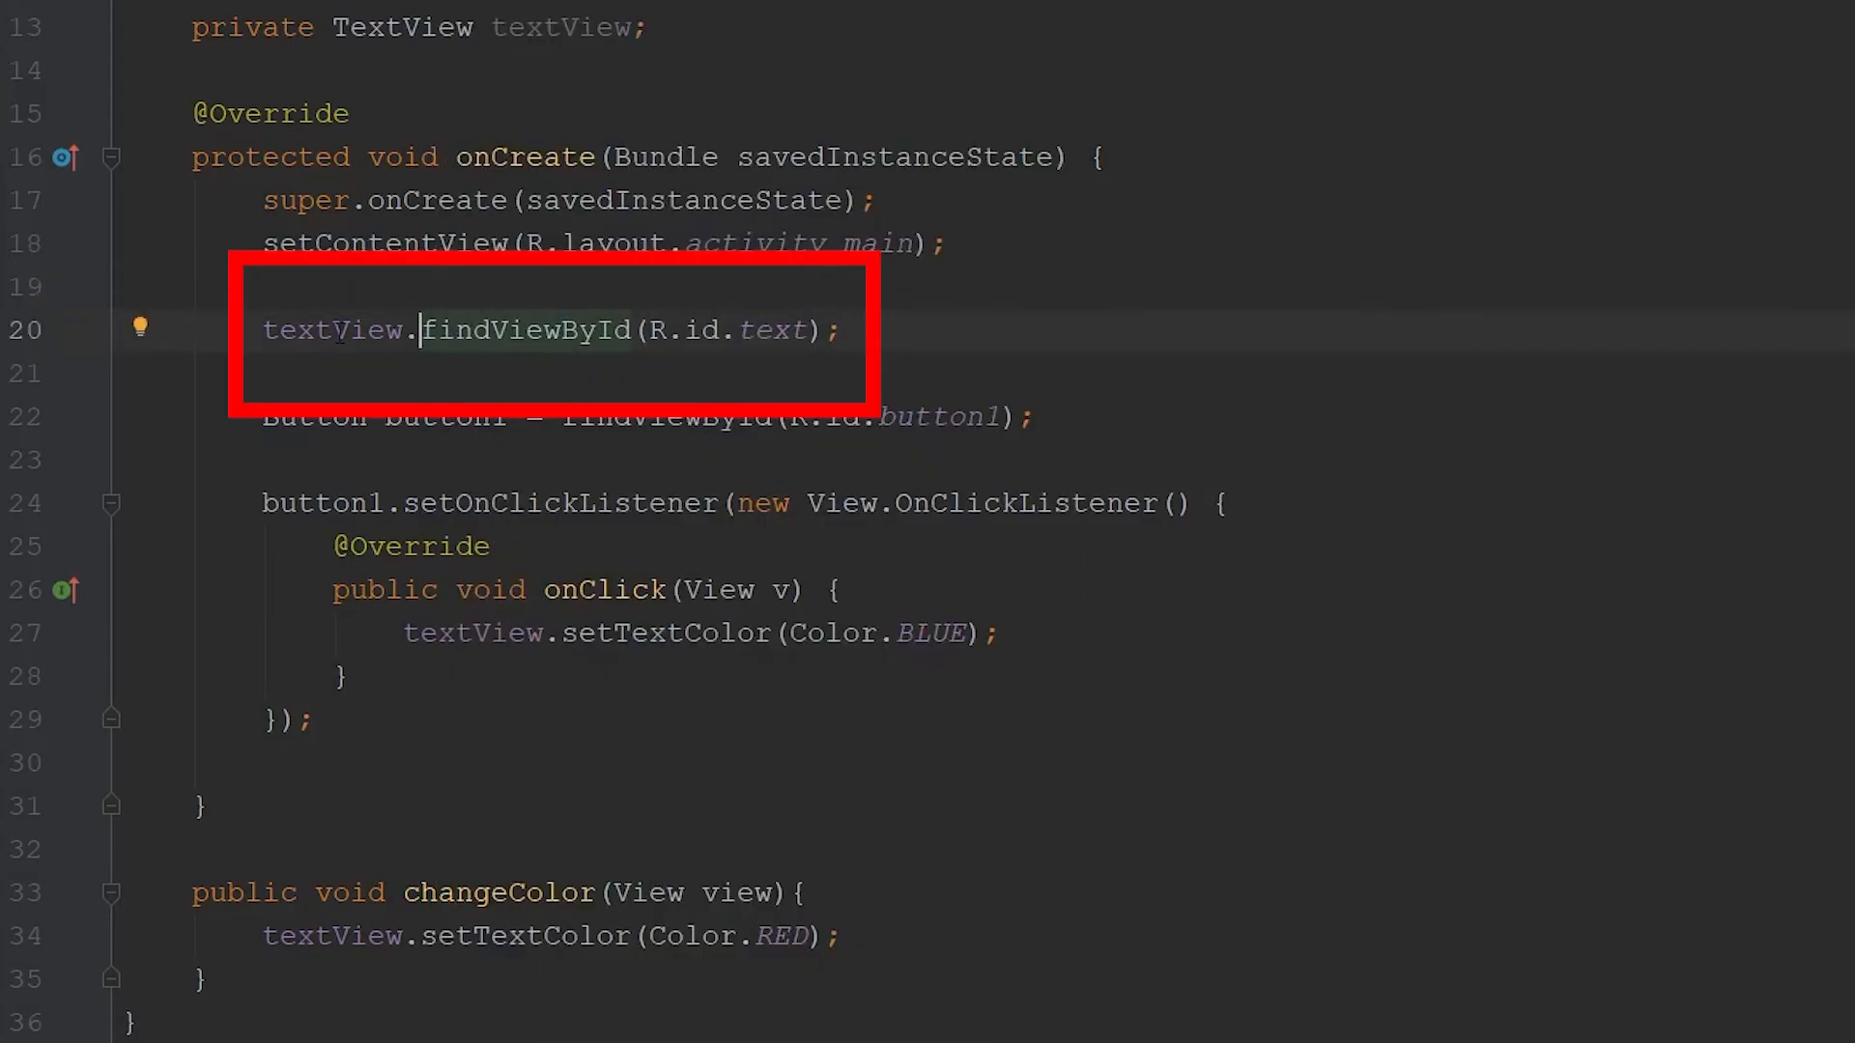
{"action": "key", "text": "Backspace"}
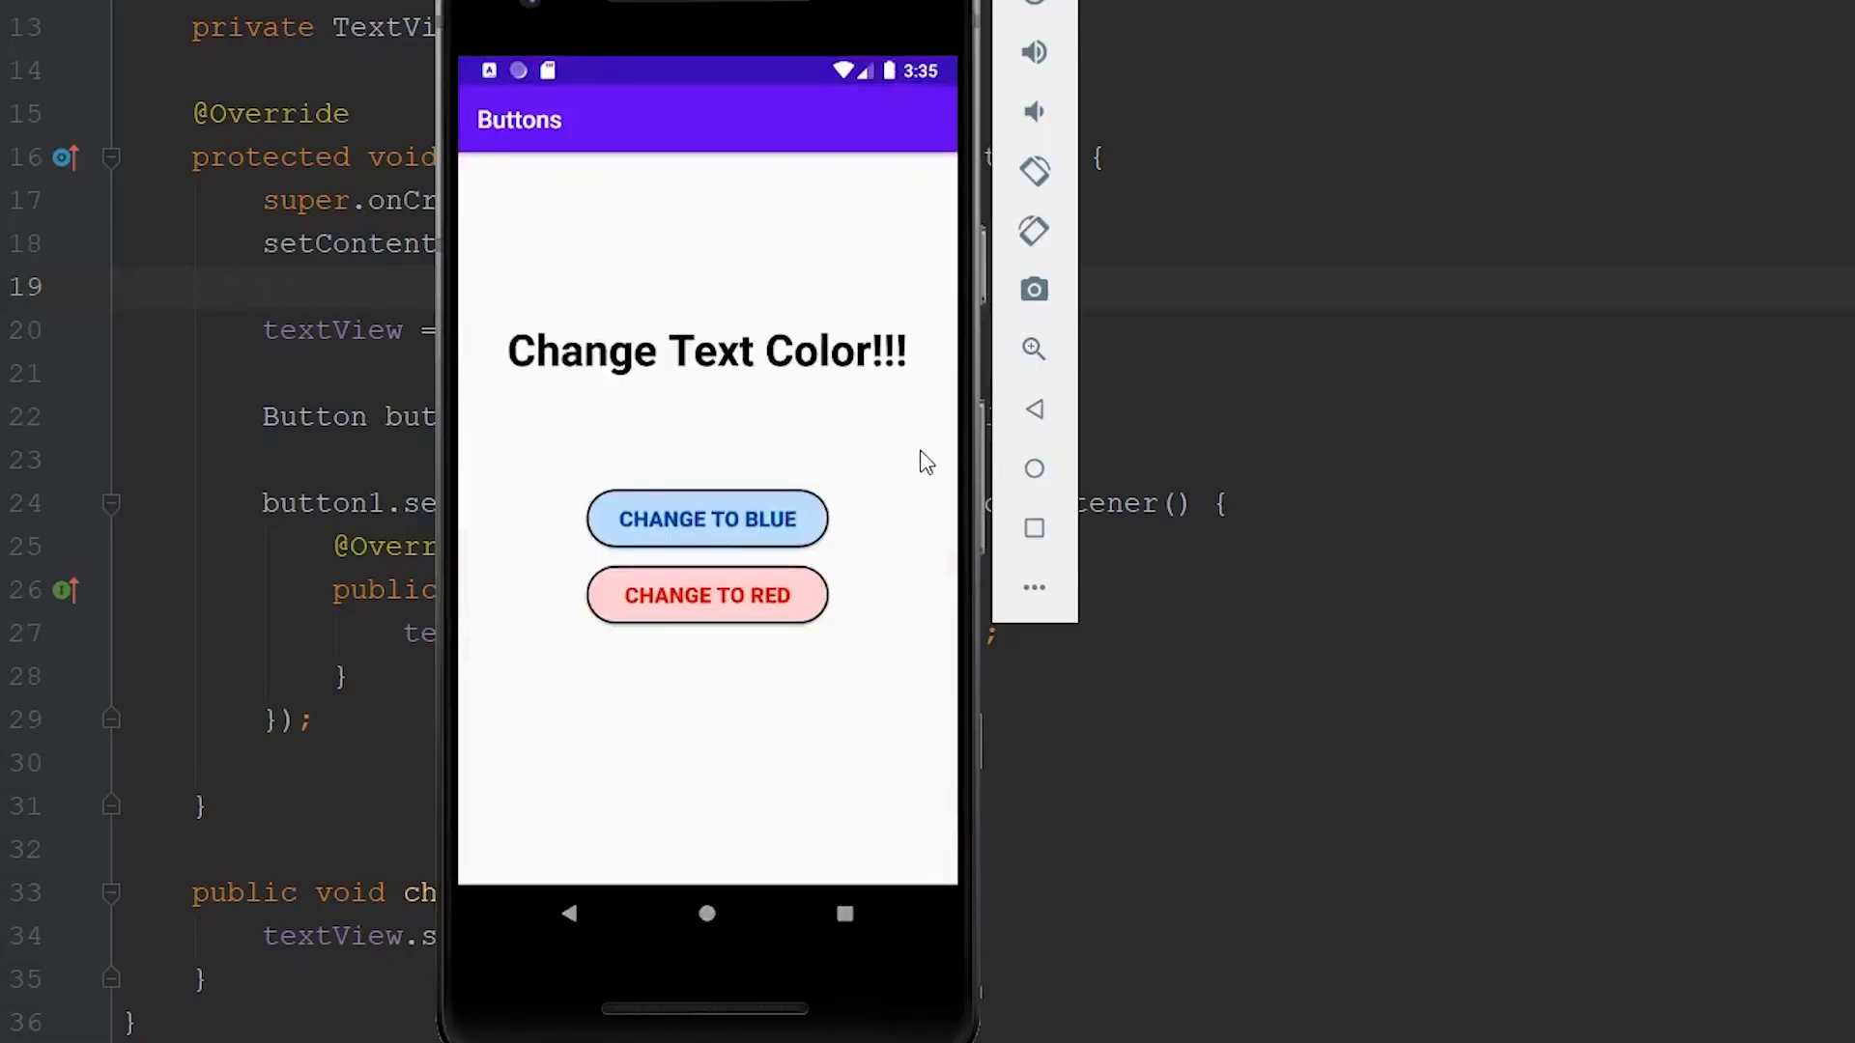
Tap CHANGE TO BLUE then CHANGE TO RED to see the heading turn blue, then red.
{"action": "left_click", "coordinate": [708, 519]}
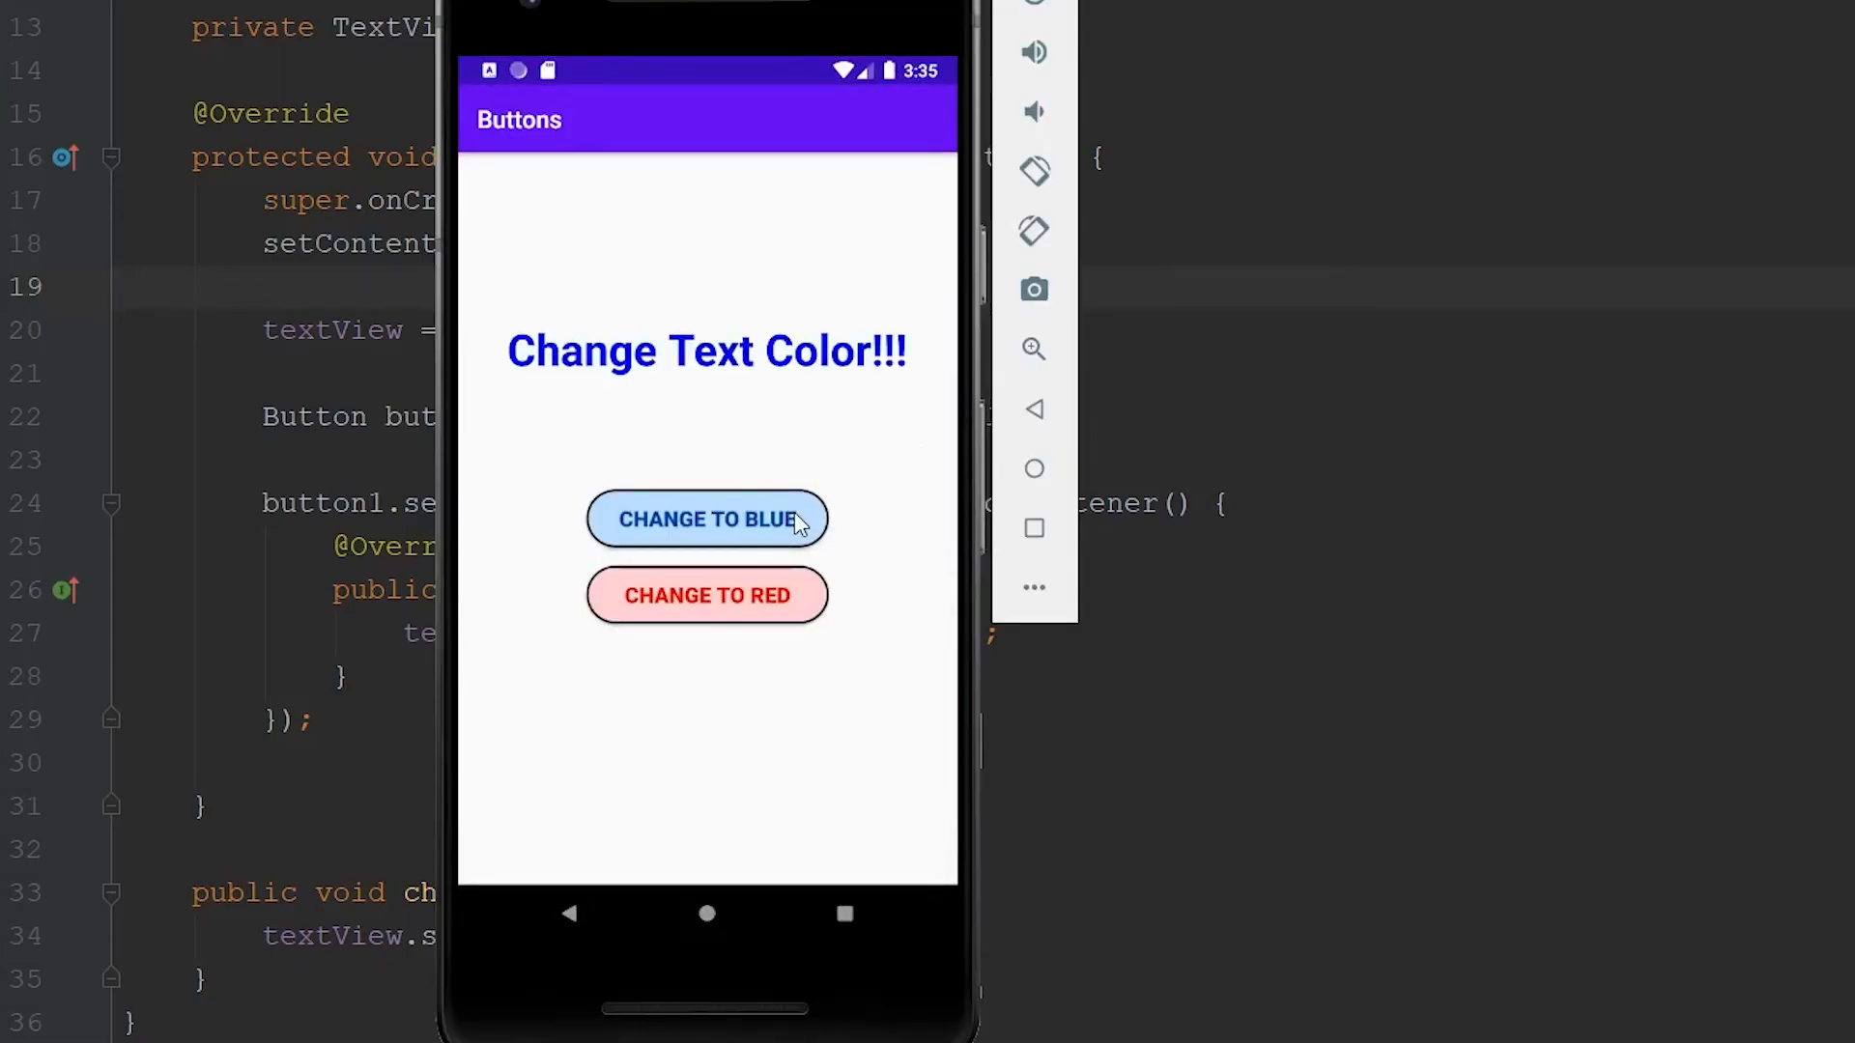
{"action": "mouse_move", "coordinate": [769, 615]}
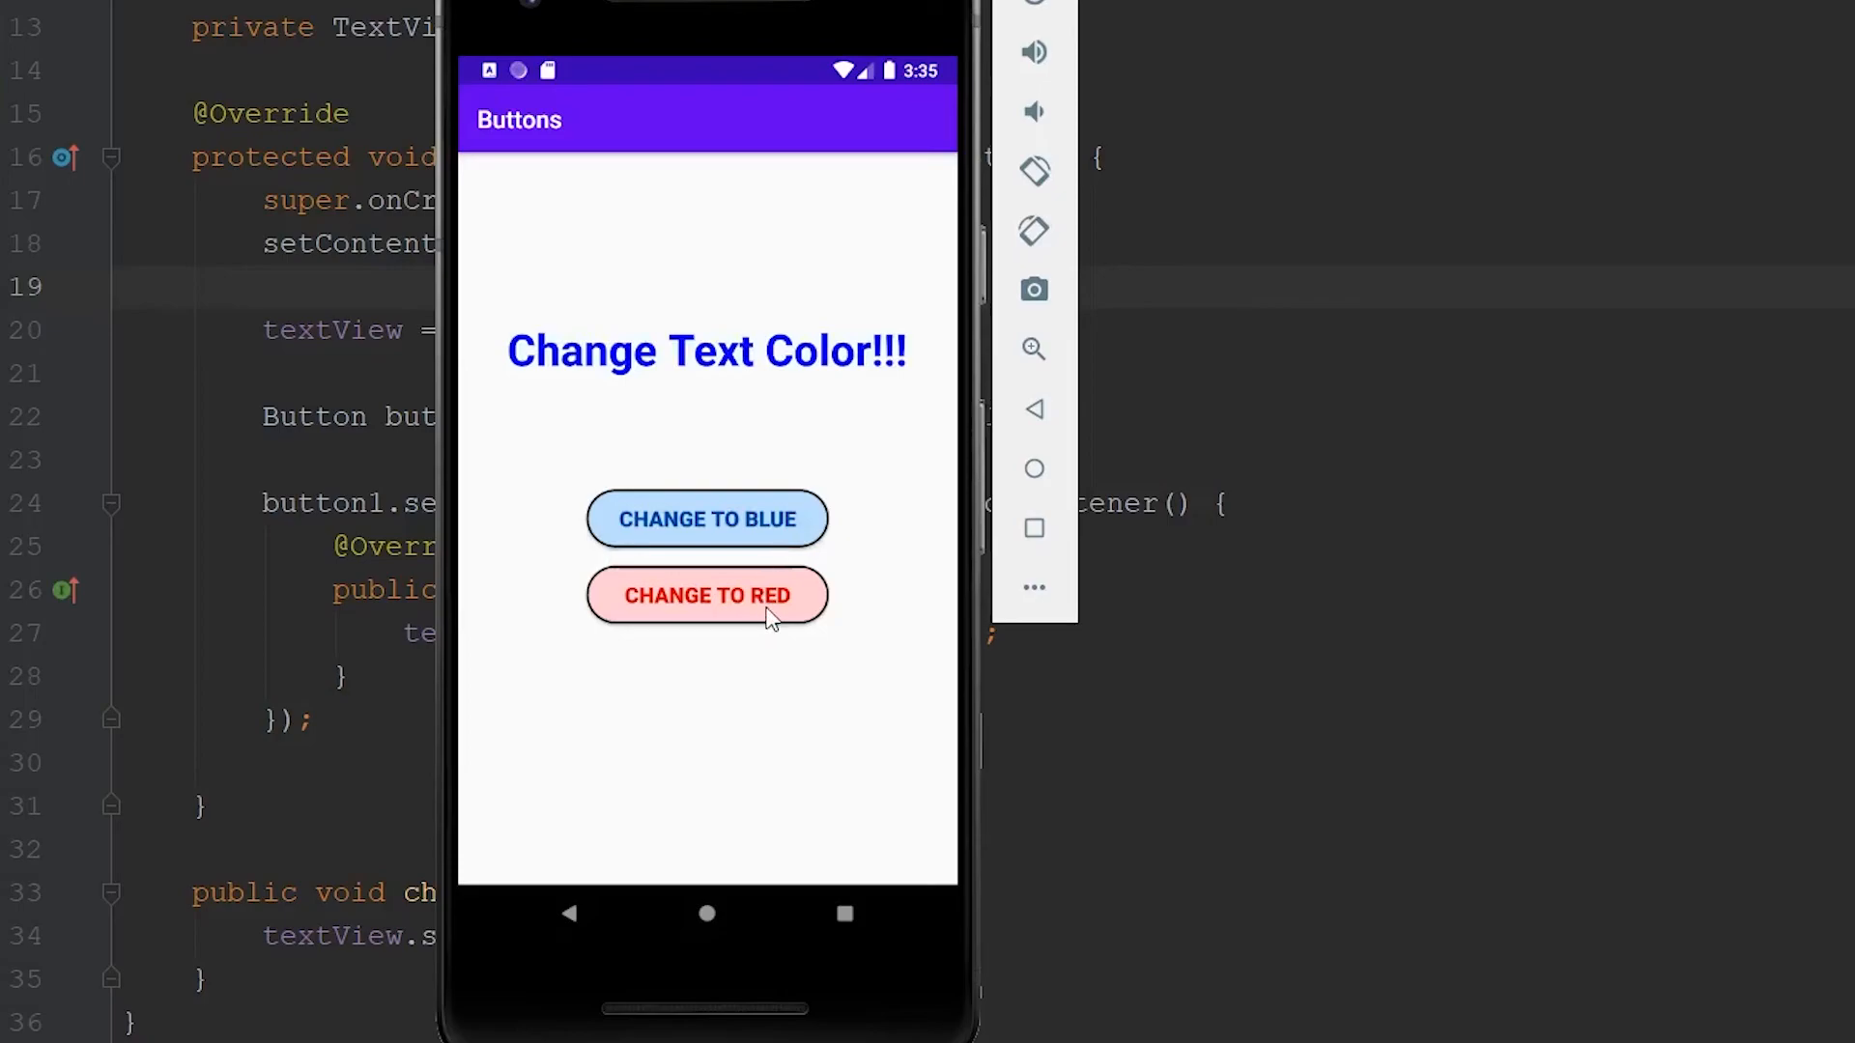
{"action": "left_click", "coordinate": [707, 595]}
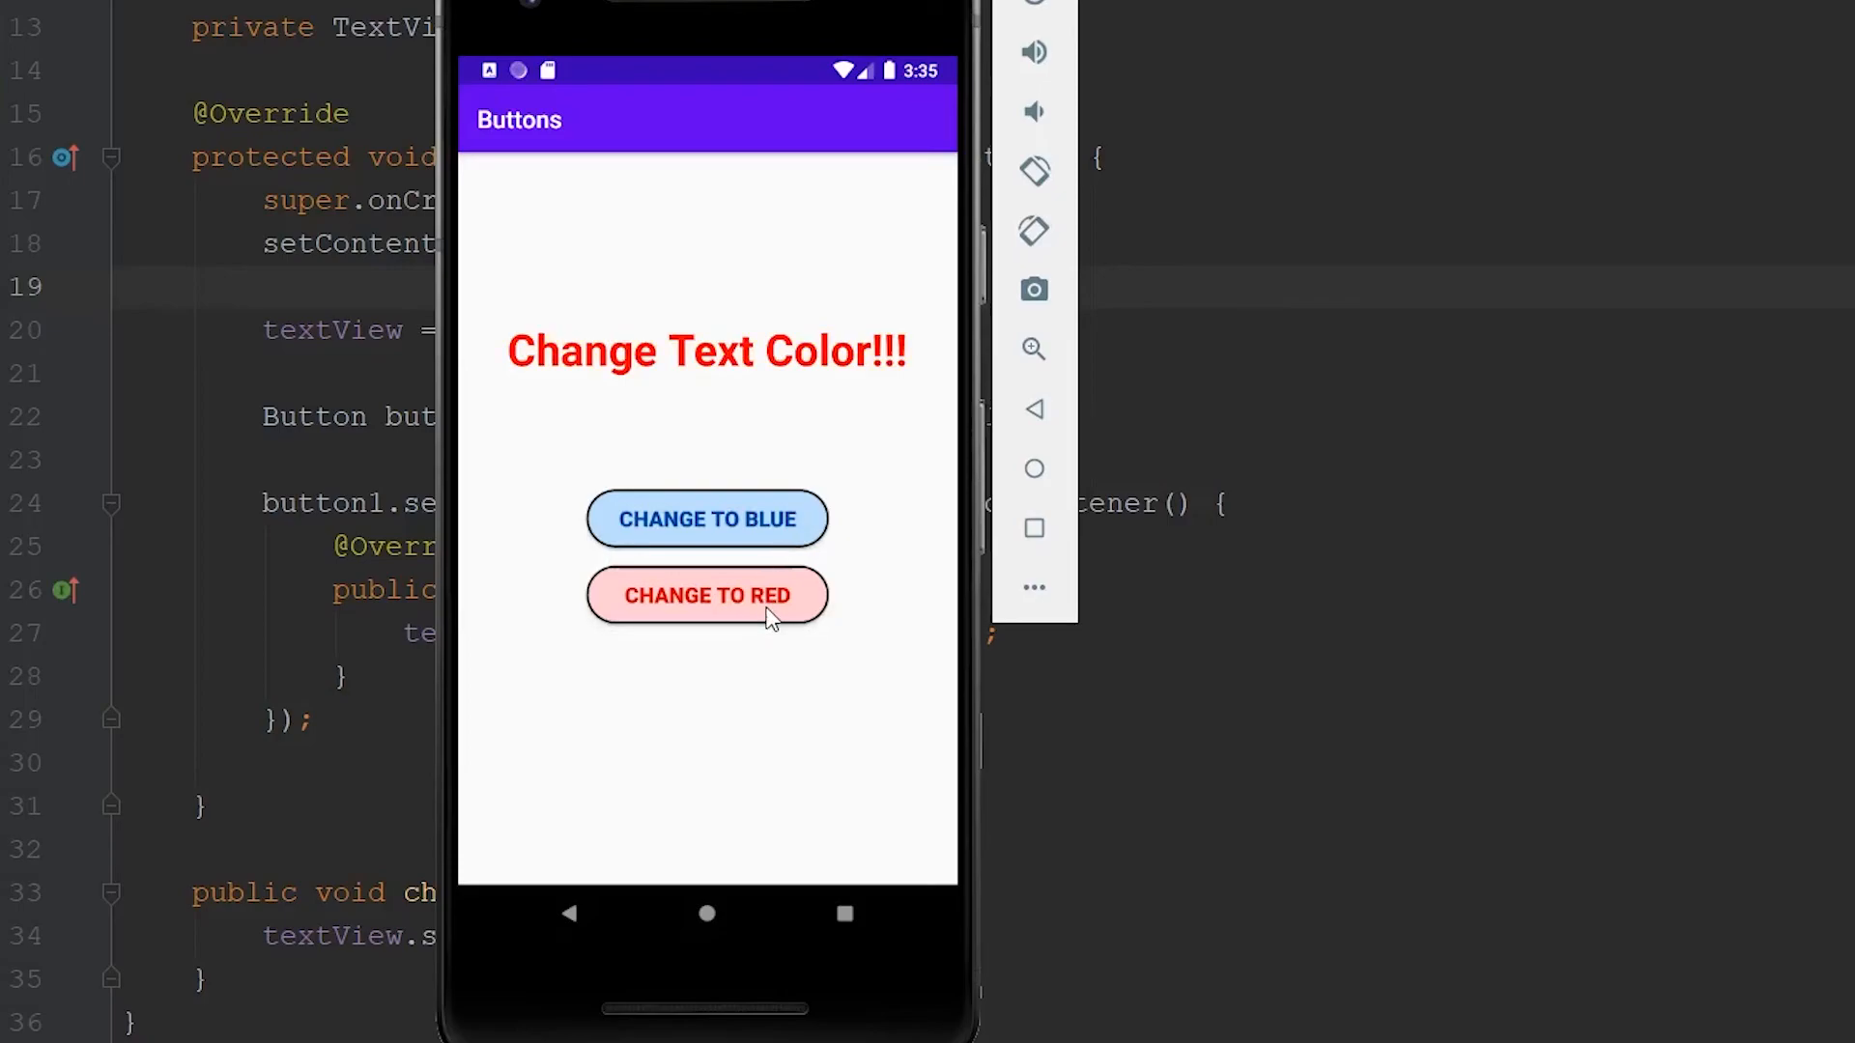